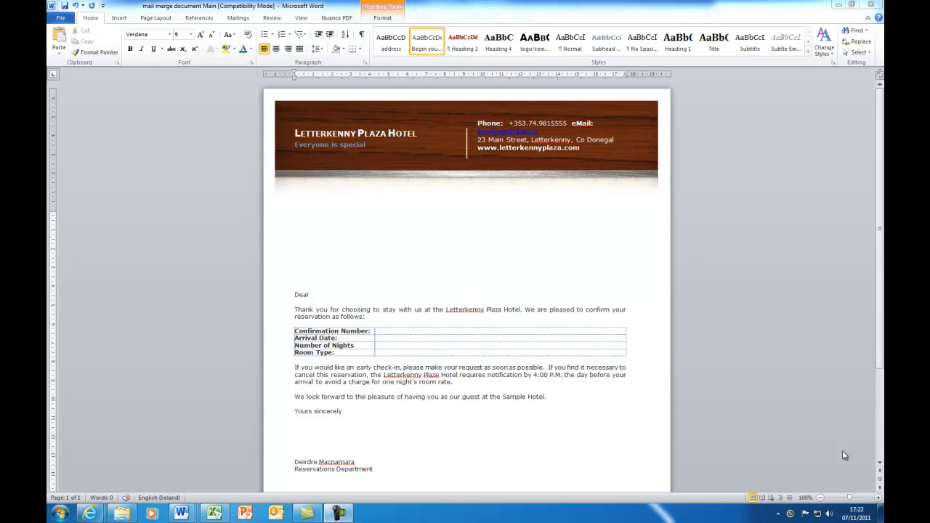
mouse_move(824, 484)
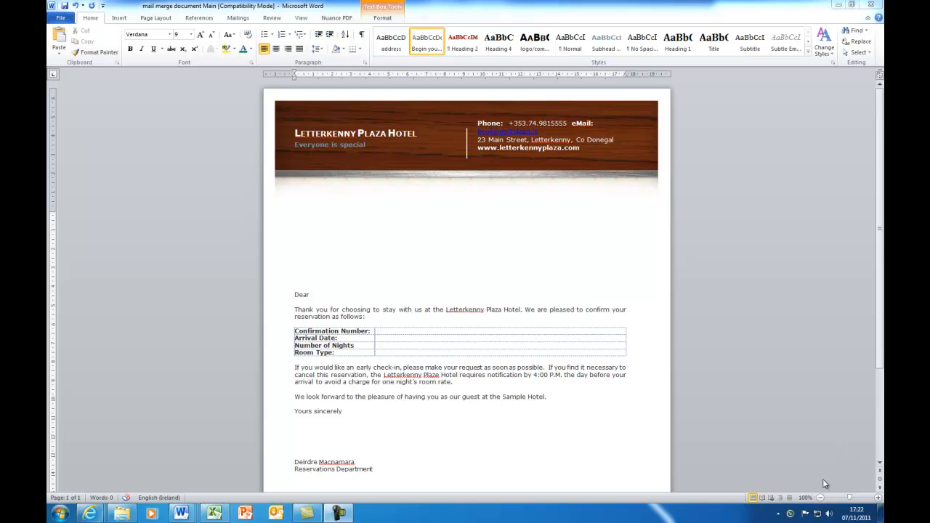
mouse_move(353, 149)
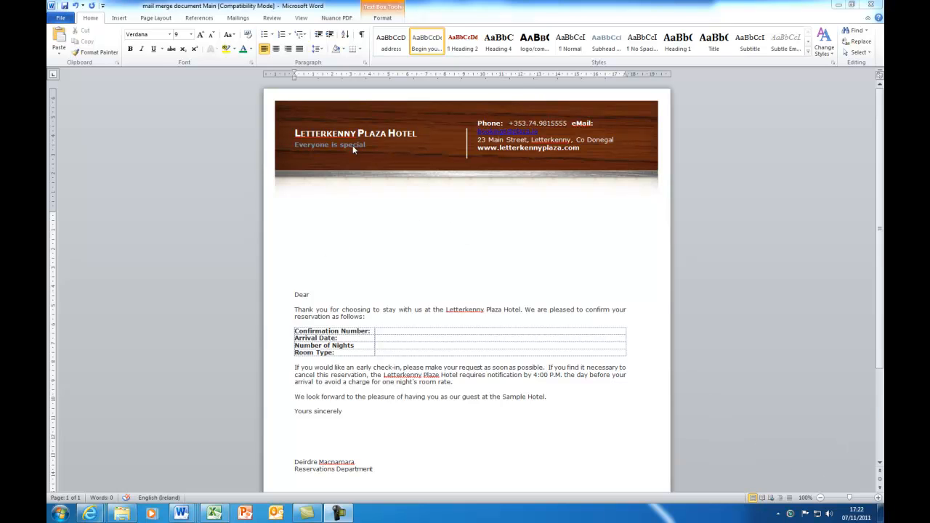
mouse_move(370, 130)
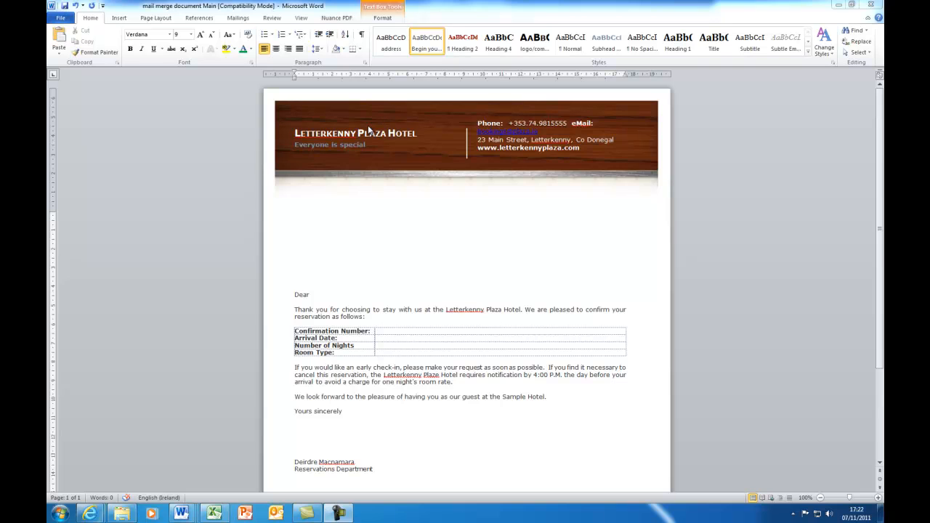
mouse_move(354, 296)
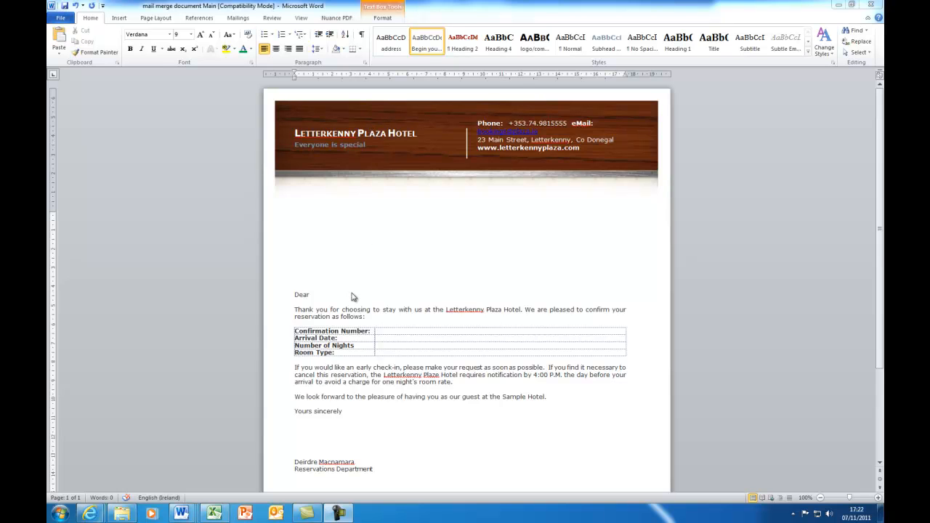
mouse_move(502, 295)
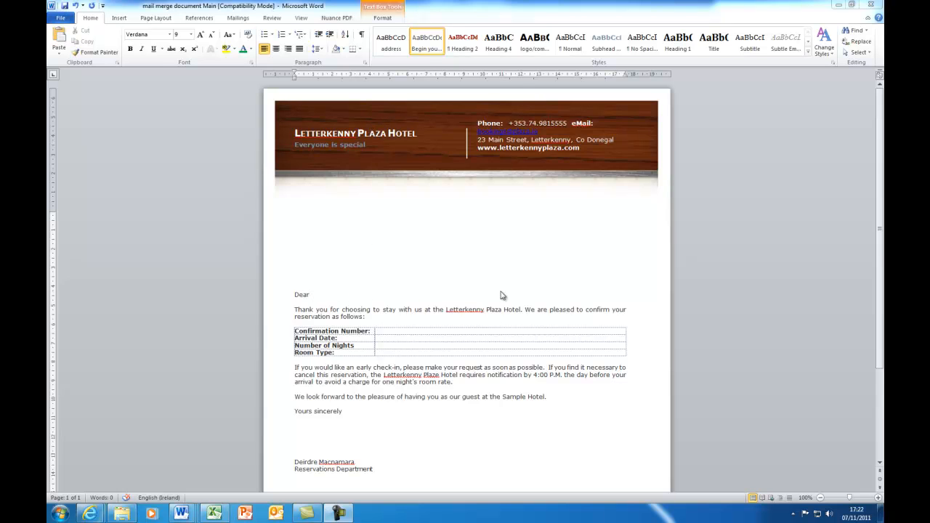
mouse_move(303, 313)
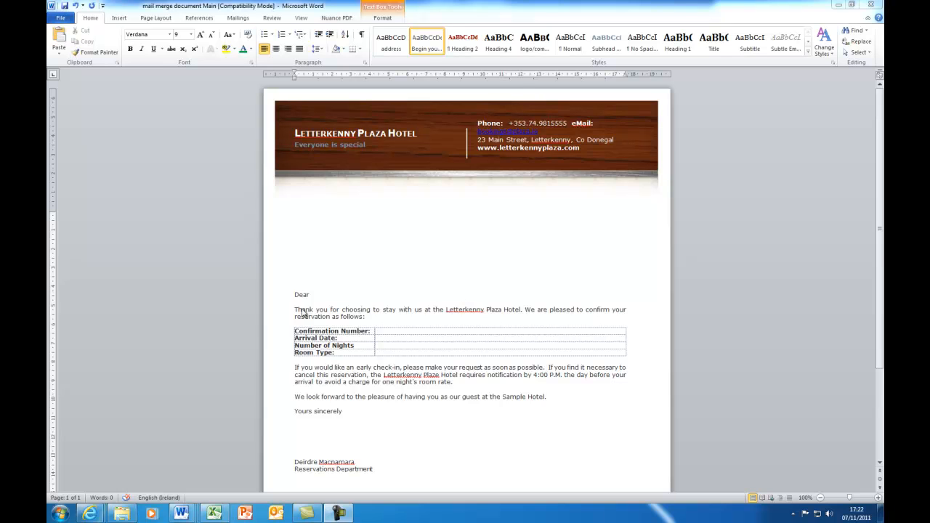
mouse_move(429, 312)
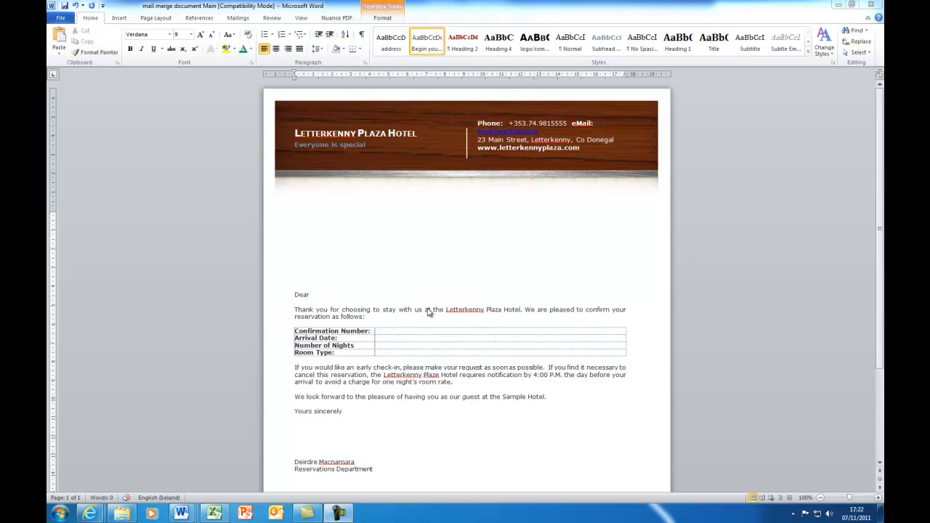
mouse_move(341, 344)
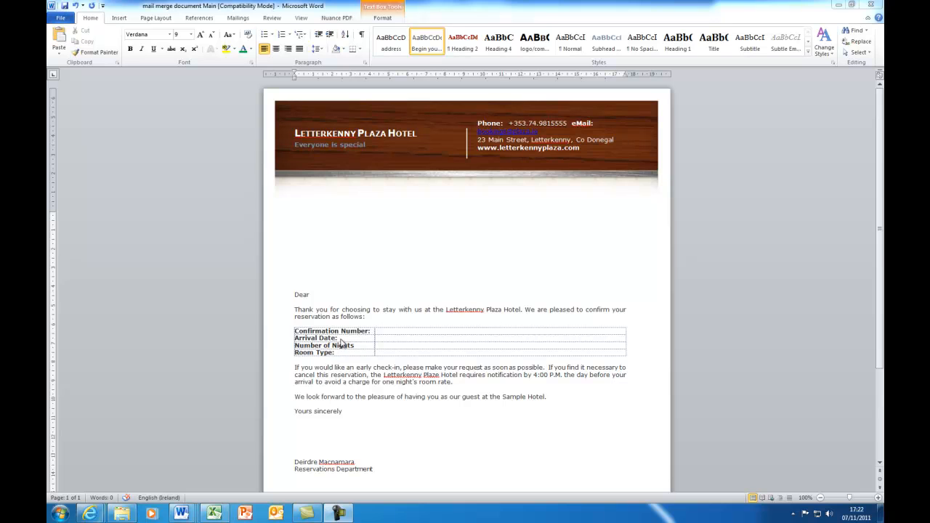
mouse_move(356, 356)
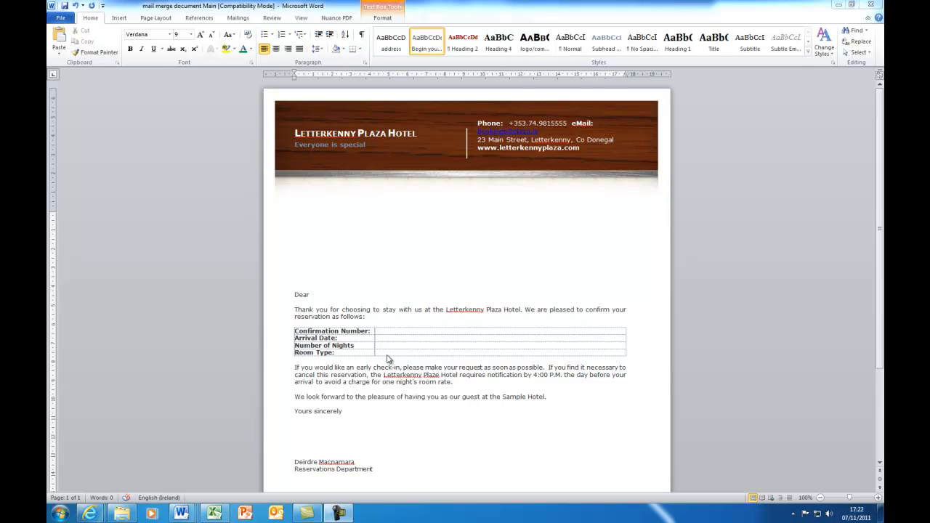
mouse_move(376, 117)
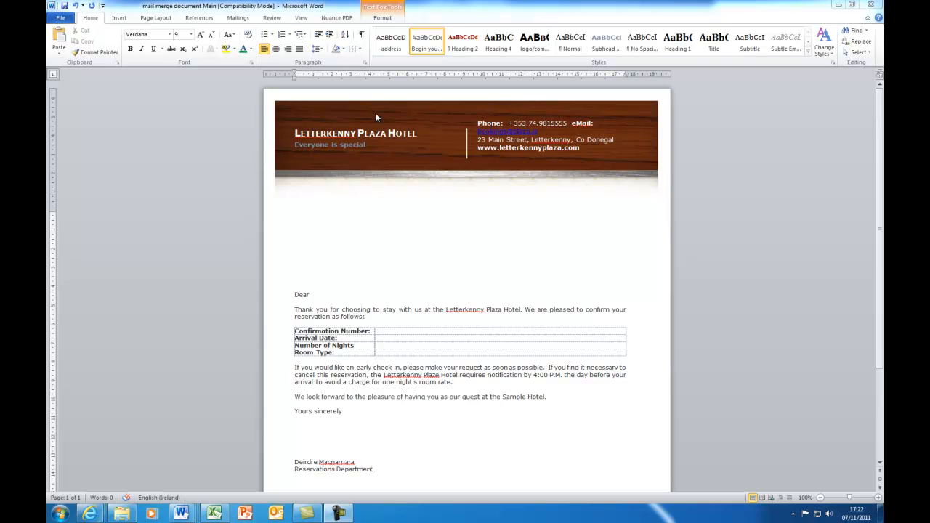
mouse_move(521, 148)
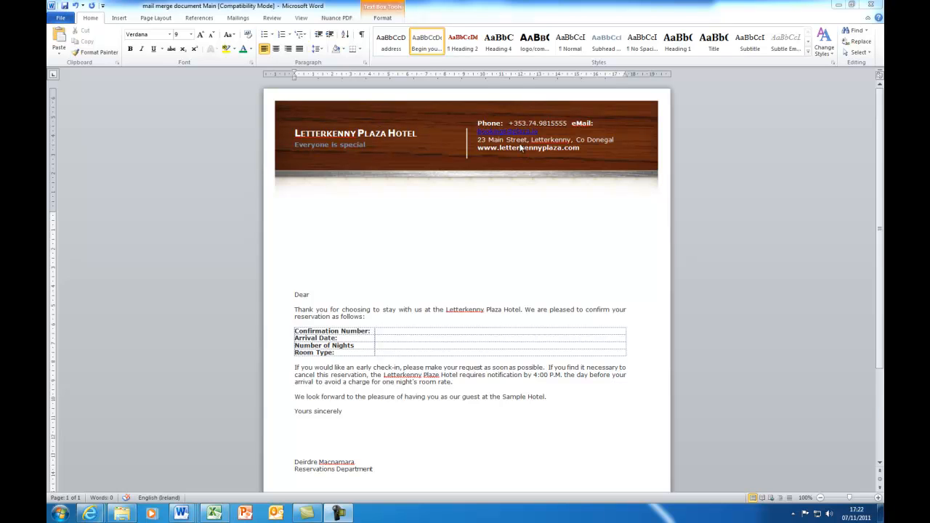
mouse_move(534, 154)
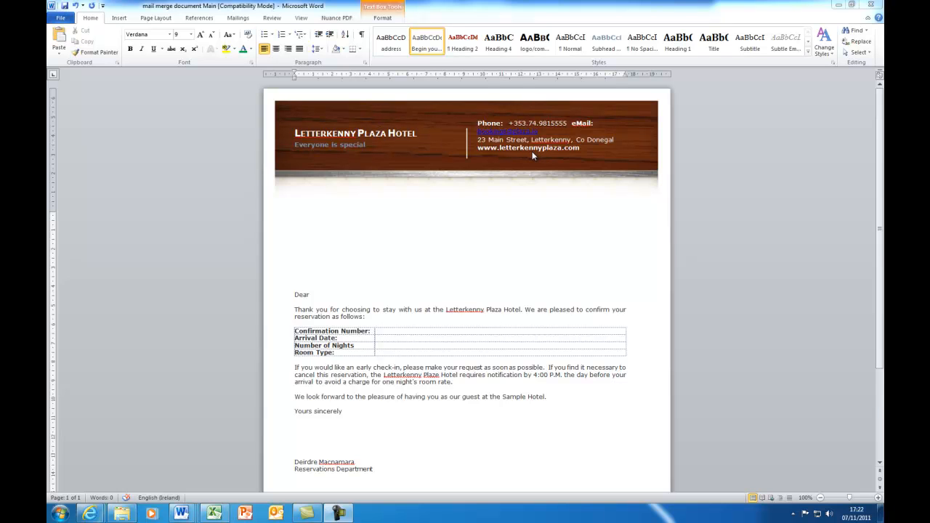
mouse_move(528, 161)
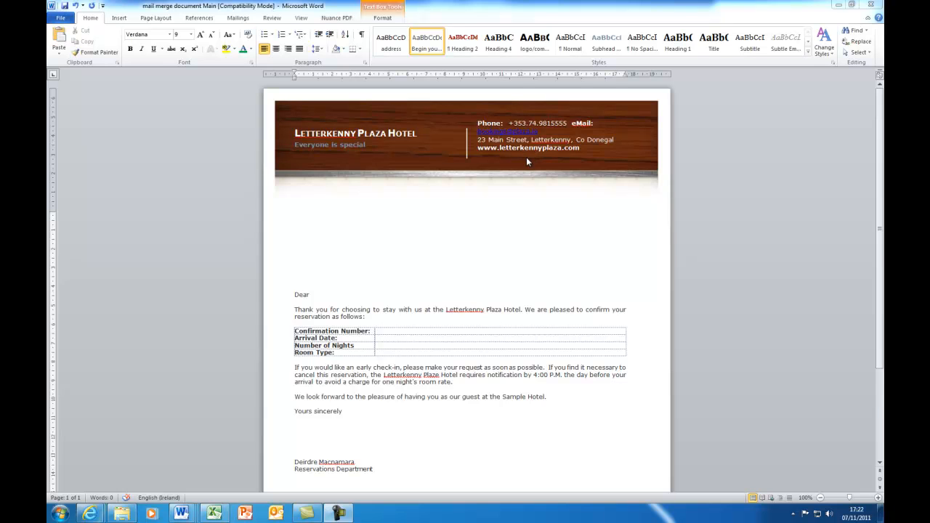
mouse_move(348, 440)
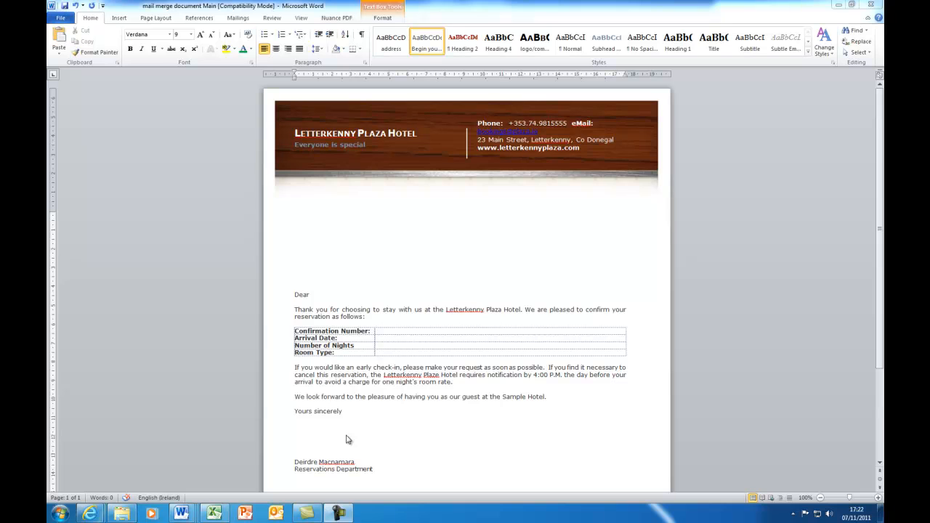
mouse_move(302, 320)
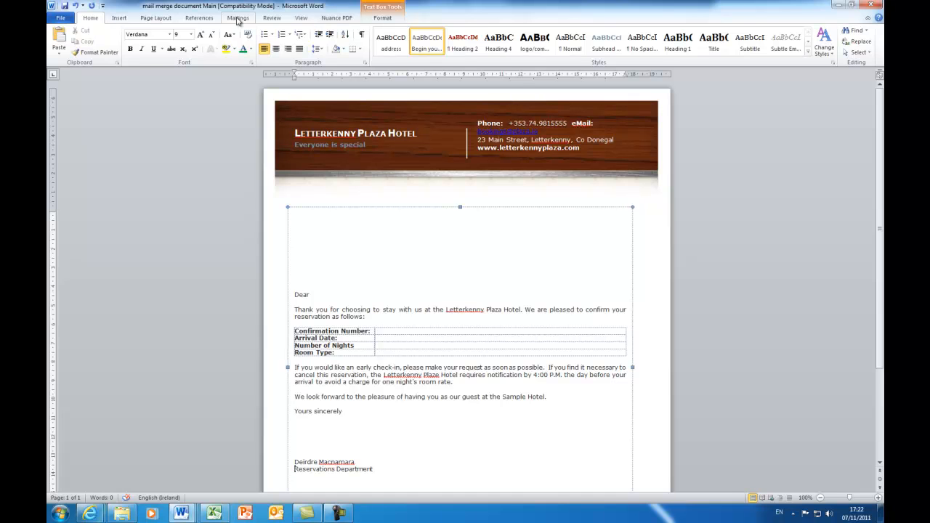
- Launch the Step by Step Mail Merge Wizard from Mailings > Start Mail Merge
click(238, 17)
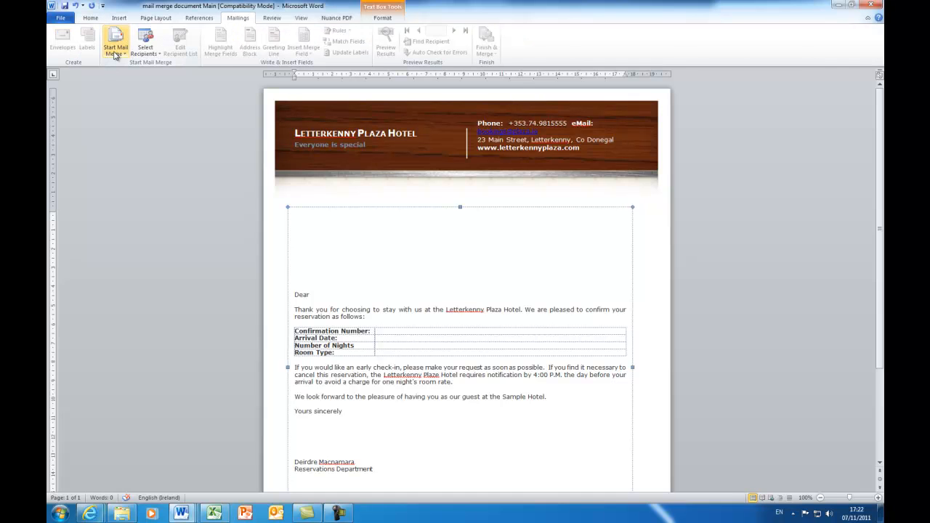
click(115, 42)
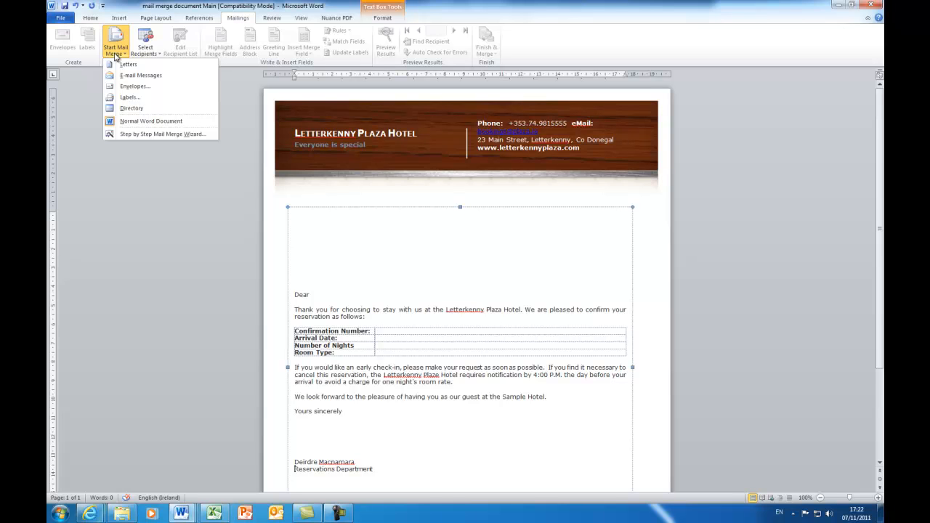
mouse_move(162, 134)
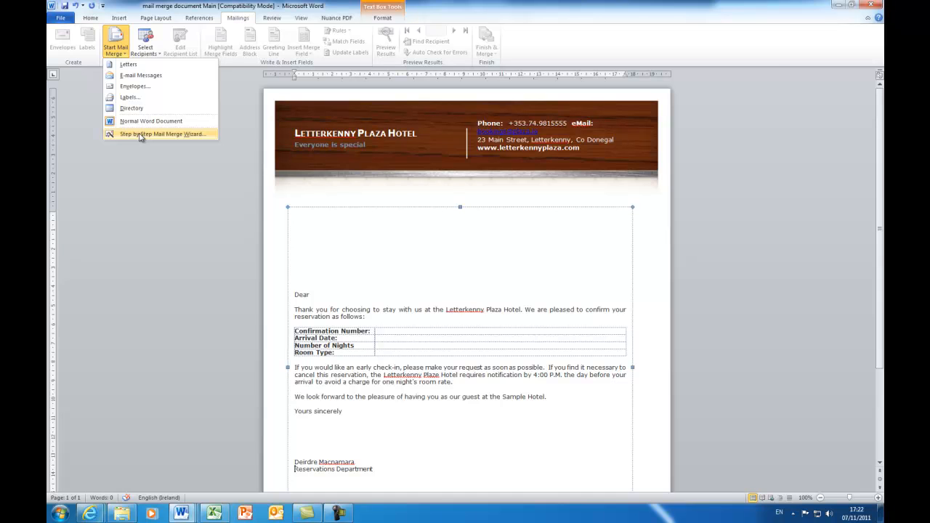
click(163, 134)
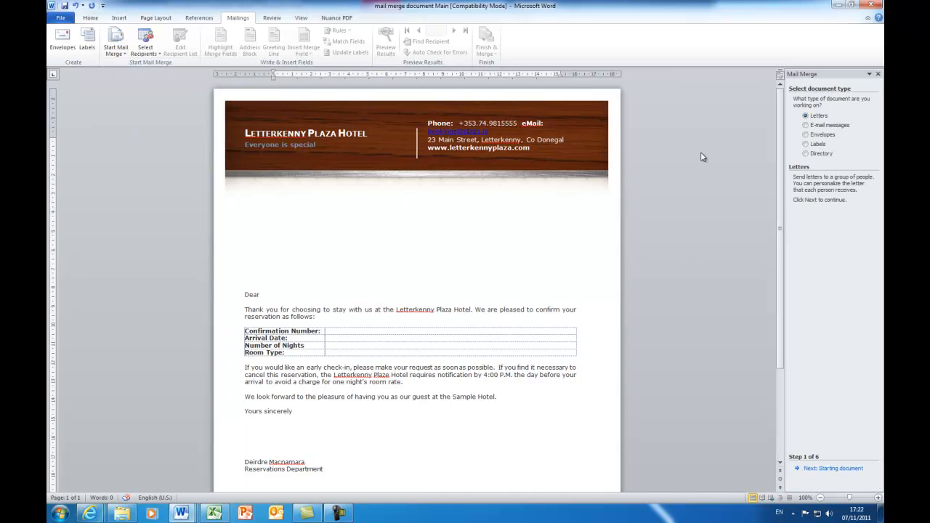
mouse_move(846, 416)
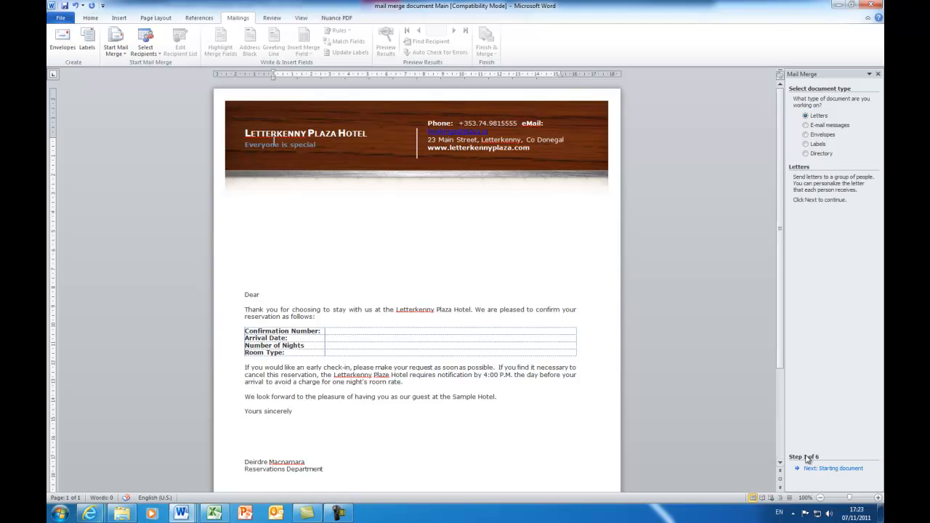
mouse_move(823, 462)
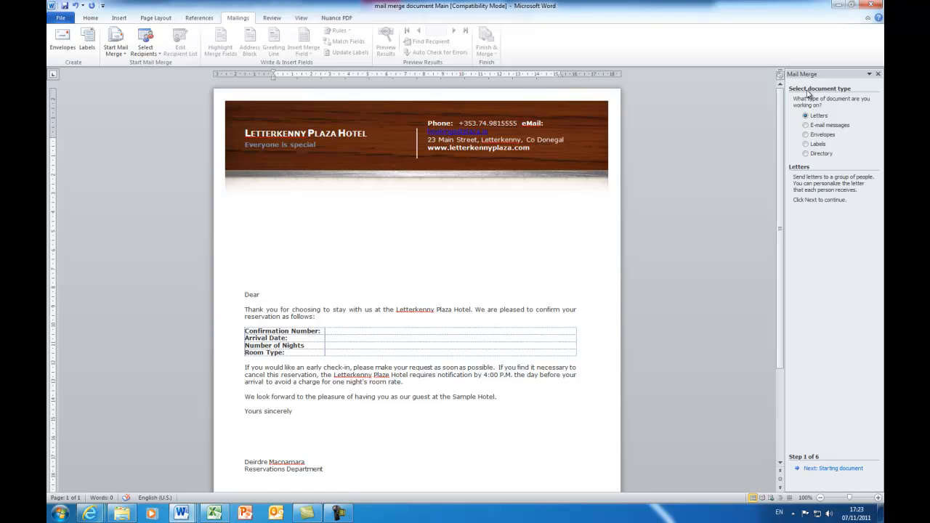
mouse_move(841, 94)
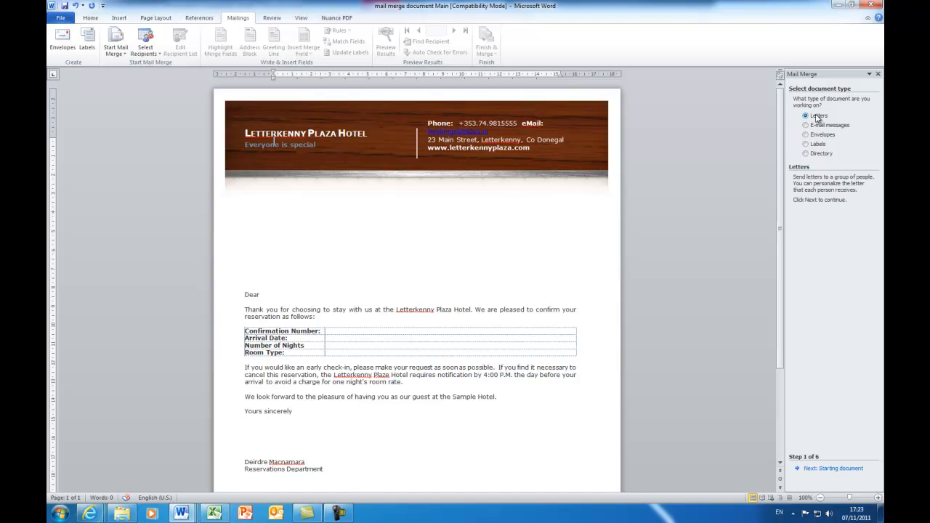
mouse_move(821, 471)
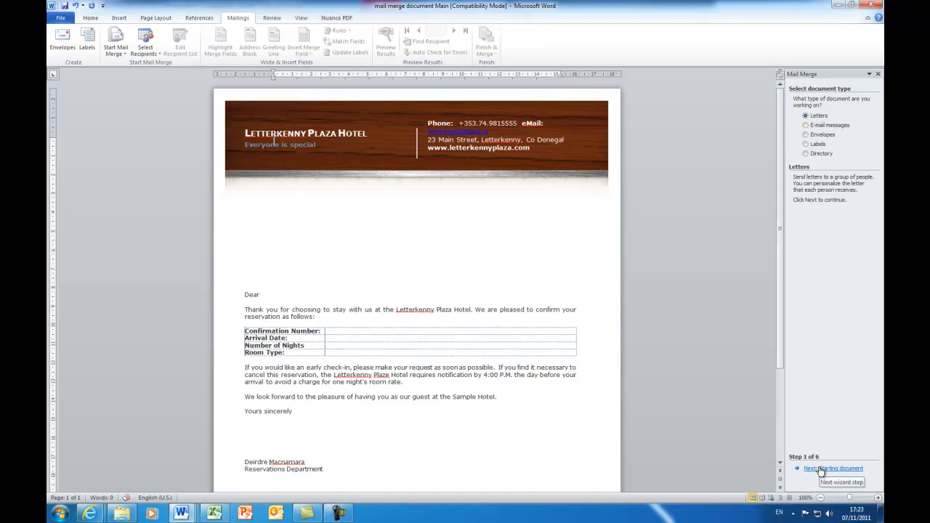
- Advance the wizard to step 2, keeping the current document as the starting document
click(832, 468)
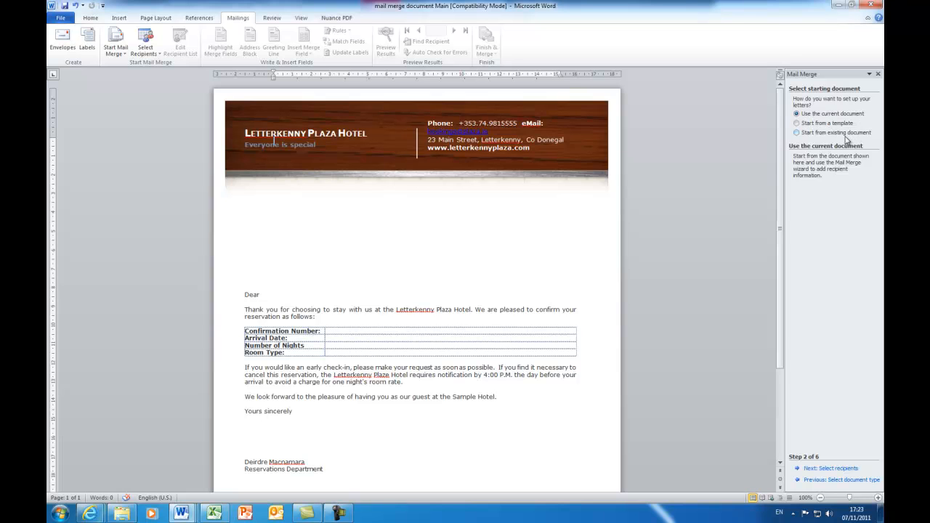
mouse_move(845, 136)
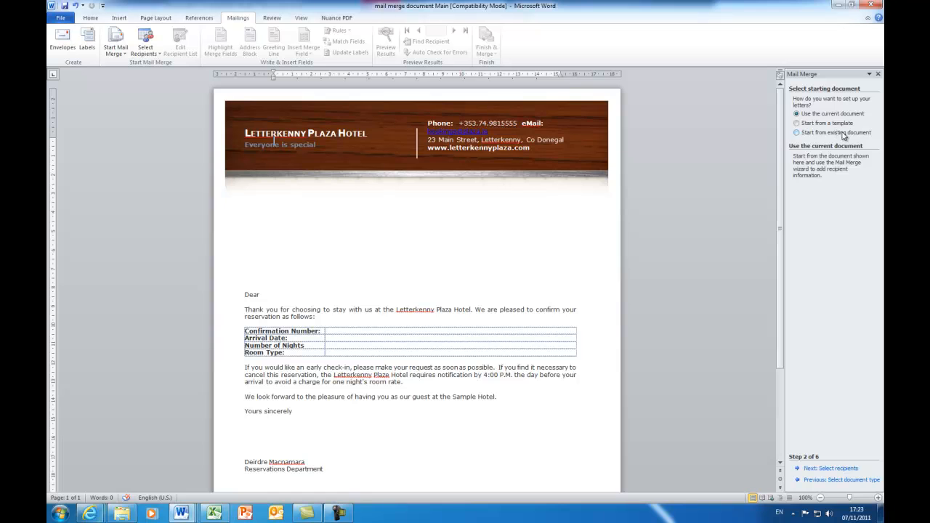
mouse_move(852, 119)
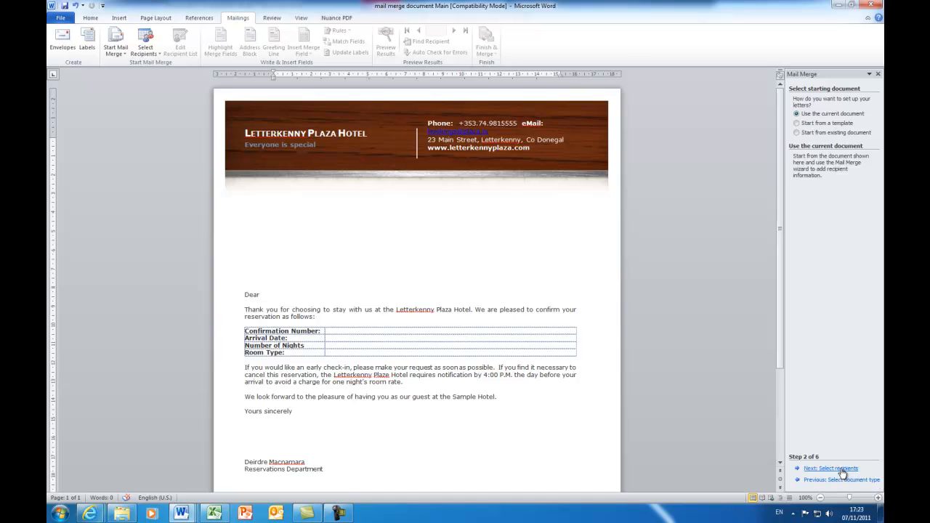
- Advance to recipient selection, choose 'Type a new list' and start creating it
click(830, 468)
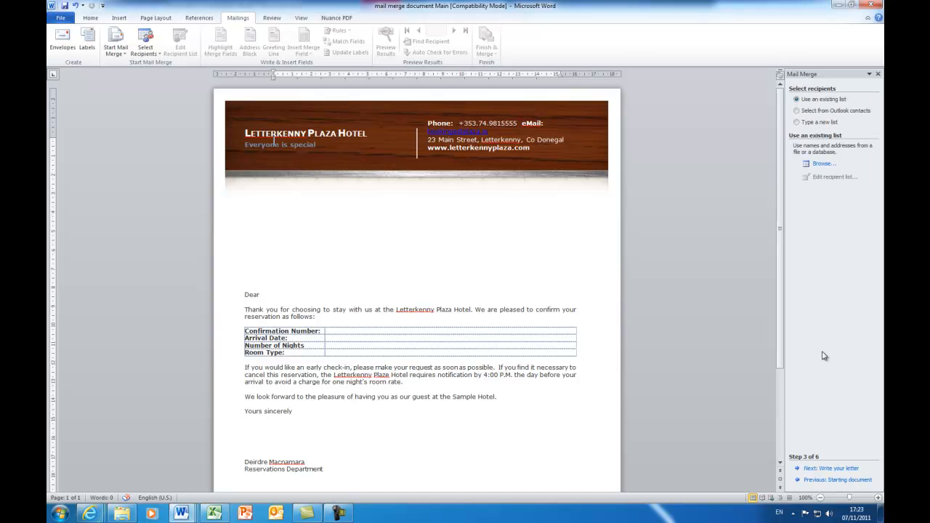
mouse_move(814, 299)
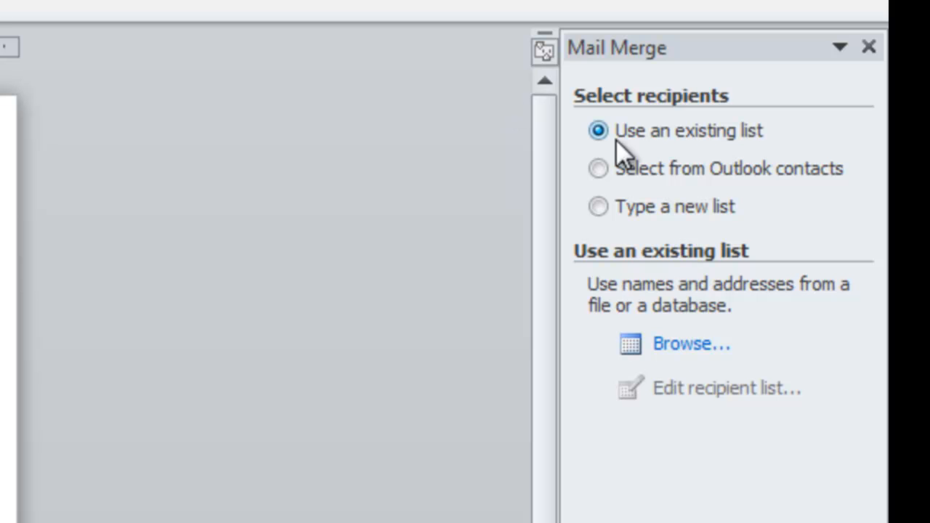
mouse_move(598, 206)
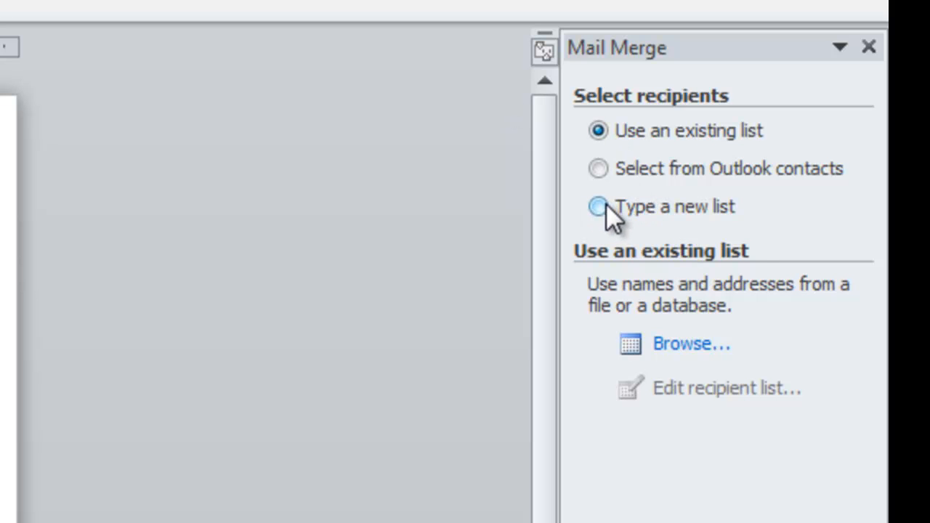
click(597, 206)
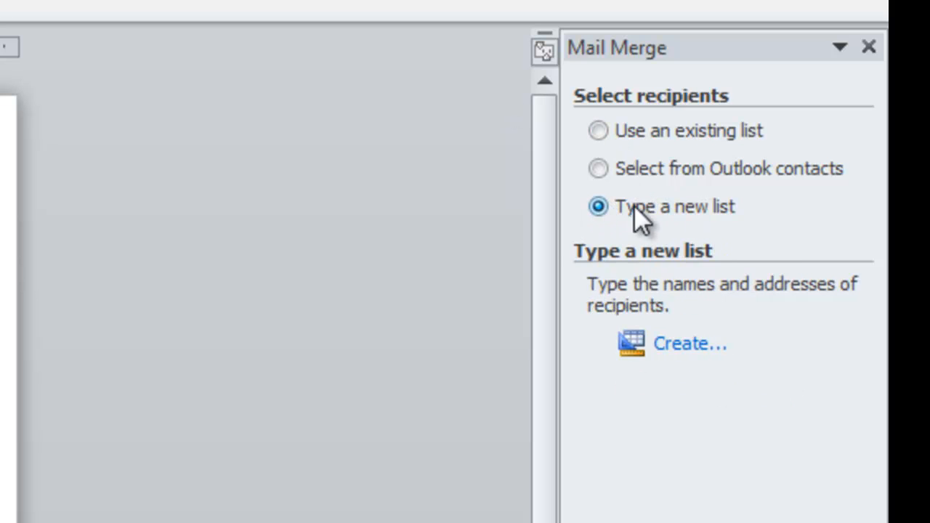
mouse_move(679, 343)
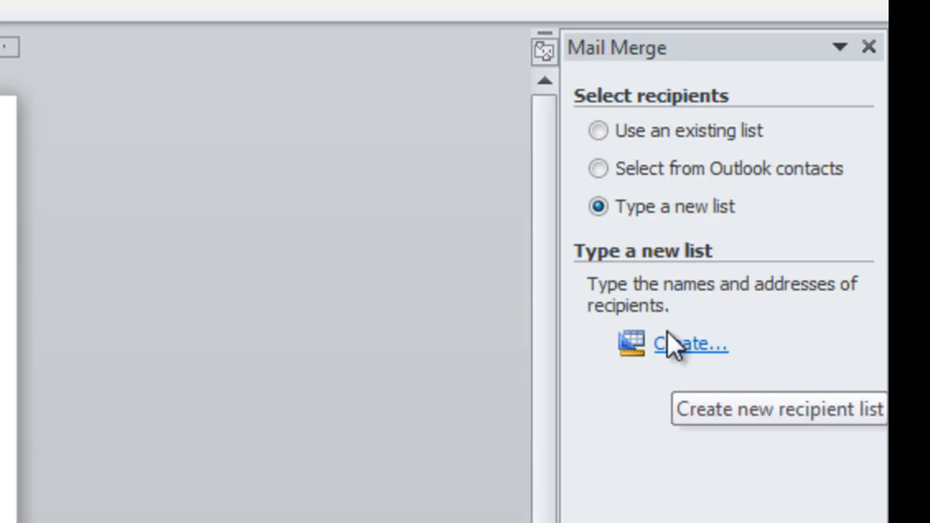
click(688, 343)
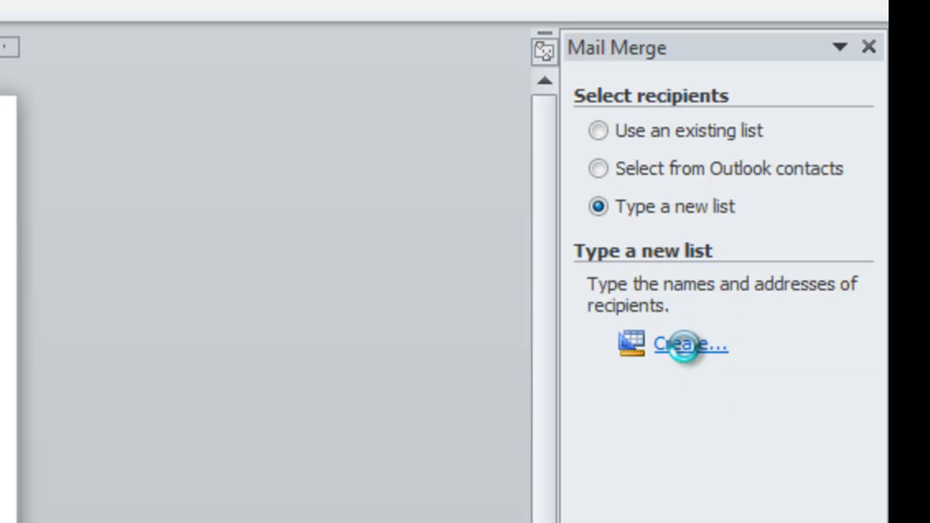
- Open the empty New Address List form with Title, name and Company columns
click(683, 343)
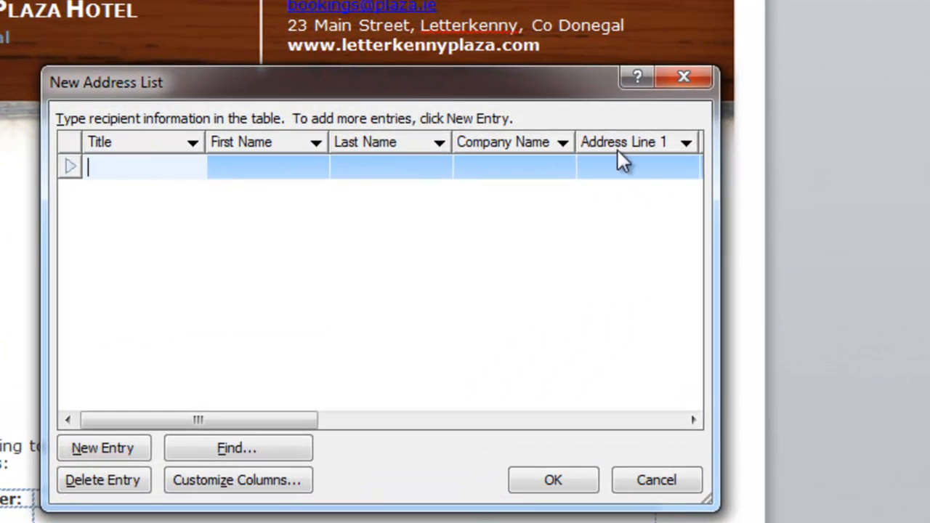
mouse_move(676, 163)
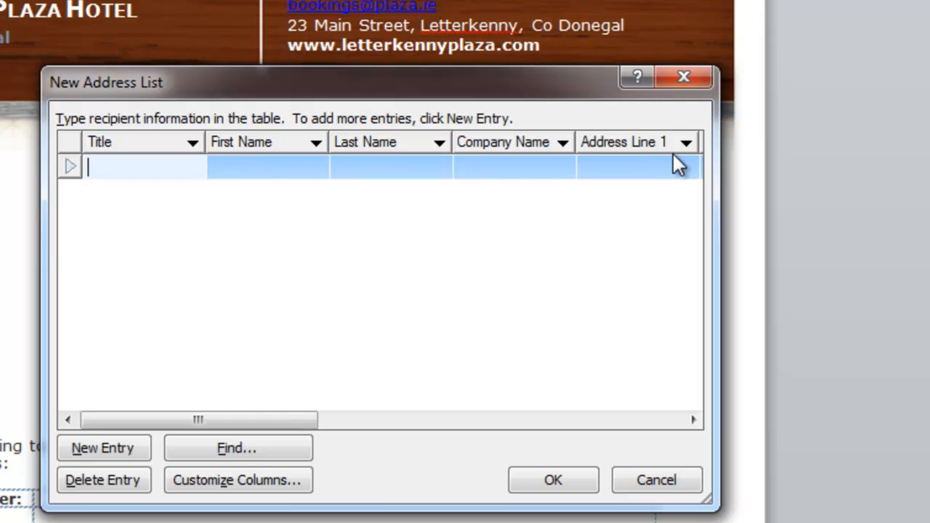
mouse_move(145, 199)
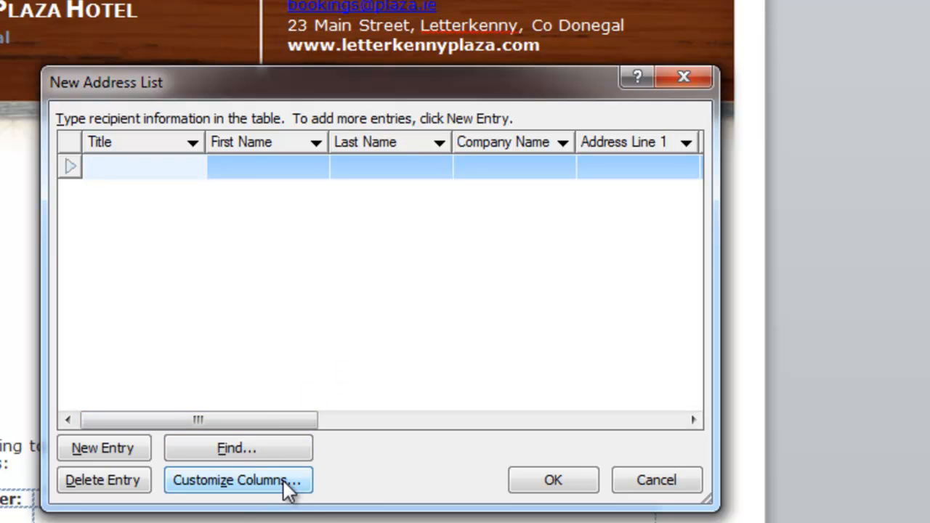
- In Customize Columns, delete City, State, ZIP Code, Country or Region, Home Phone and Work Phone
click(238, 479)
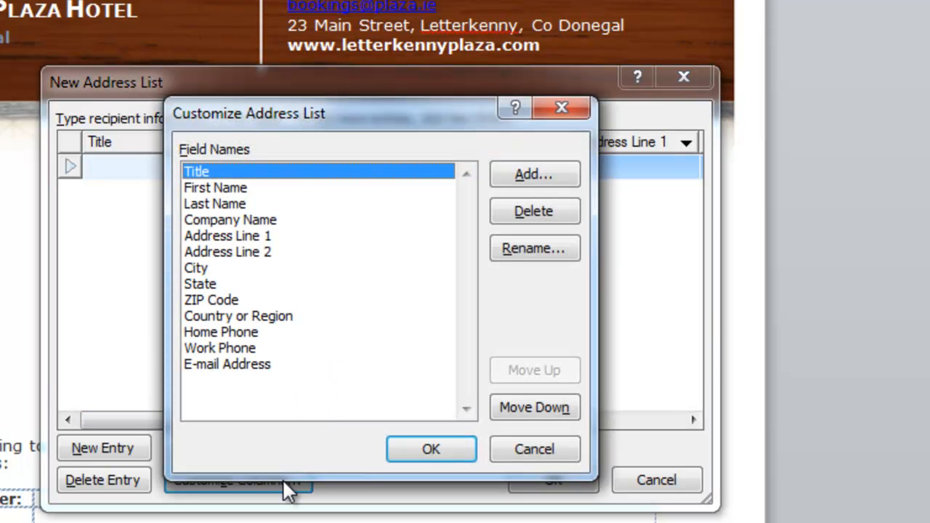
mouse_move(239, 175)
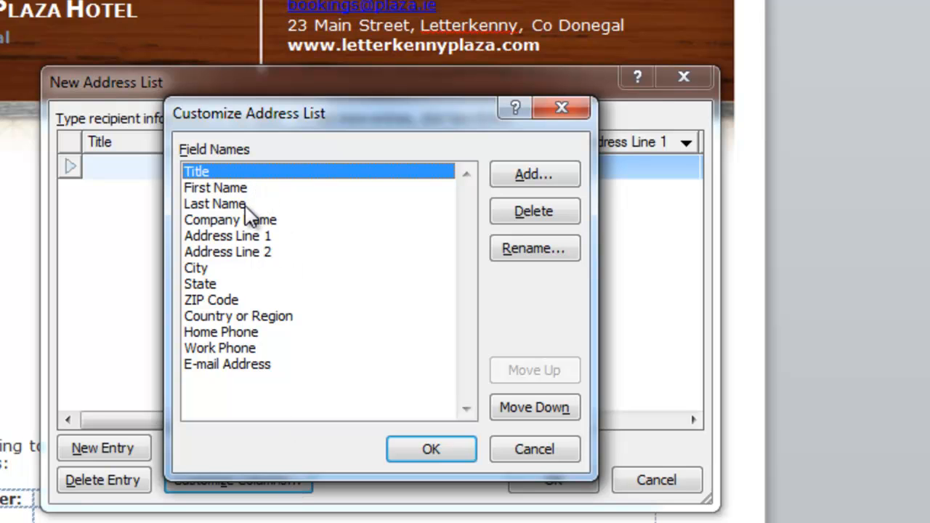
mouse_move(277, 243)
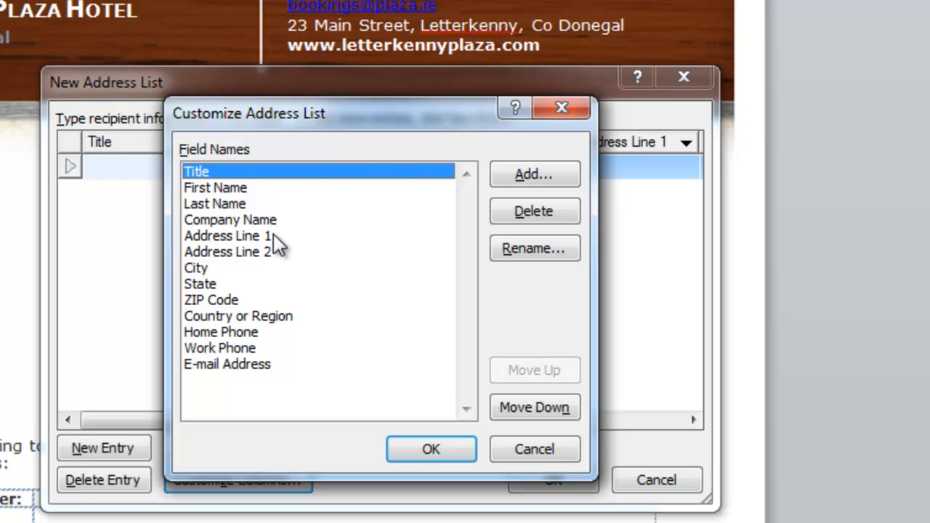
mouse_move(275, 267)
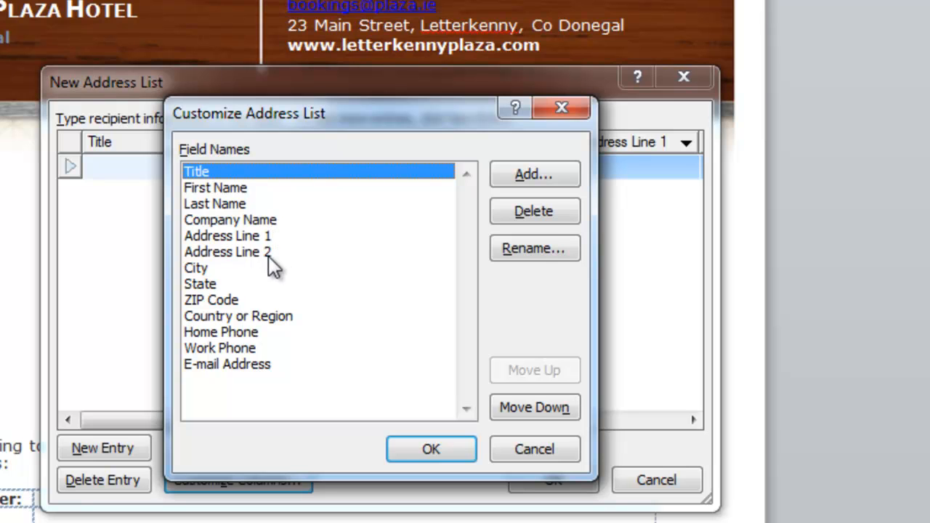
click(195, 267)
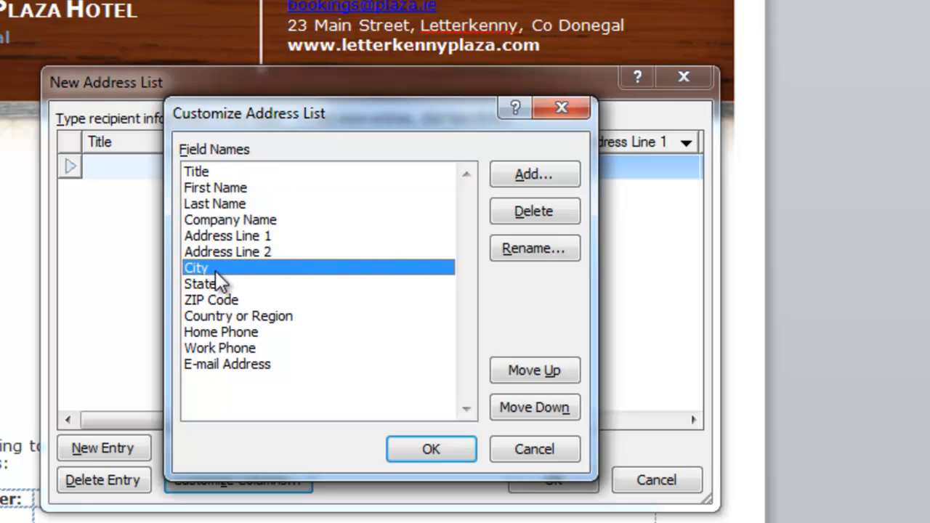
click(534, 210)
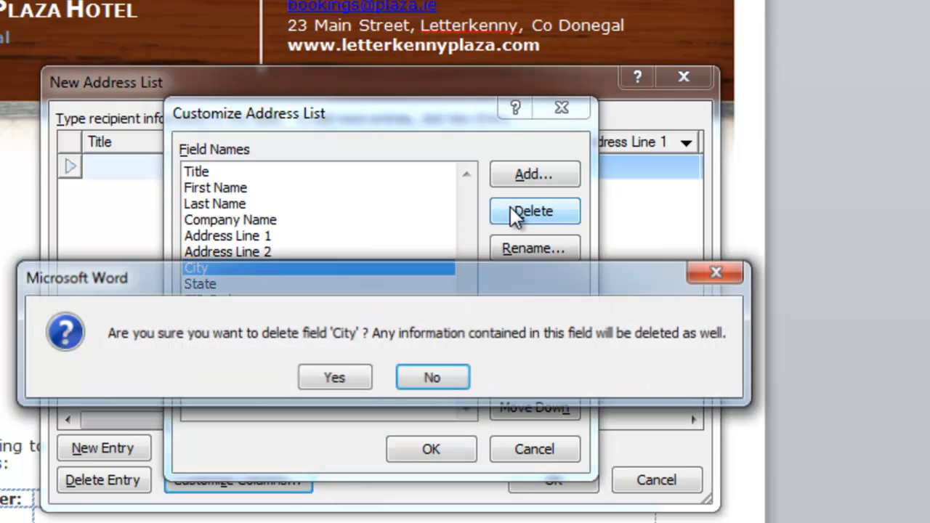
click(333, 377)
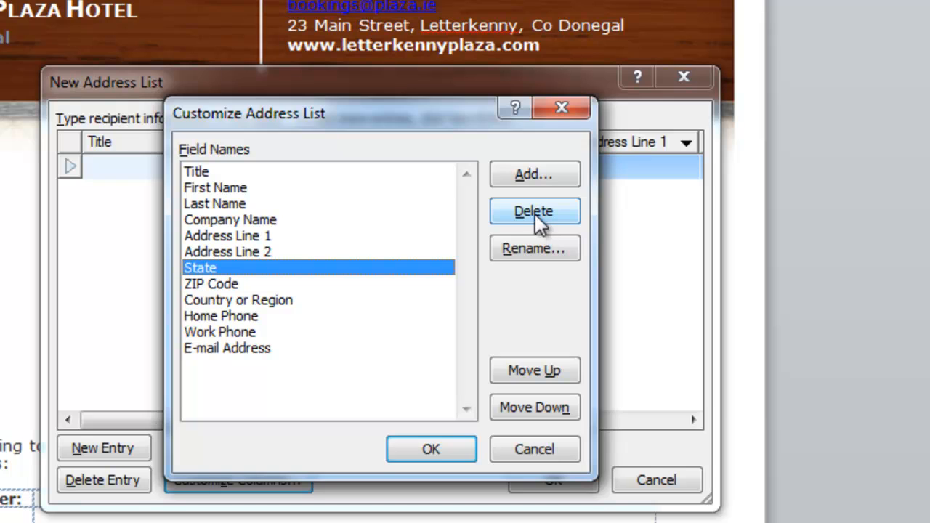
click(533, 210)
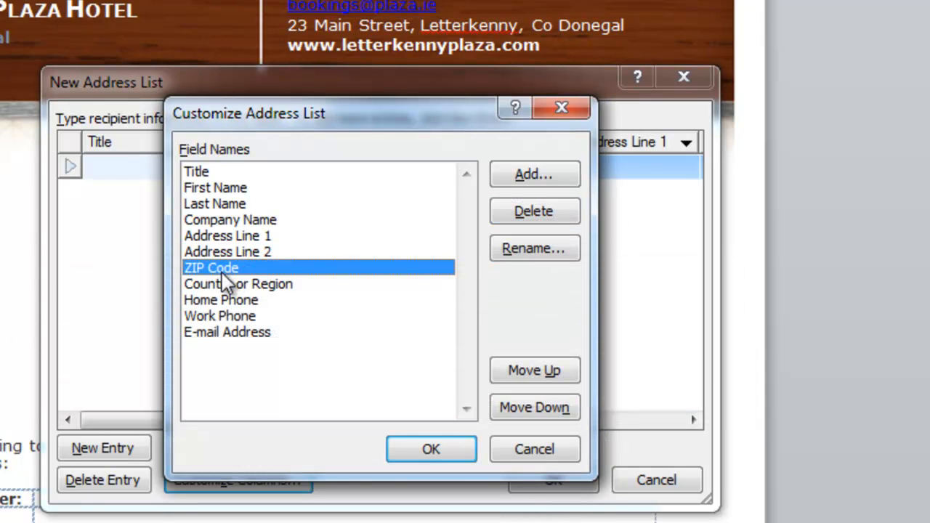
click(533, 211)
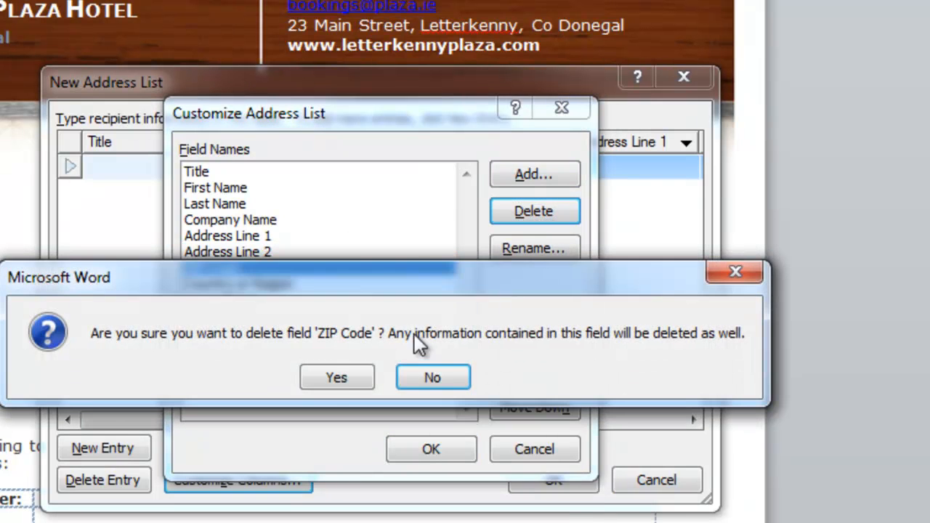
click(335, 377)
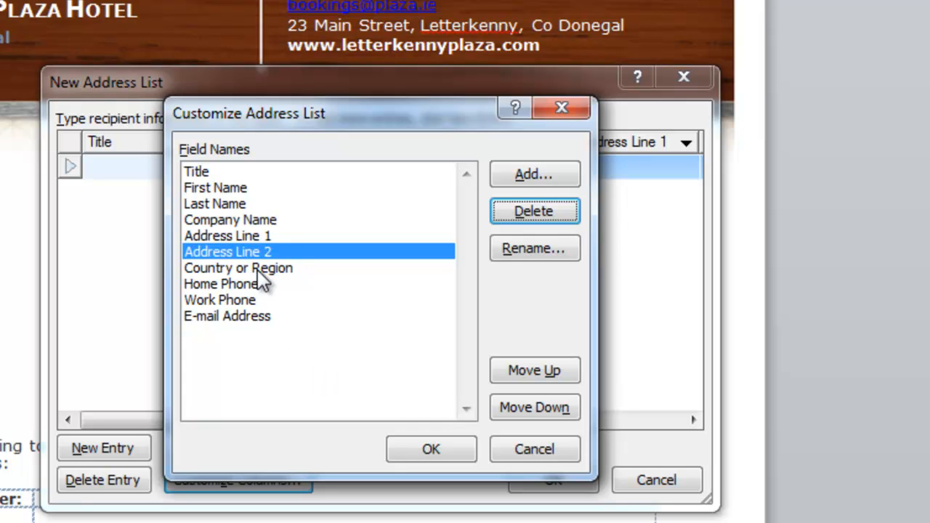
click(238, 268)
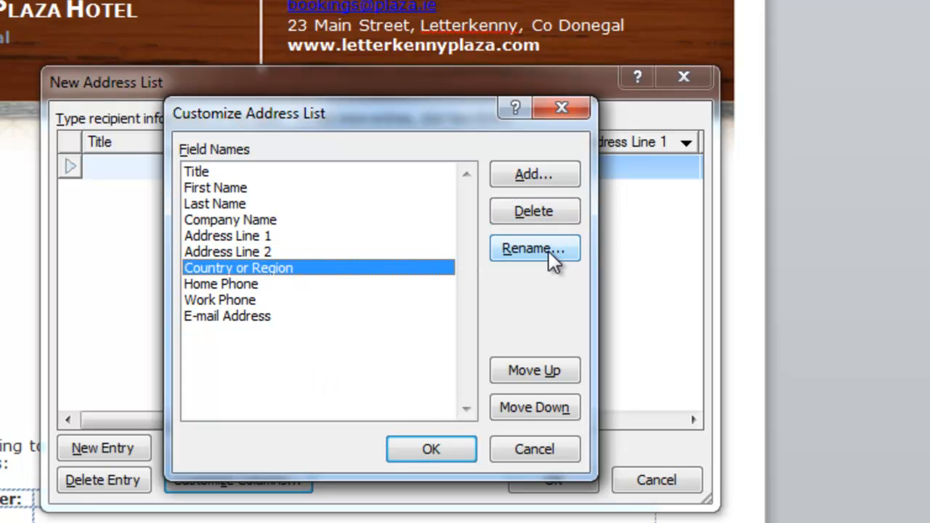
mouse_move(534, 212)
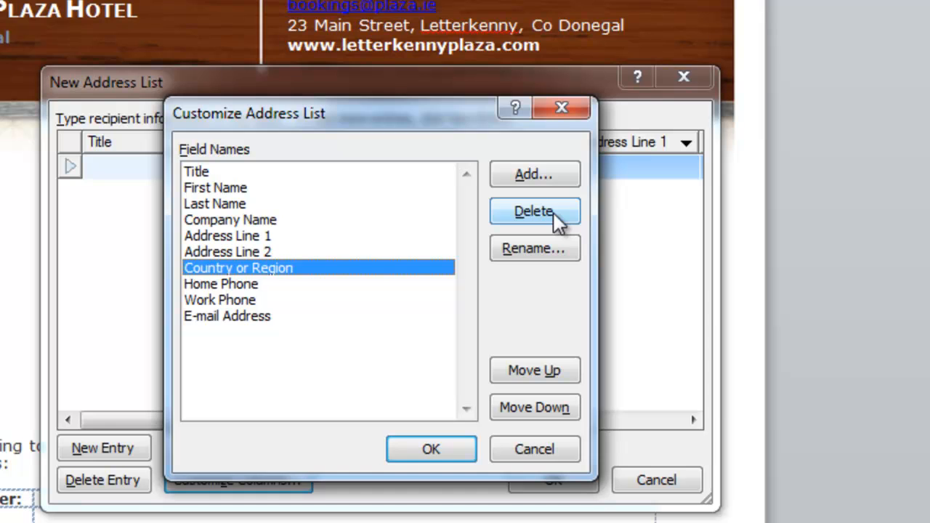
click(533, 210)
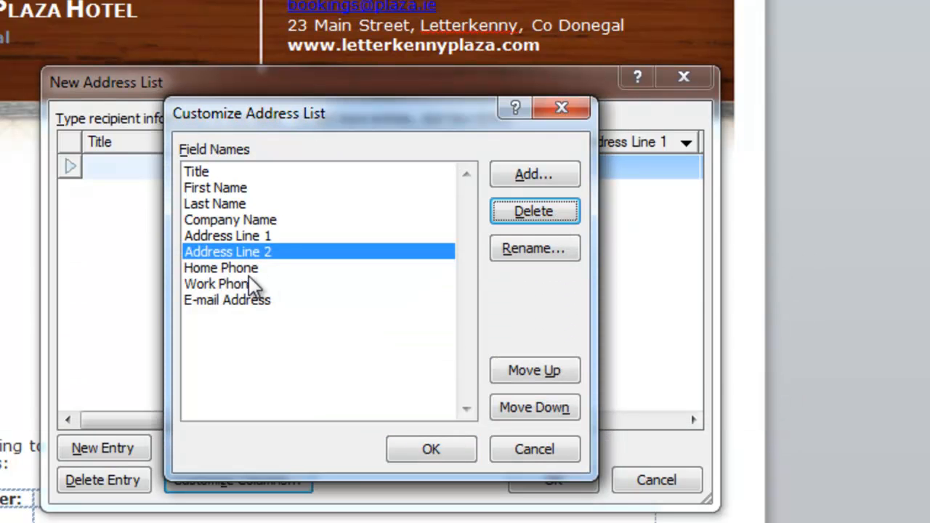
click(533, 211)
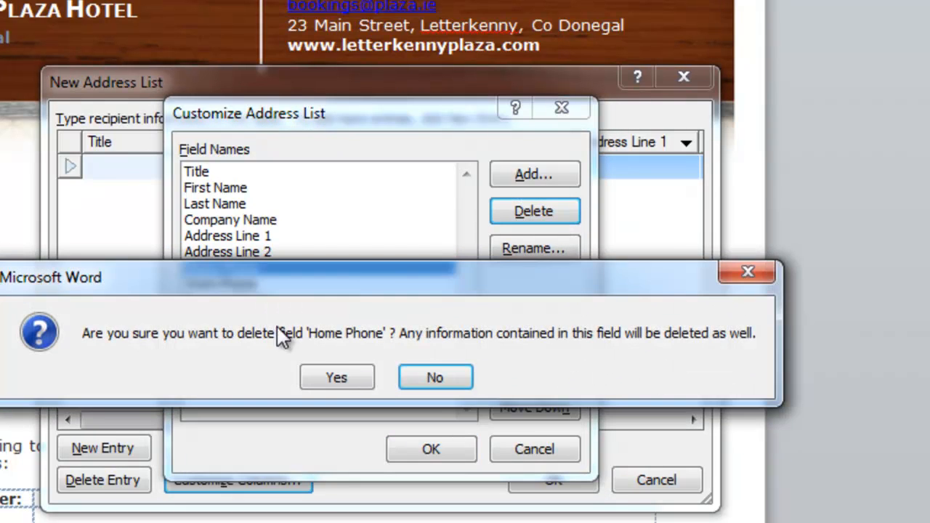
click(335, 377)
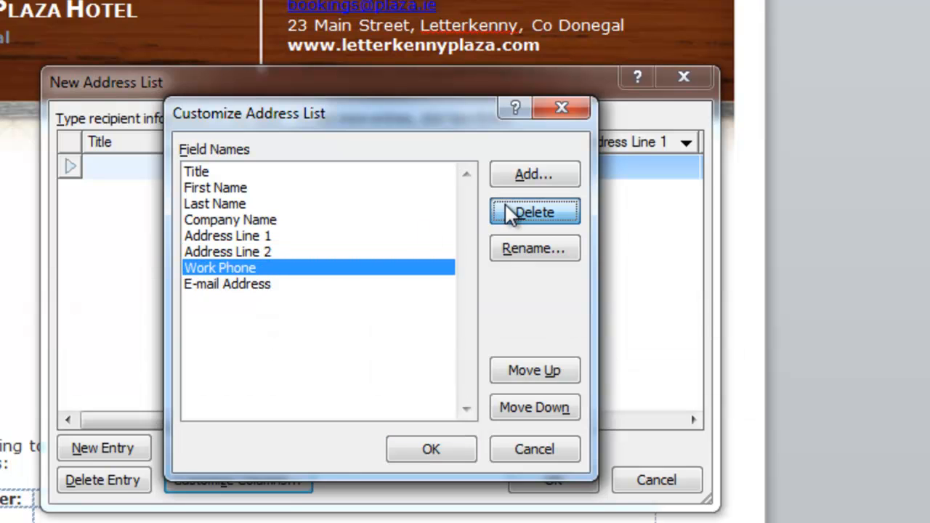
click(534, 211)
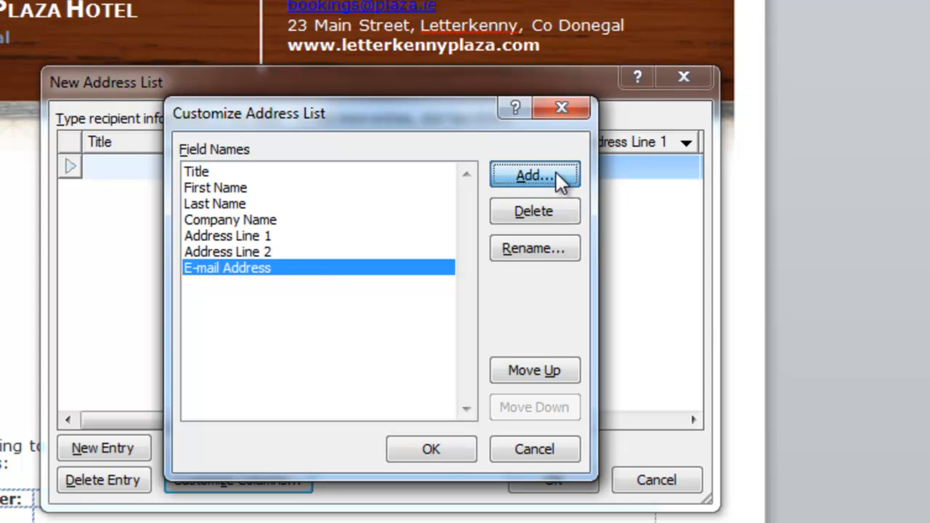
- Add the Confirmation Number and Num Nights fields to the address list
click(534, 175)
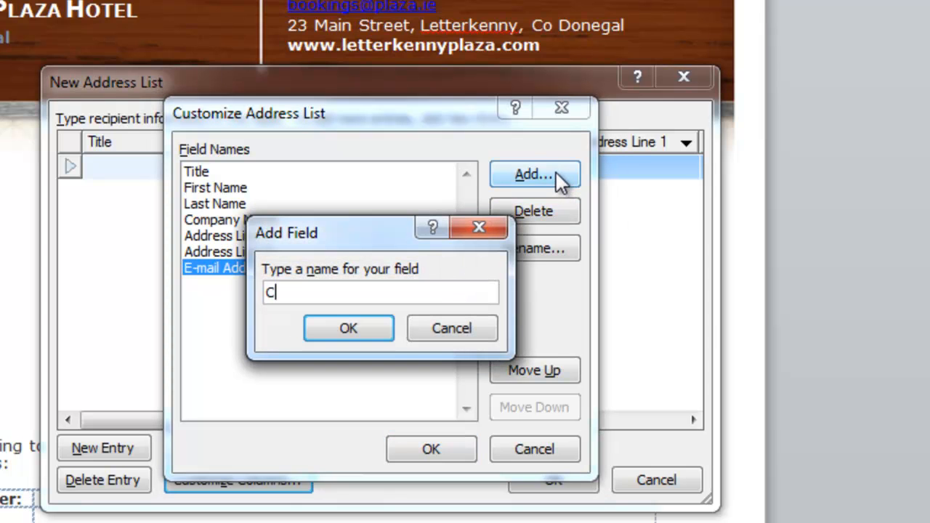
text(onfirmation Nu)
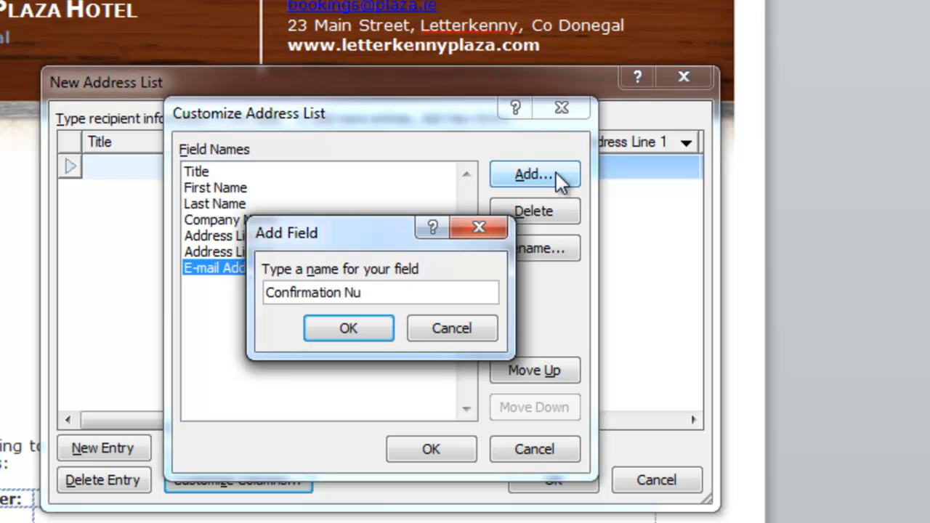
text(mber)
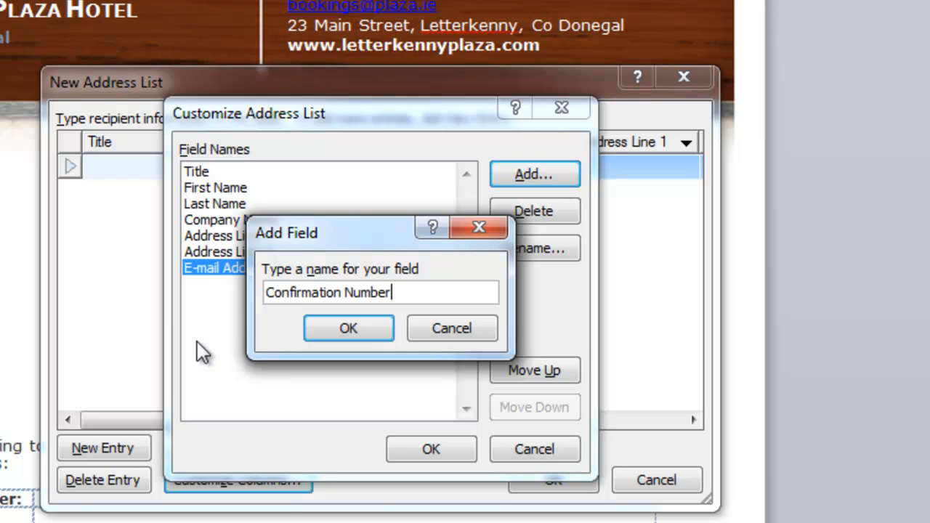
click(348, 327)
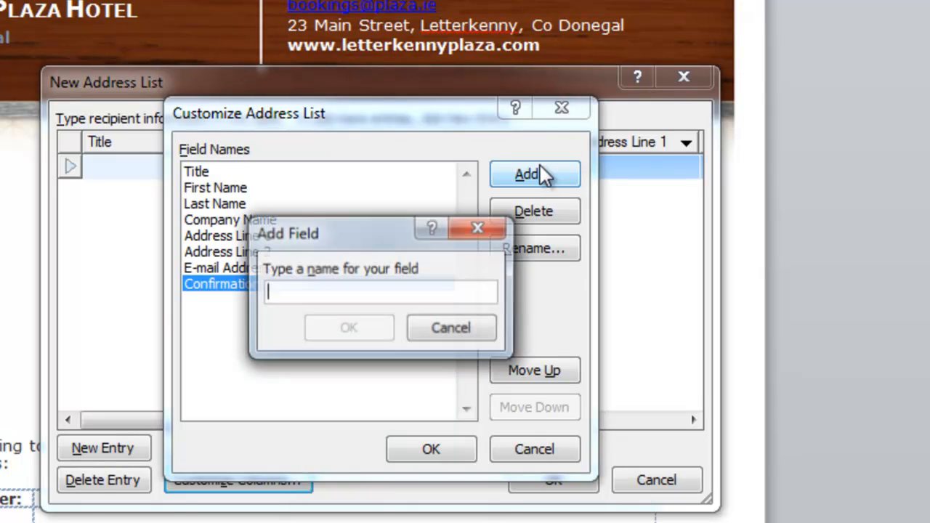
text(Num)
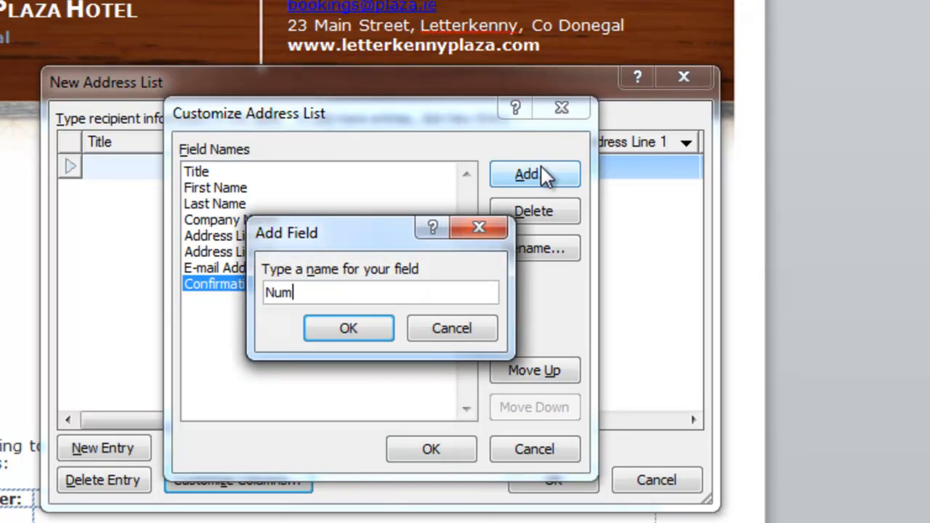
text(Night)
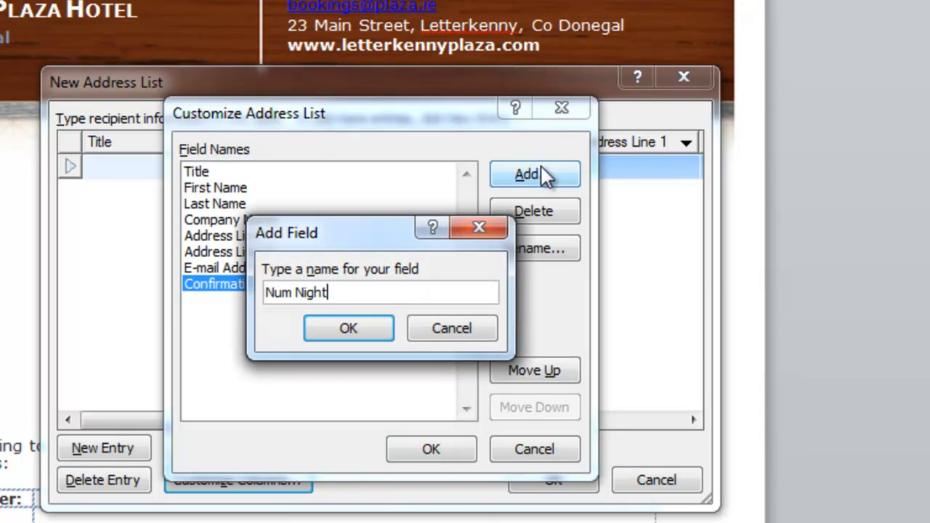
click(348, 328)
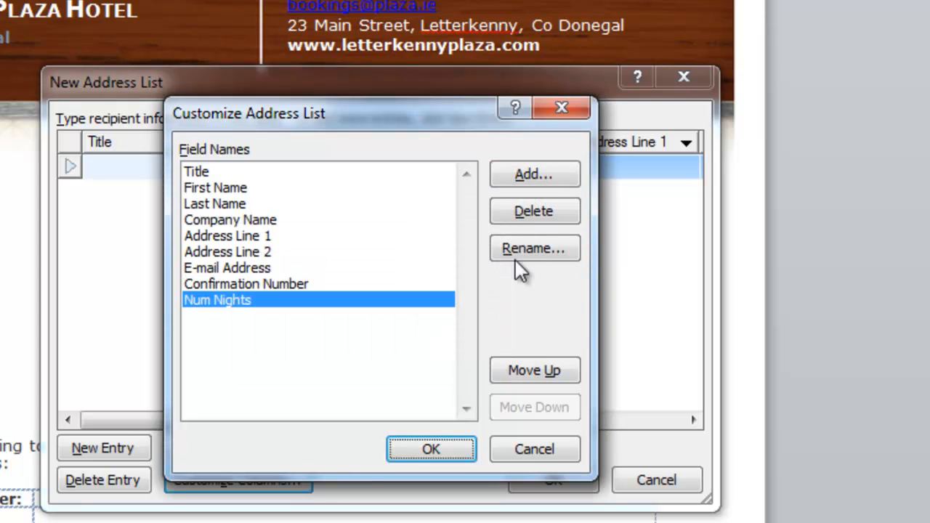
- Add the Room Type and Arrival Date fields and adjust their position
click(533, 174)
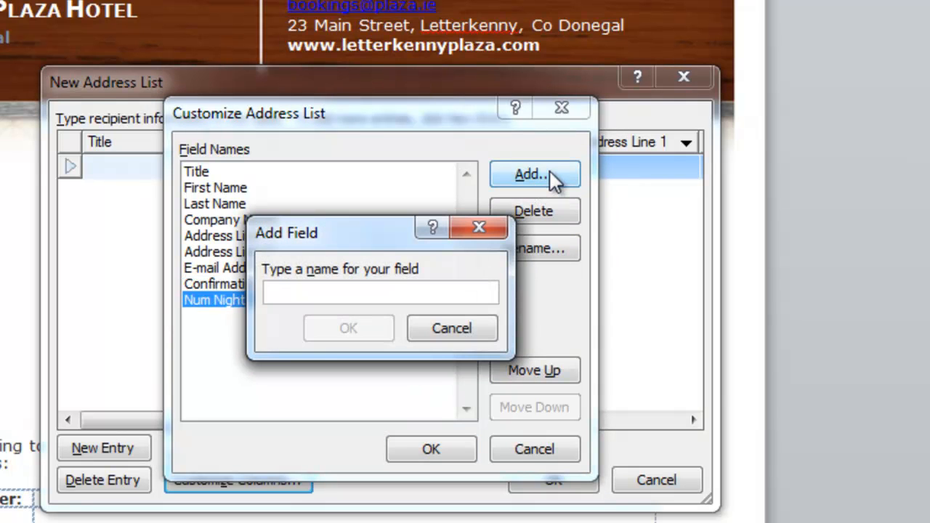
text(Room Ty)
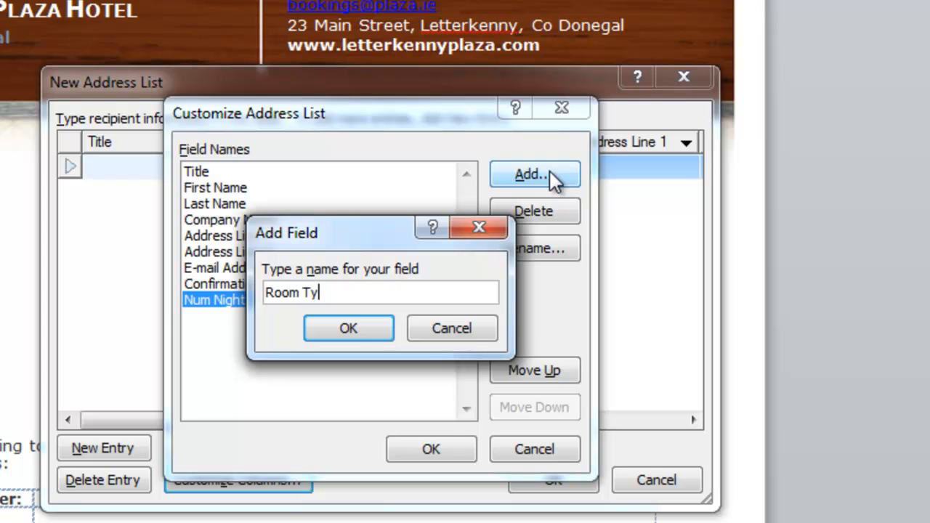
text(pe)
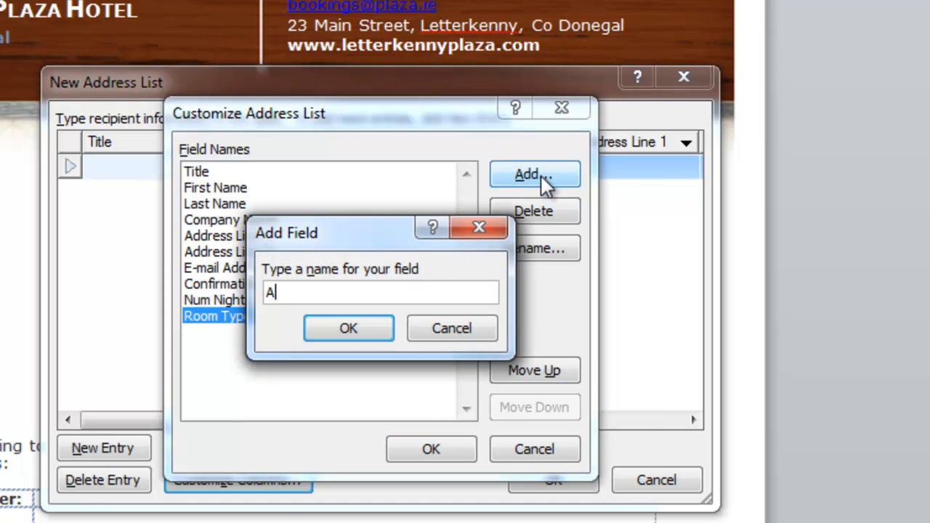
text(rrival D)
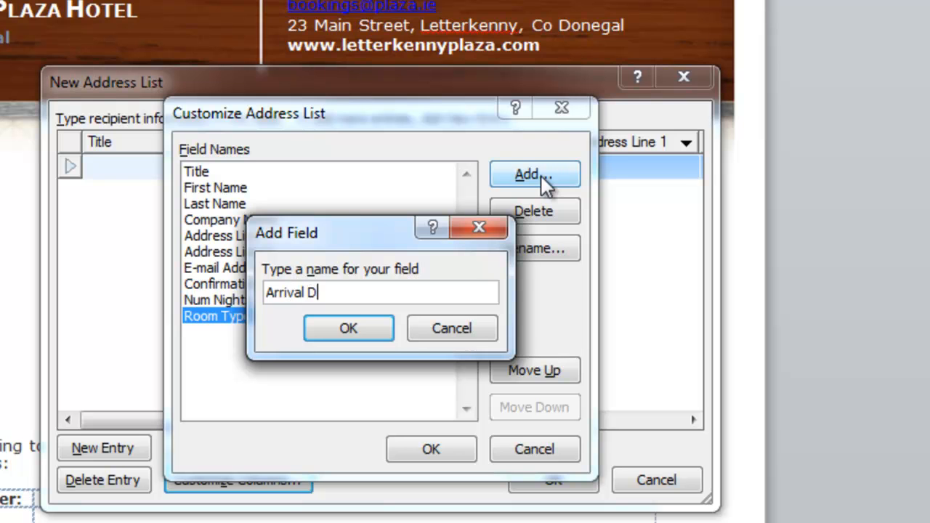
click(348, 328)
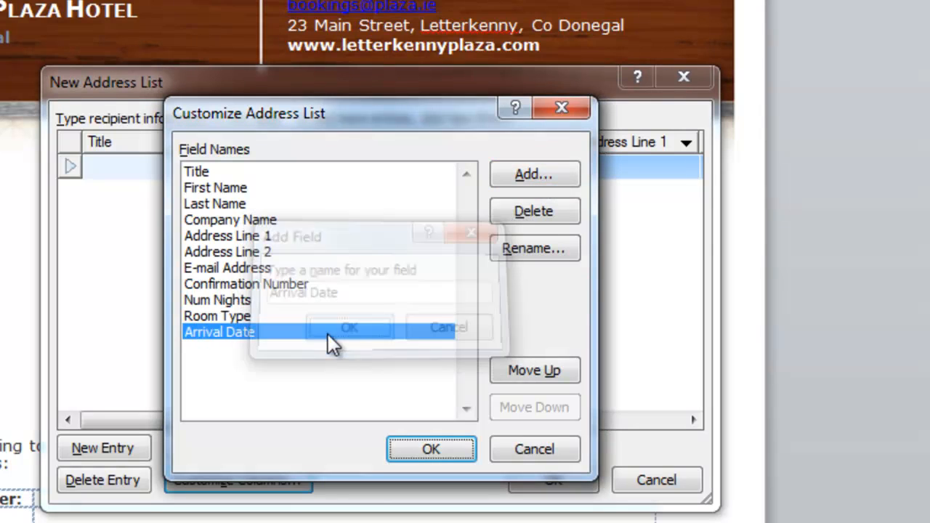
click(349, 327)
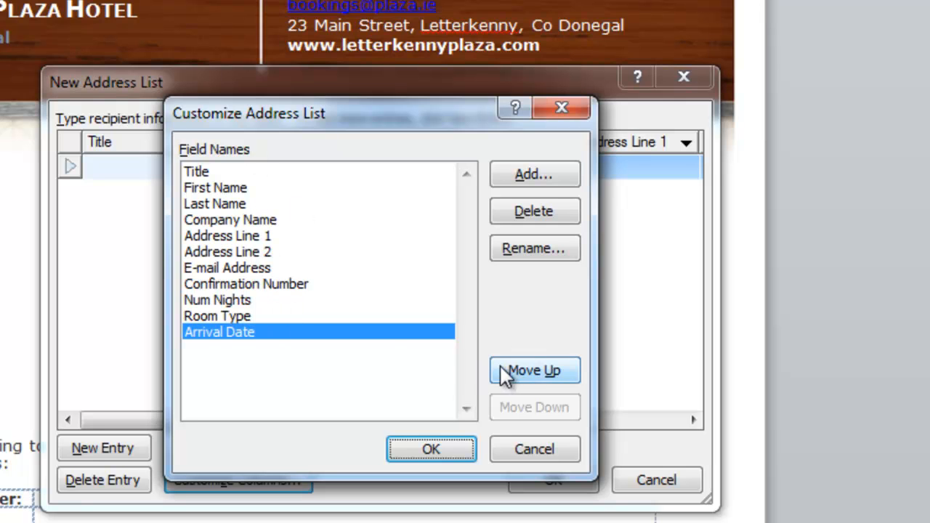
click(534, 370)
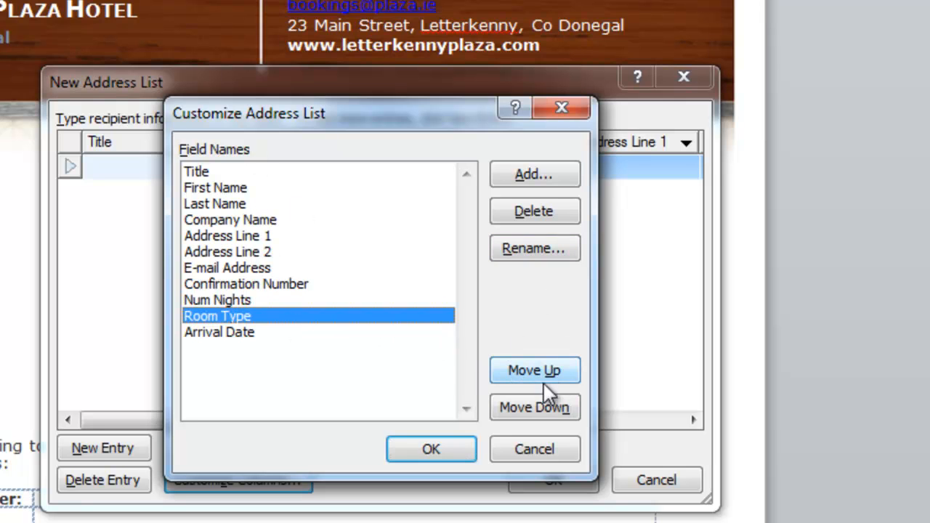
mouse_move(247, 247)
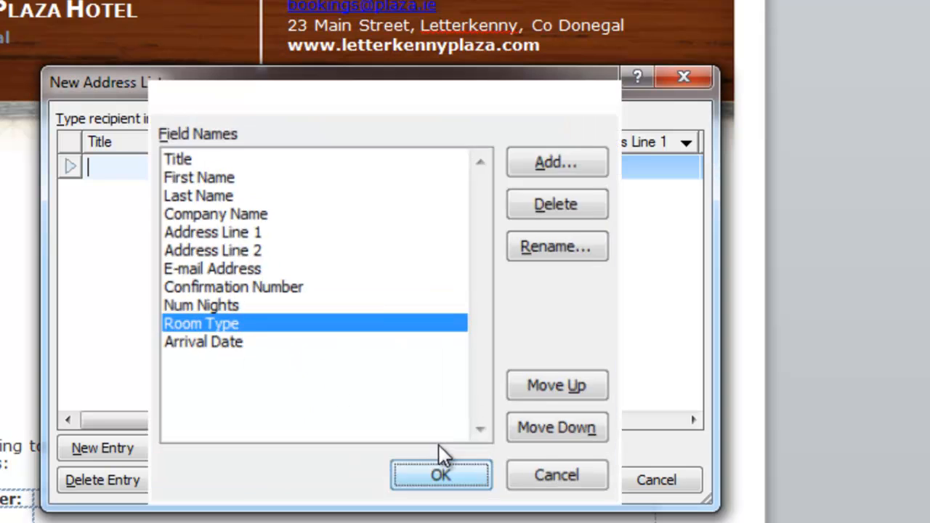
- Close Customize Address List and enter Mr Tom Brown in the first row
click(440, 475)
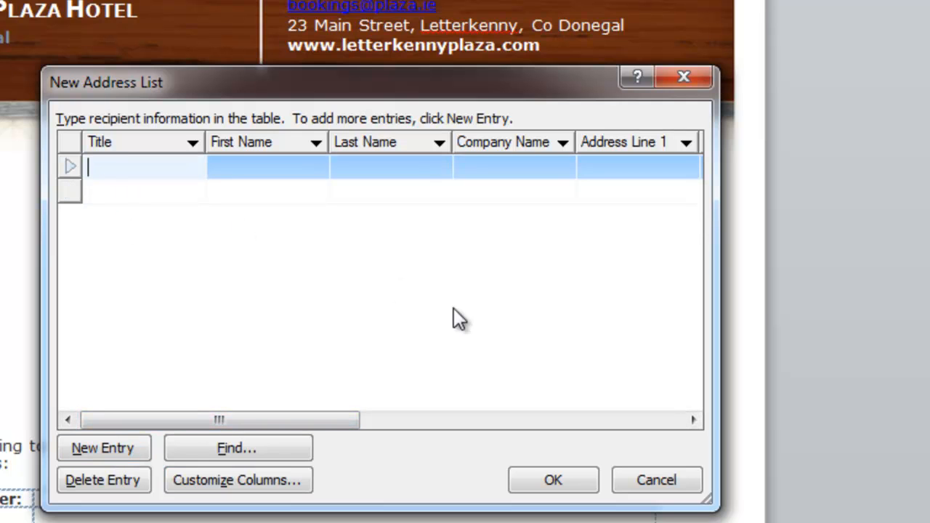
text(Mr)
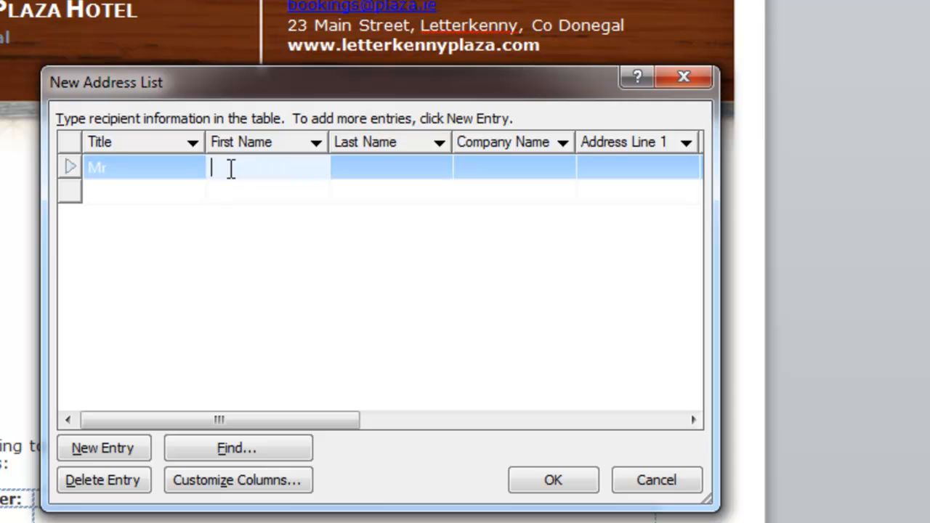
text(To)
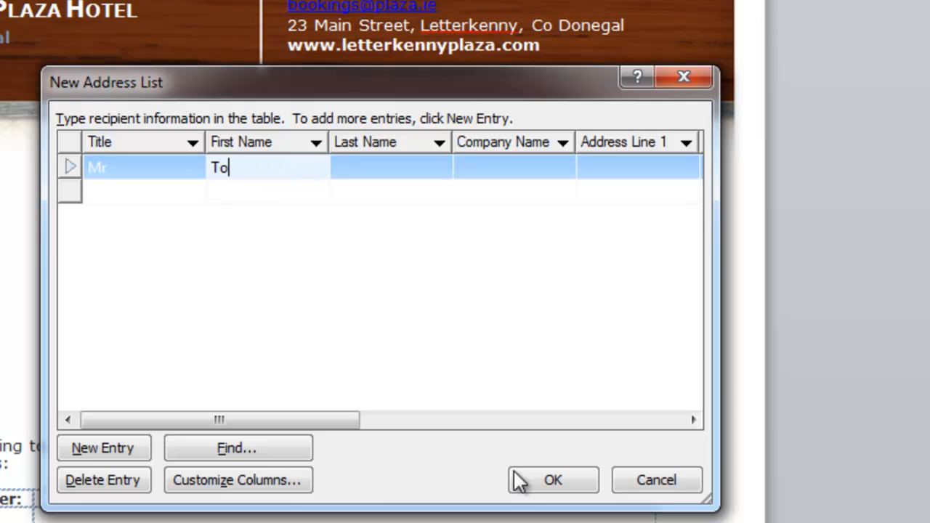
text(m)
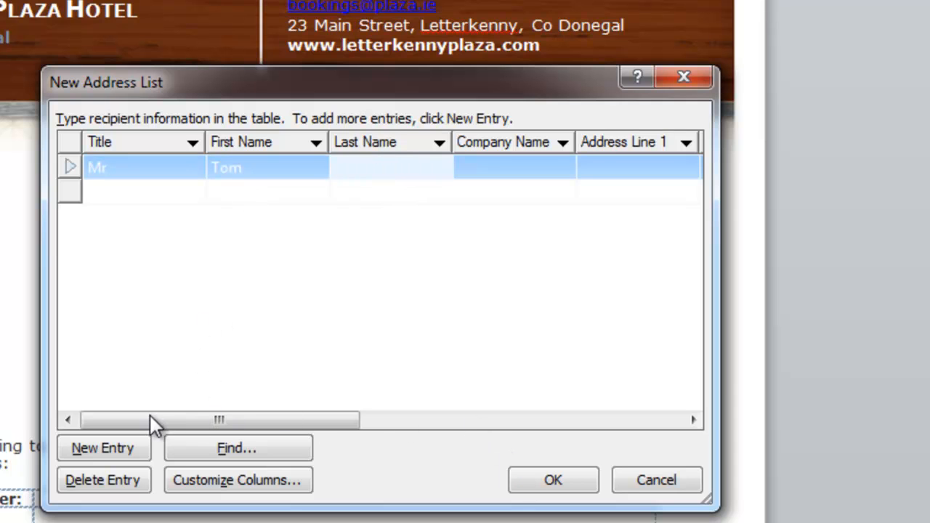
text(Bro)
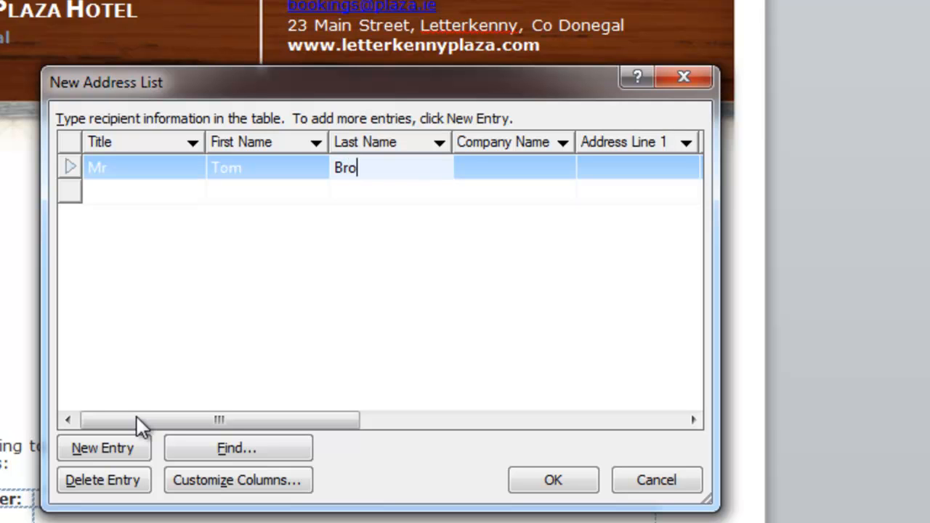
text(wn)
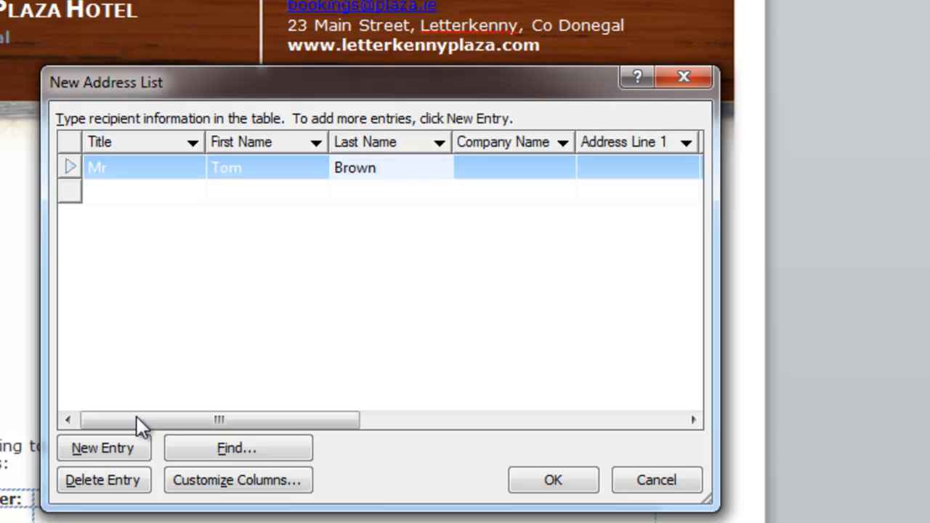
click(390, 168)
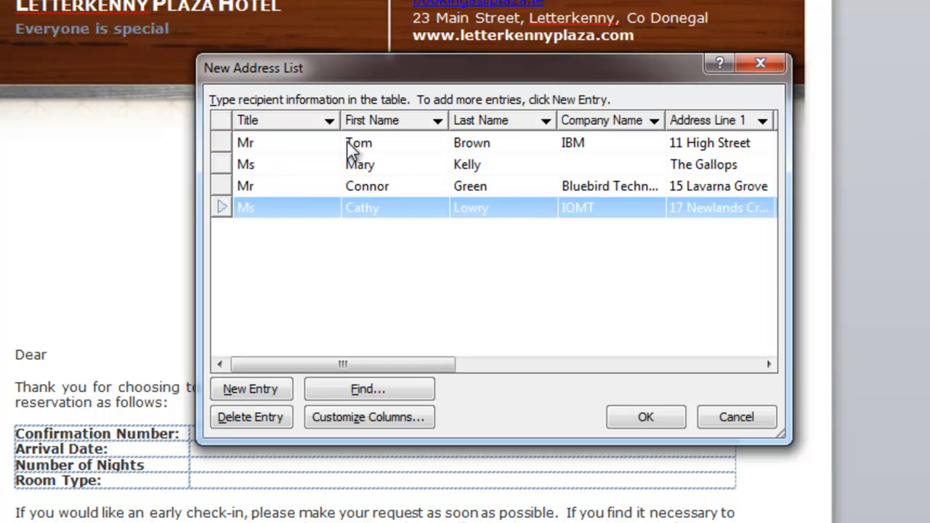
mouse_move(609, 198)
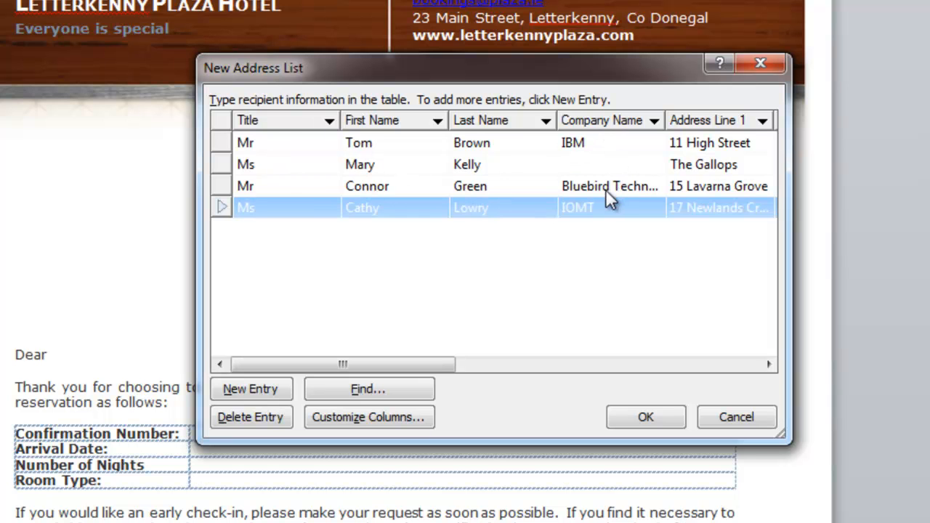
mouse_move(541, 163)
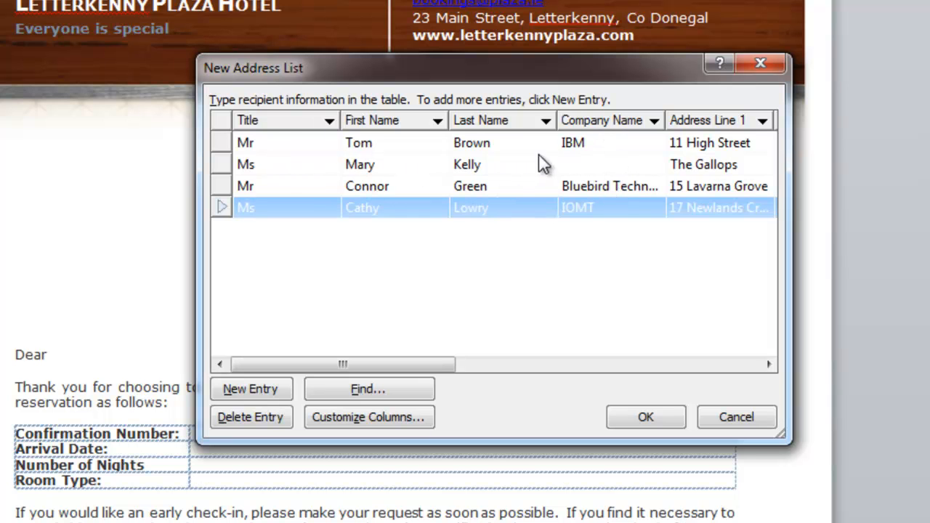
mouse_move(587, 169)
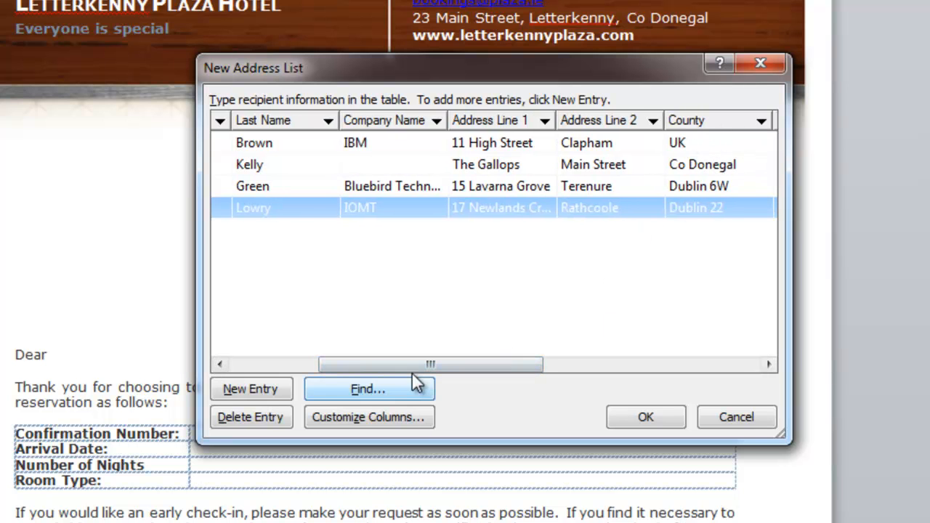
- Scroll the address list right to review all columns of the four entries
drag(430, 364, 557, 364)
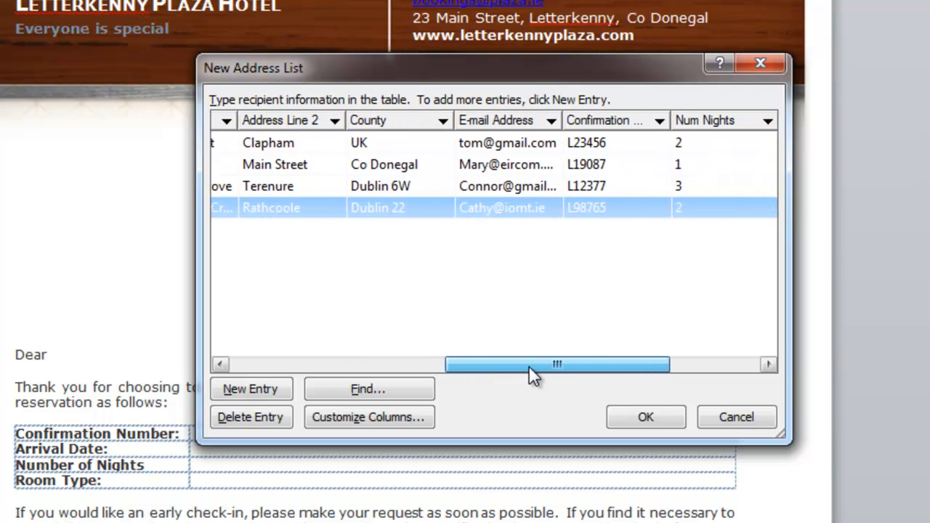
drag(556, 365, 600, 365)
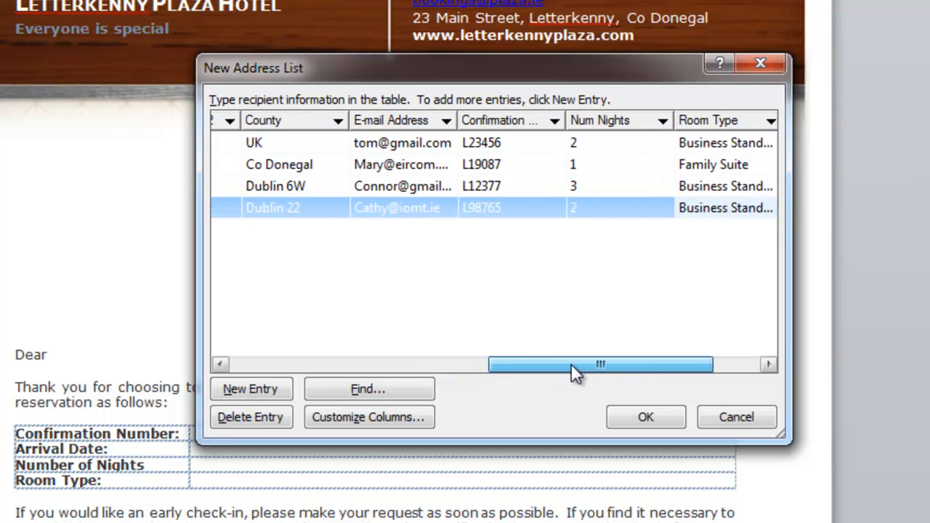
drag(600, 364, 632, 364)
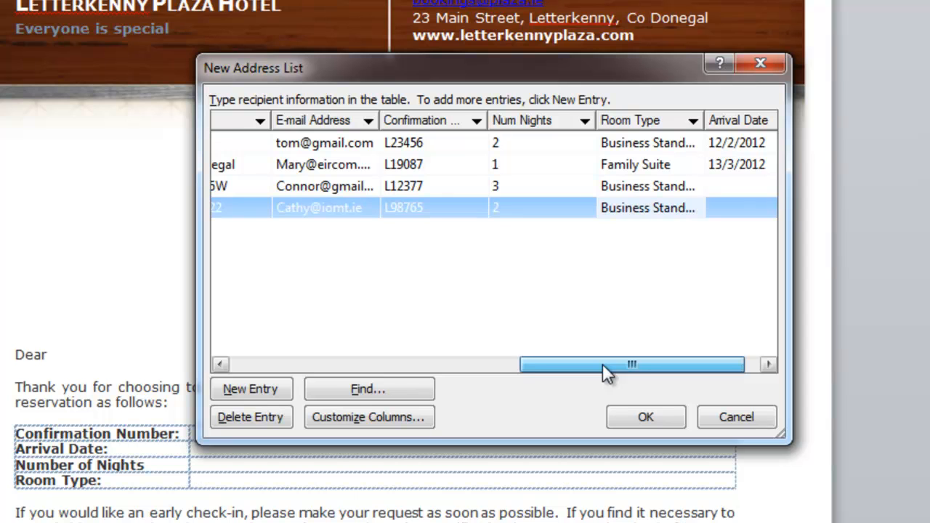
drag(606, 364, 649, 364)
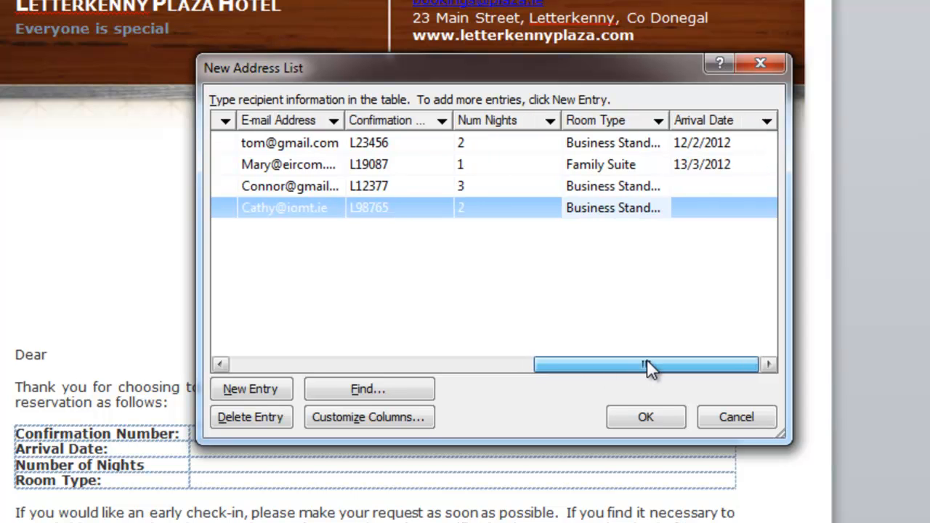
- Enter arrival date 15/2/2012 for the third guest and begin 17/2/201 for the fourth
click(719, 186)
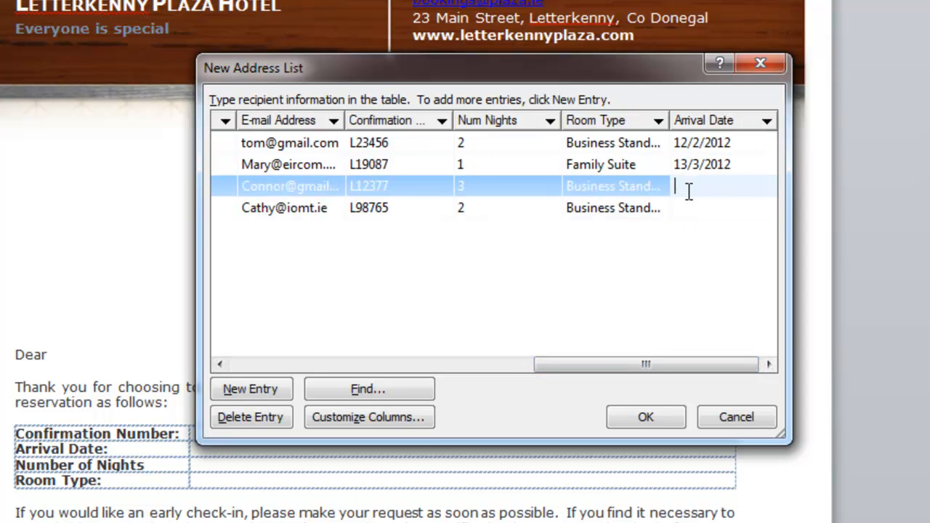
mouse_move(672, 207)
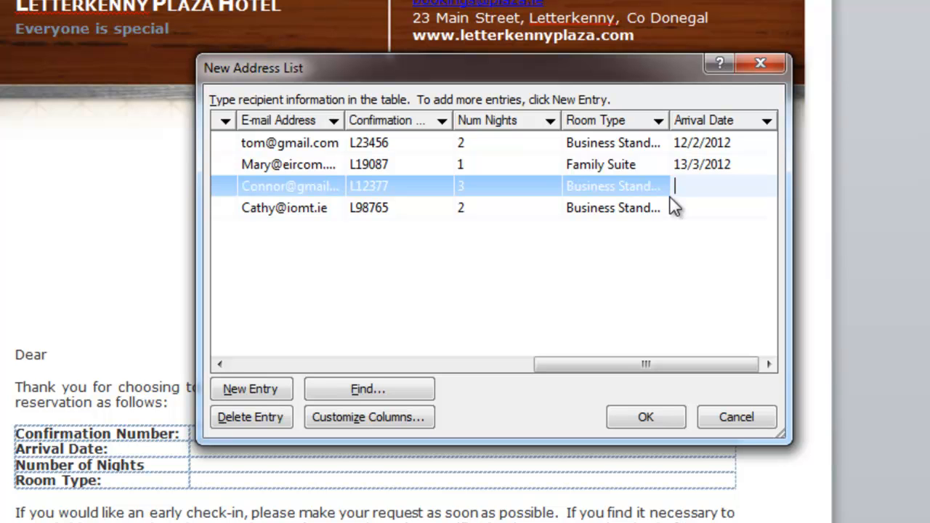
text(15/)
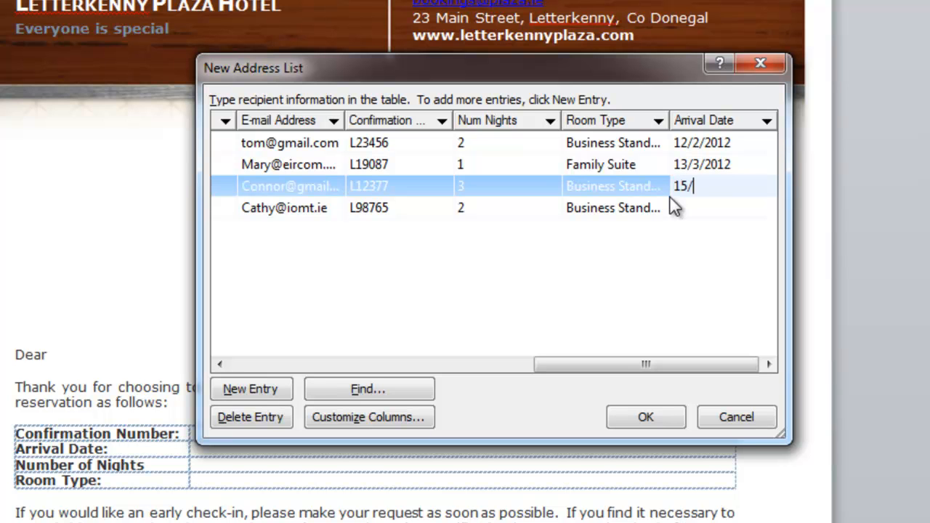
text(2/2012)
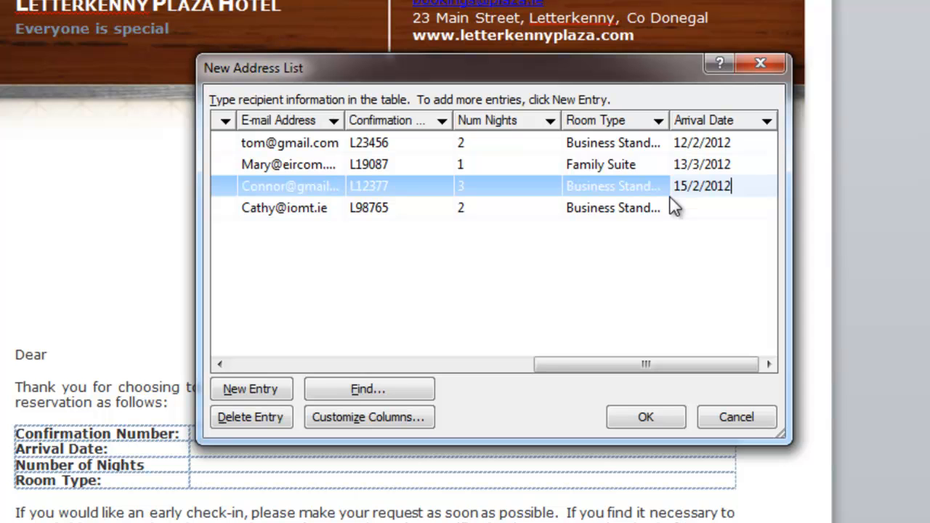
click(719, 208)
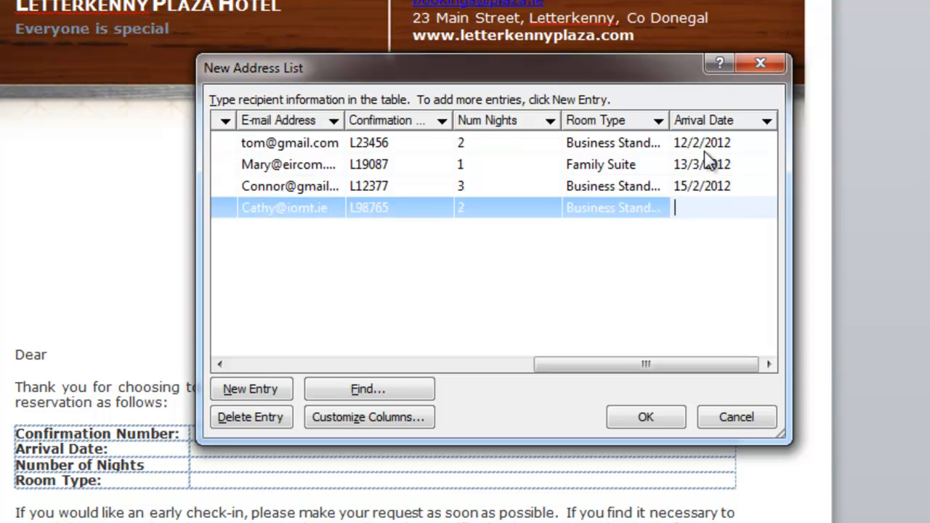
text(17)
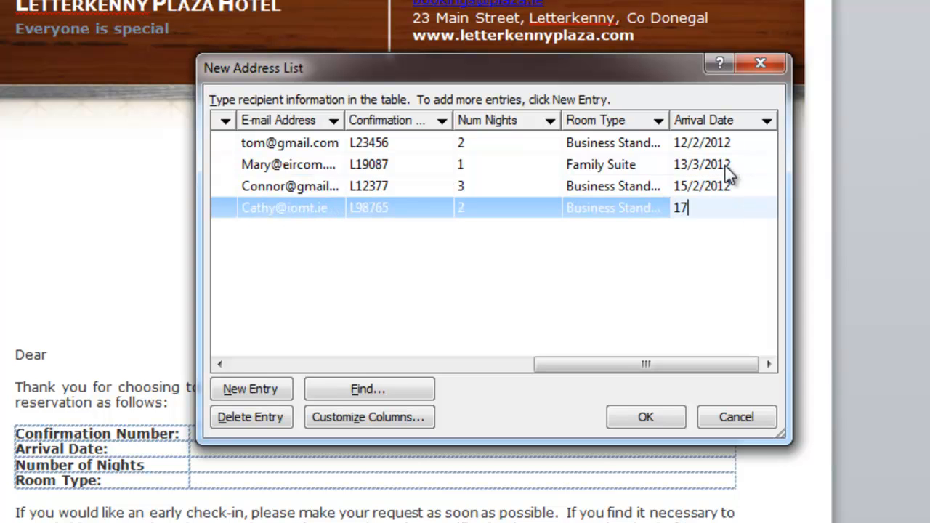
text(/2/201)
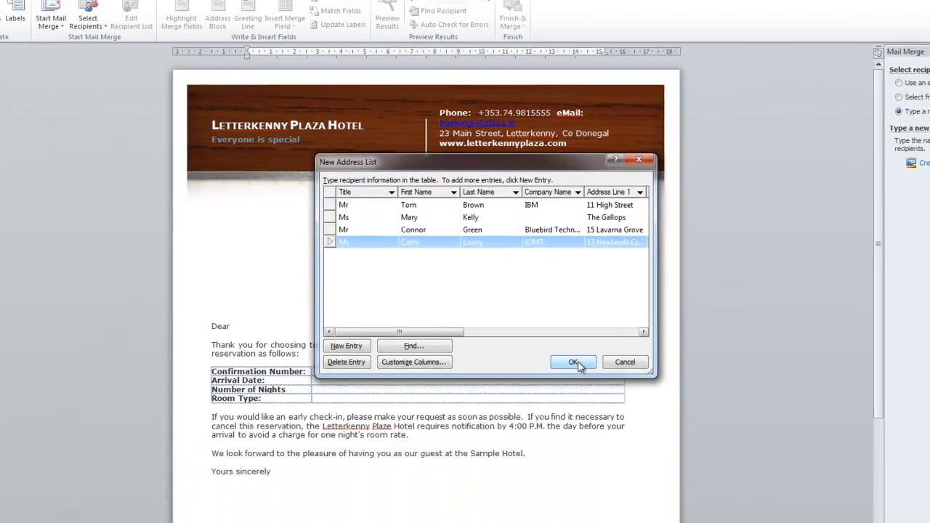
- Save the list as 'Mail merge Data Confirmation Letter' in 2011 to 2012 and accept the recipients
click(573, 361)
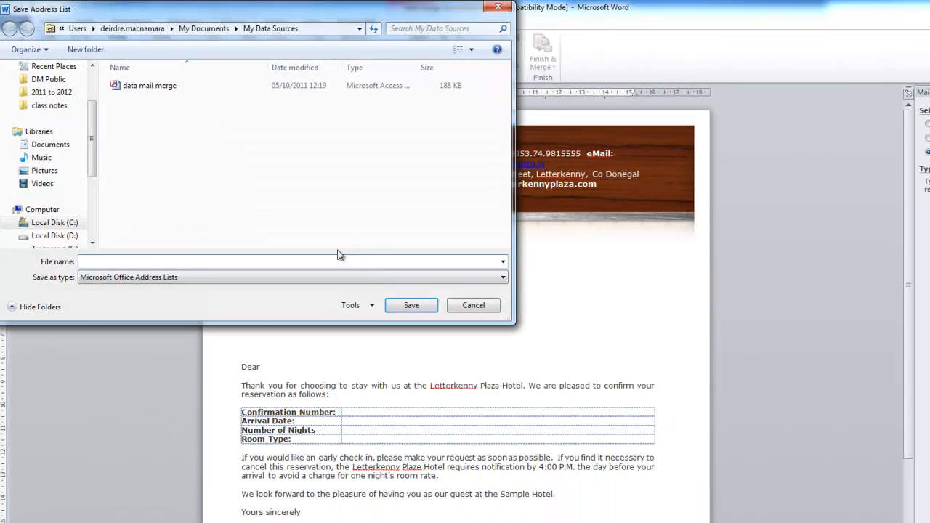
mouse_move(363, 112)
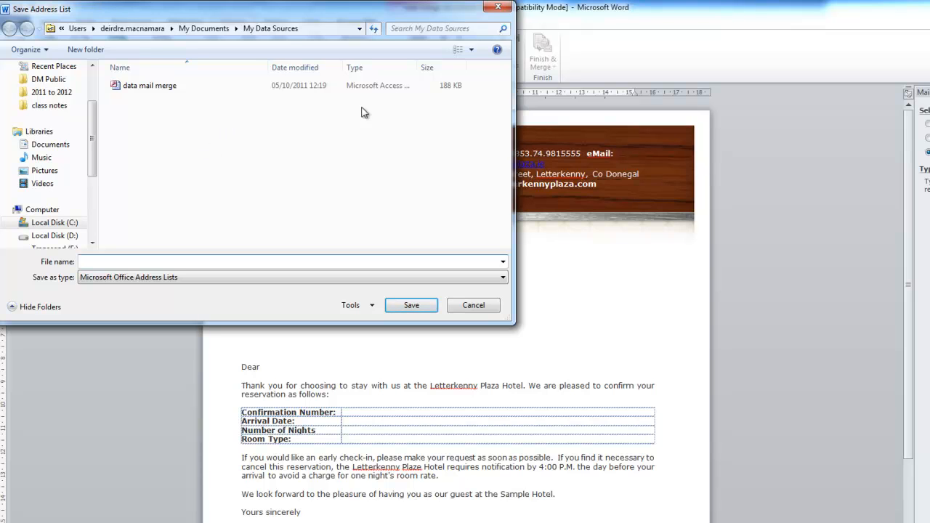
mouse_move(390, 123)
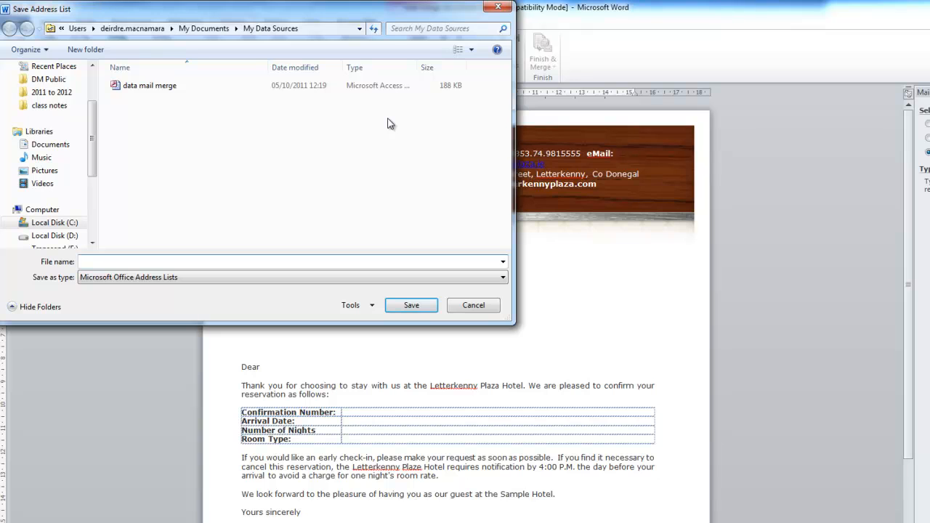
click(291, 262)
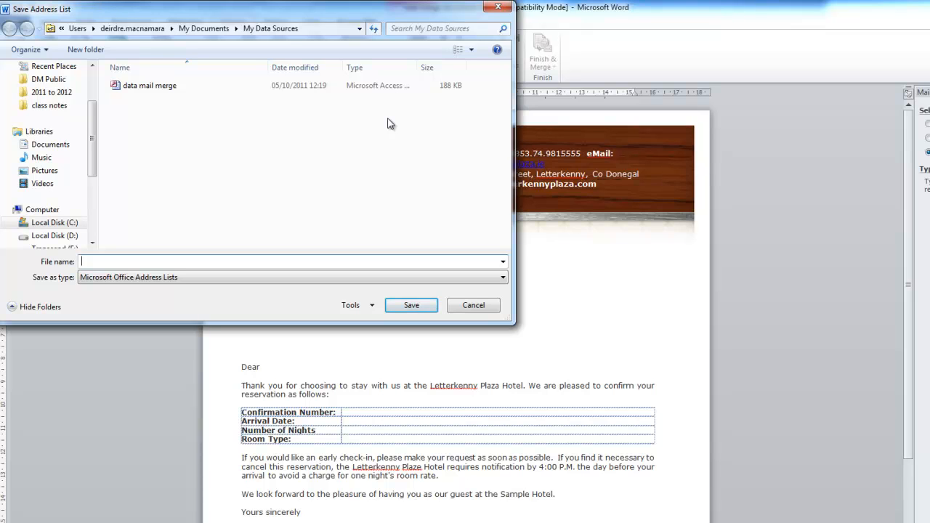
text(Mail merge Data)
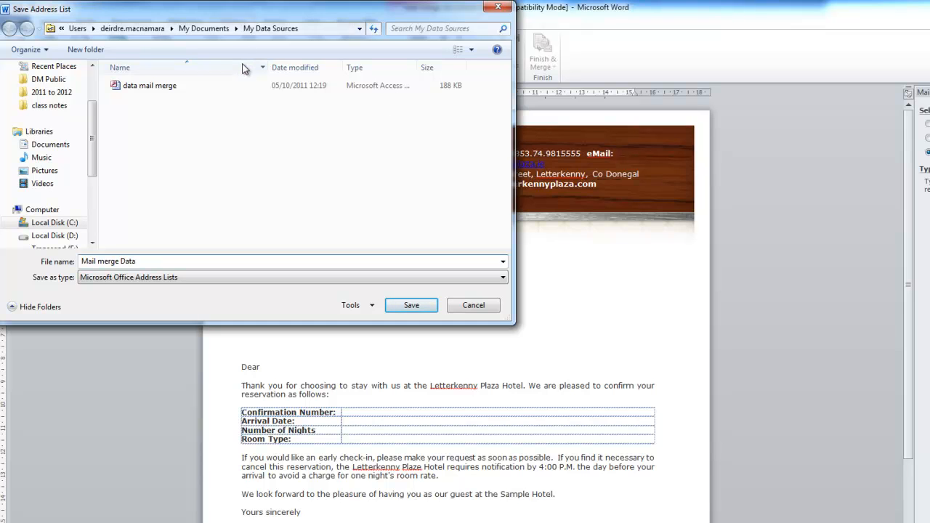
text(Co)
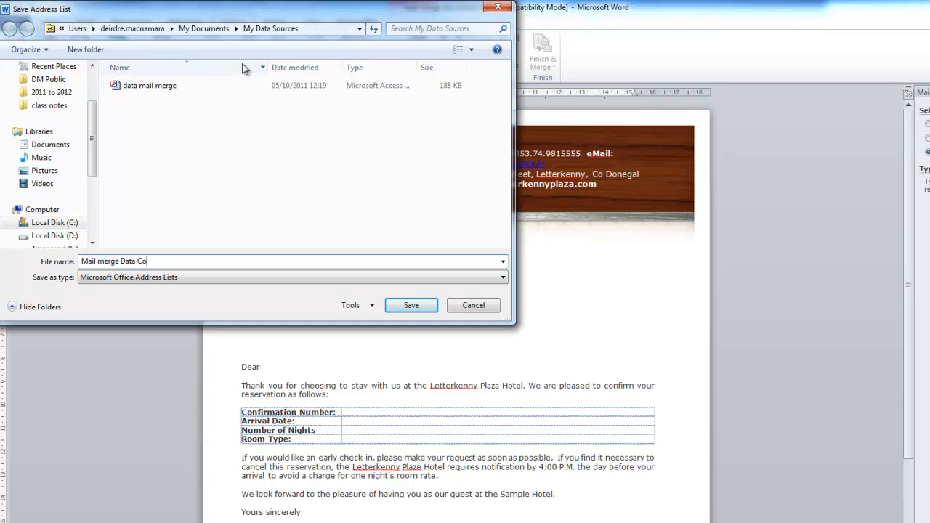
text(nfirmation)
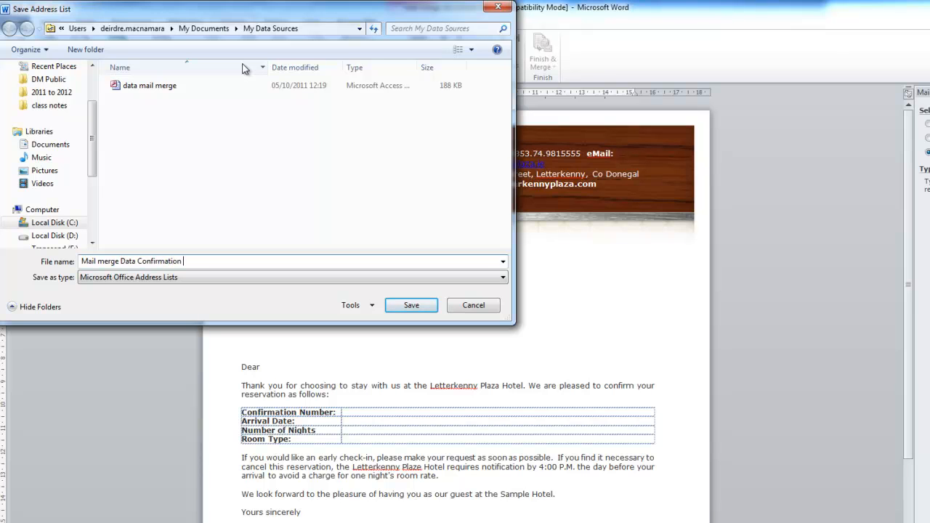
text(Letter)
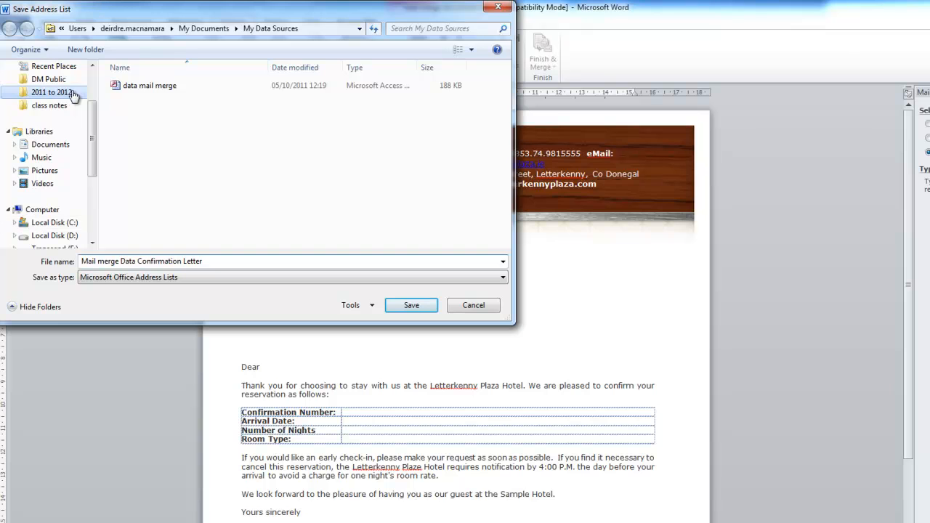
double_click(51, 92)
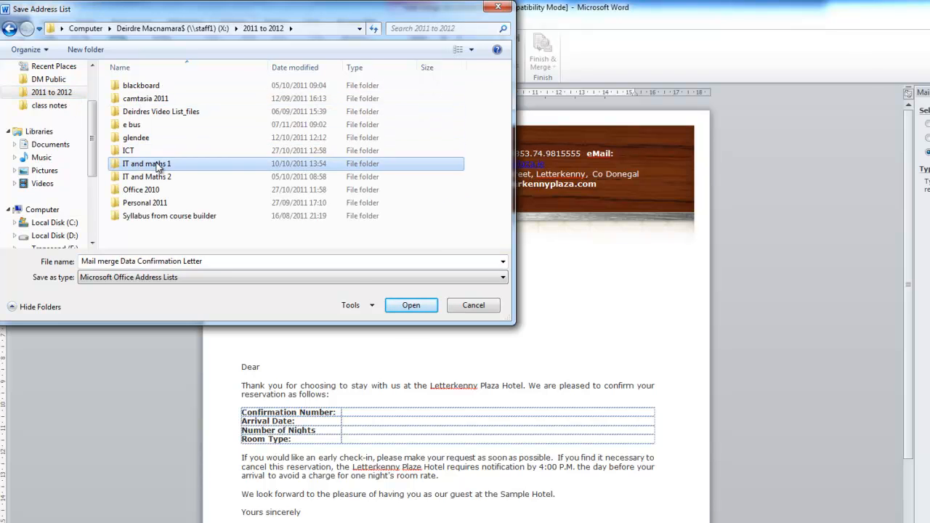
click(410, 305)
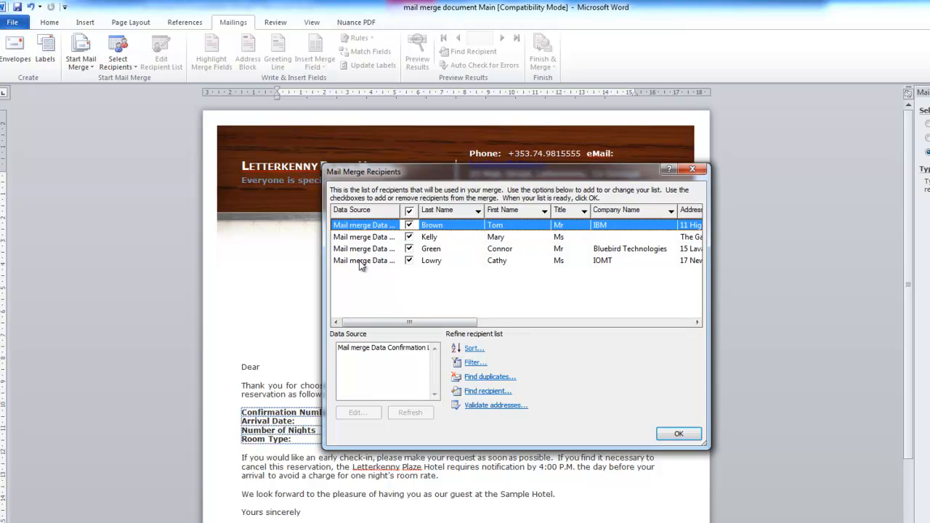
mouse_move(677, 434)
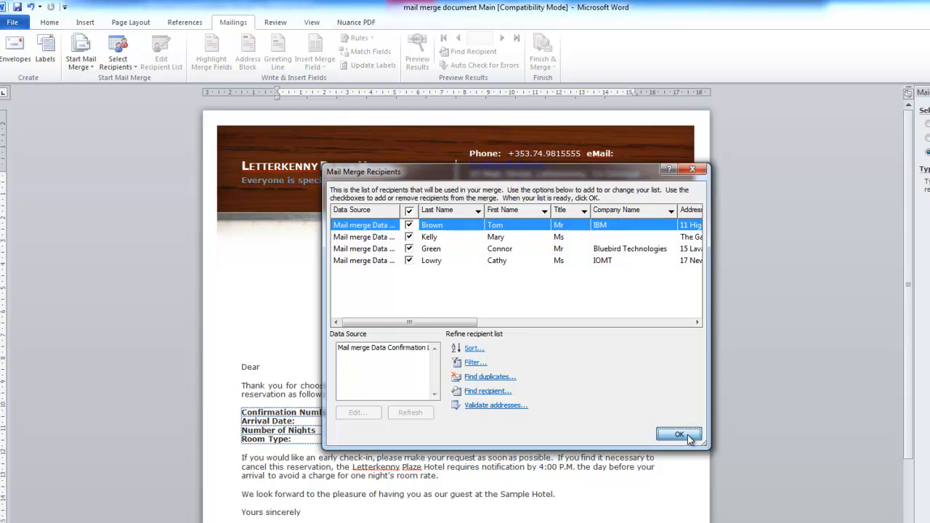
click(679, 434)
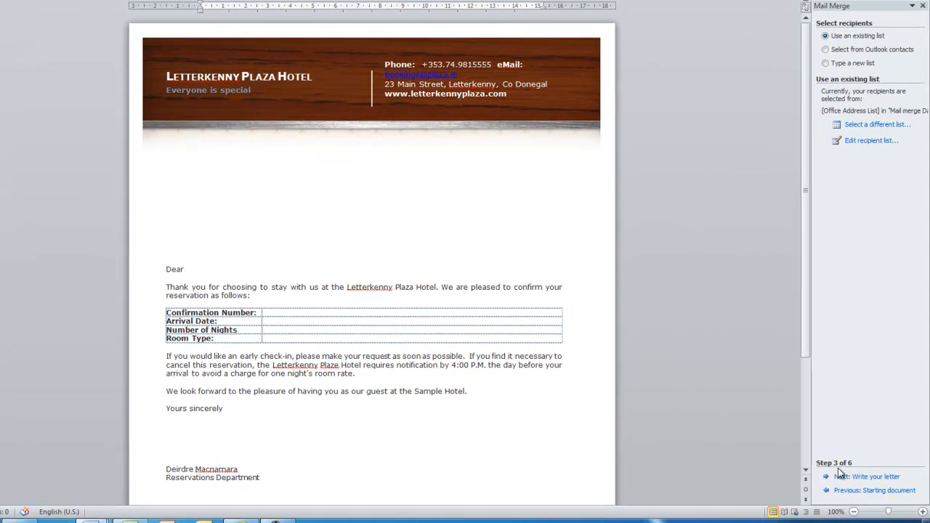
mouse_move(861, 467)
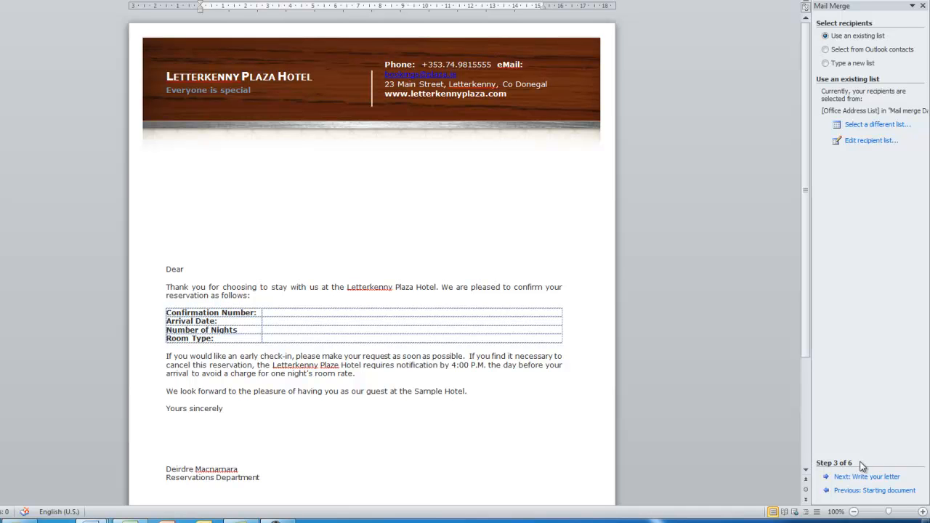
mouse_move(843, 92)
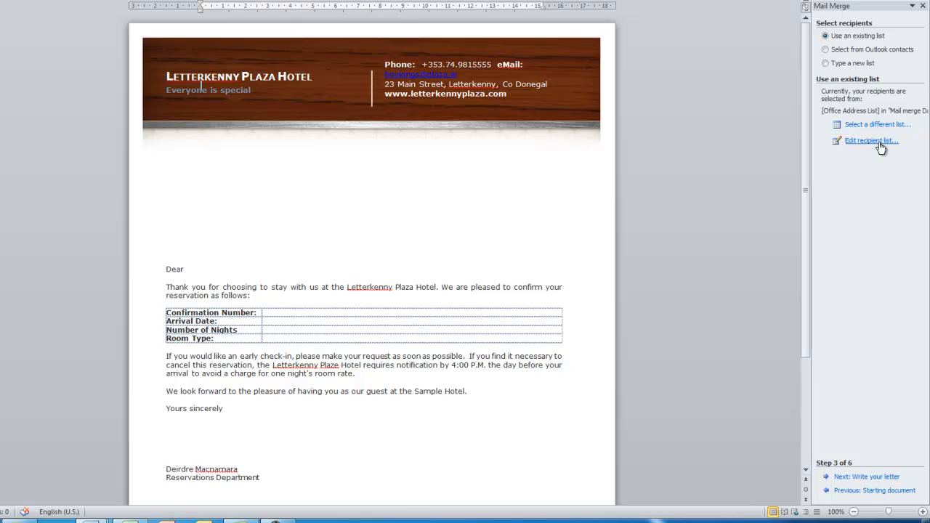
mouse_move(912, 251)
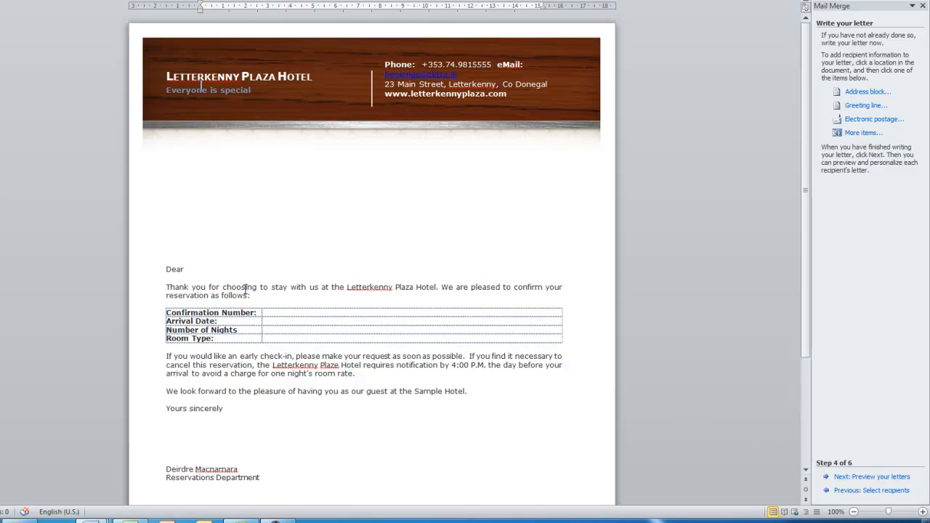
mouse_move(436, 230)
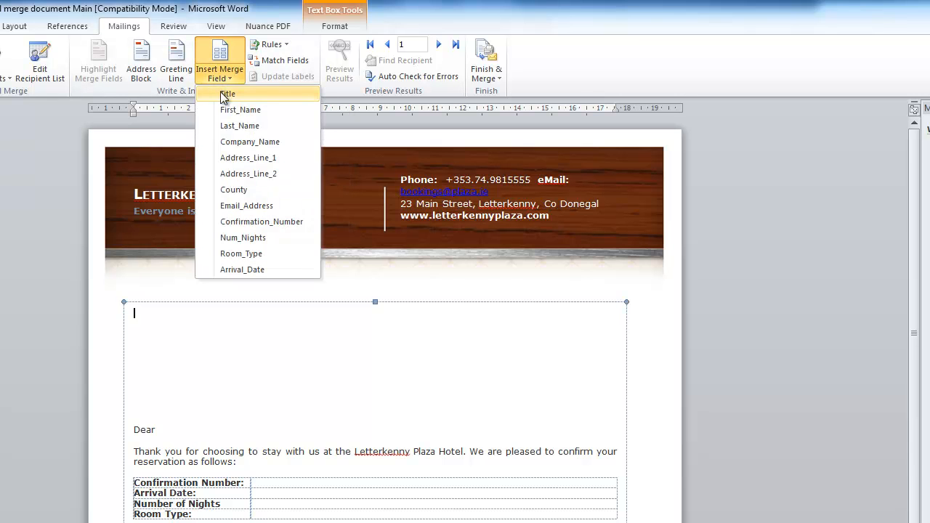
- Insert the Title, First_Name and Last_Name merge fields into the text box
click(228, 93)
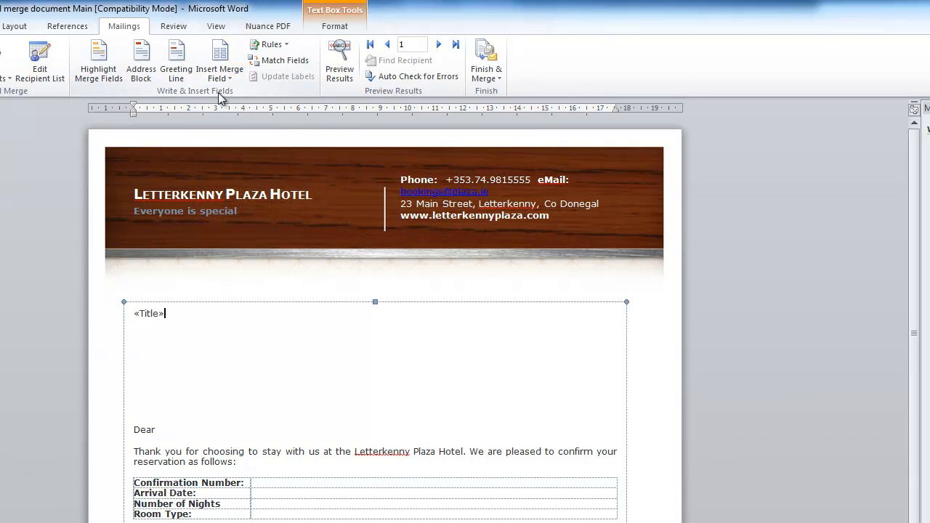
mouse_move(241, 327)
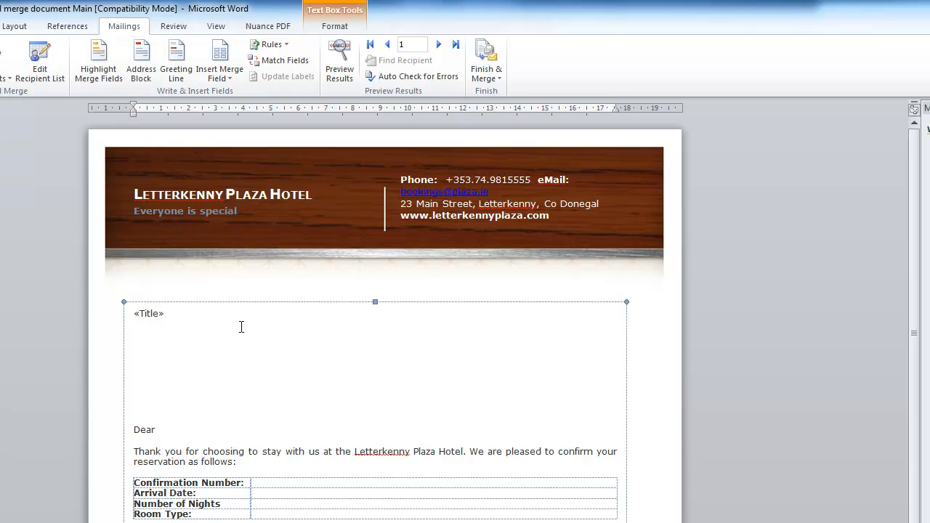
click(167, 314)
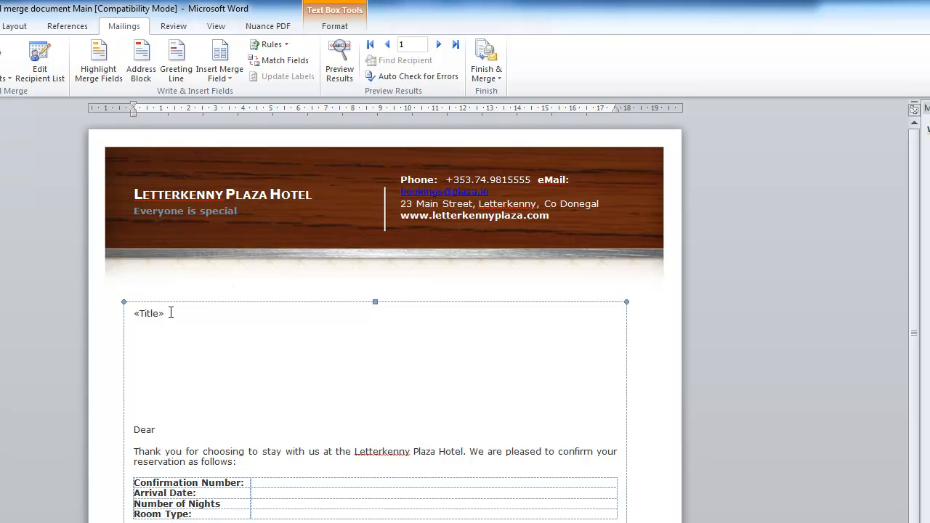
click(219, 58)
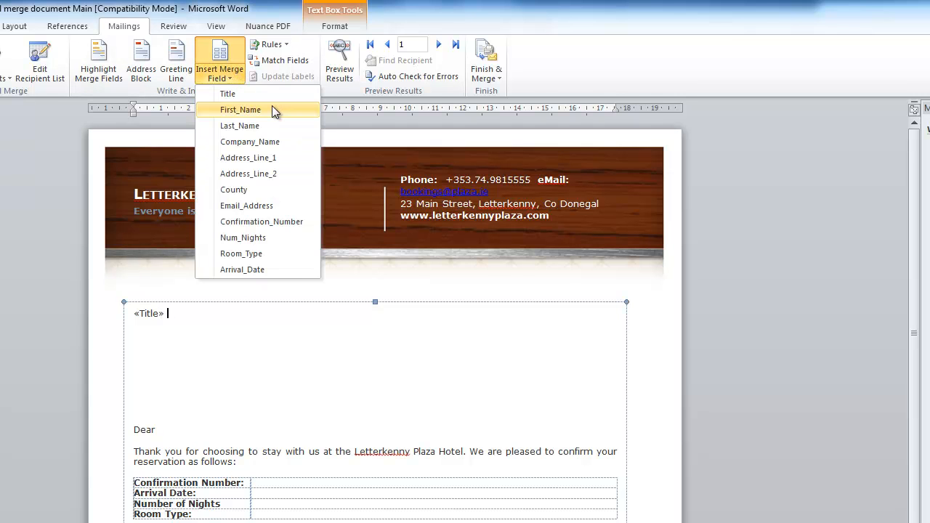
click(240, 110)
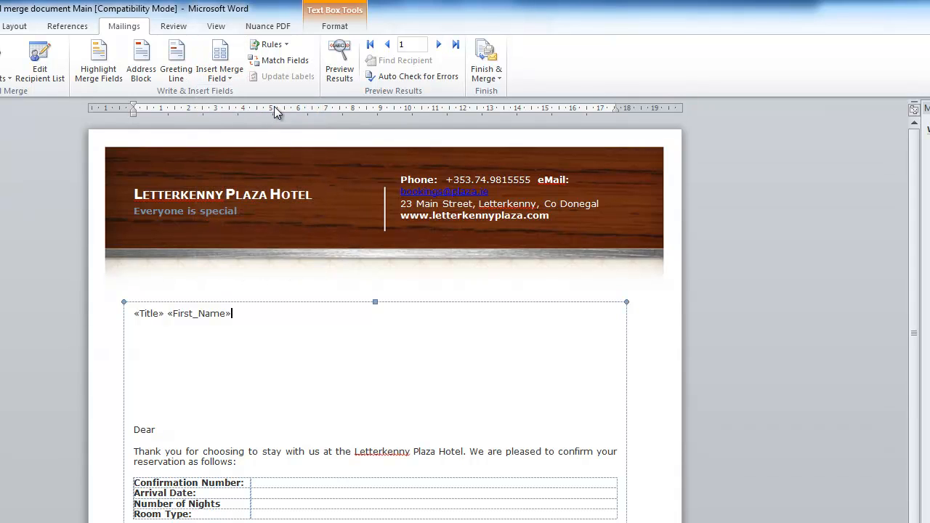
click(219, 59)
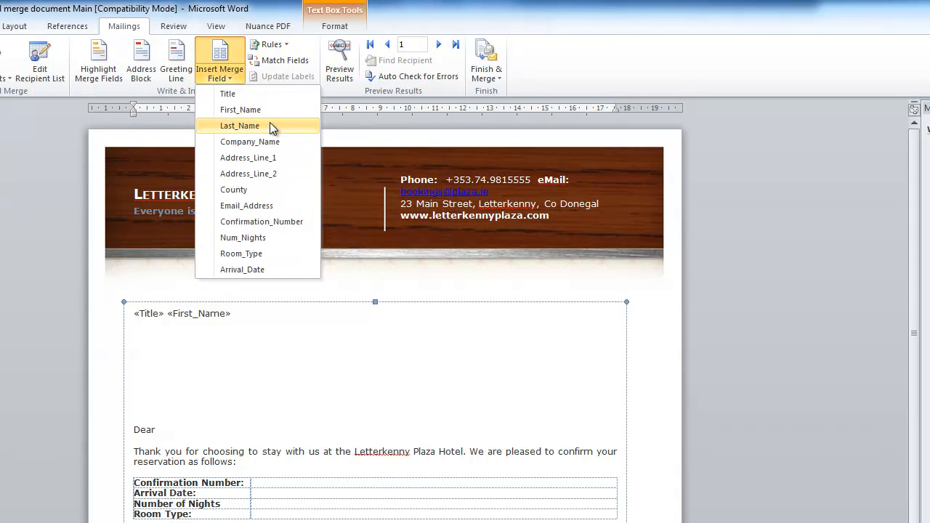
click(239, 126)
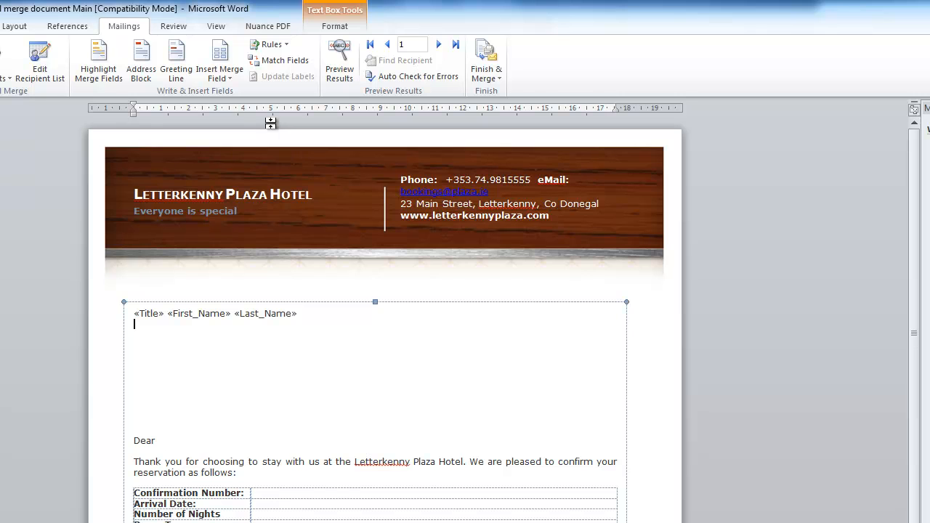
- Add Company_Name, Address_Line_1, Address_Line_2 and County merge fields on new lines
click(220, 60)
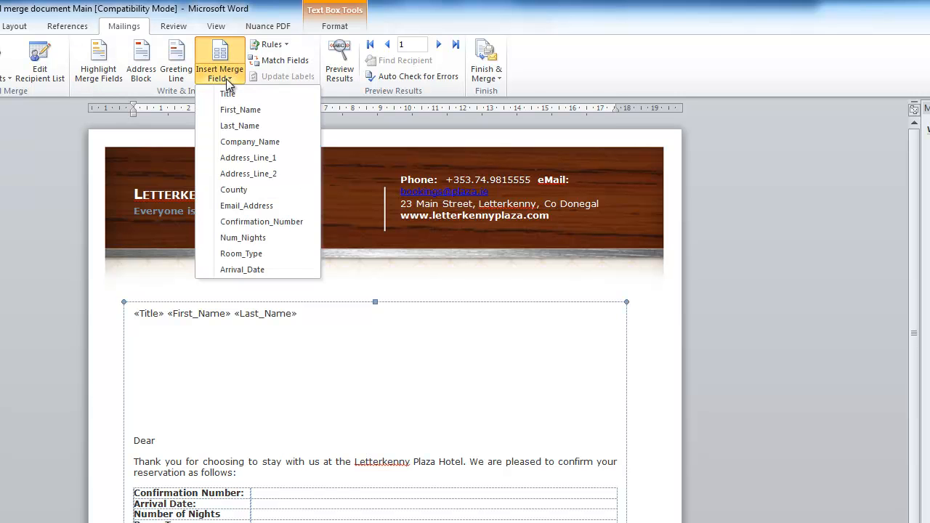
click(249, 142)
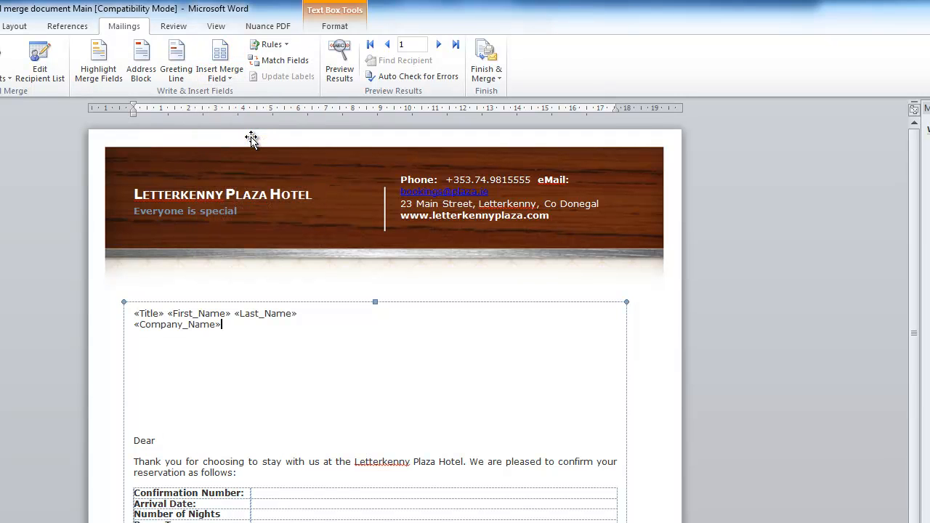
click(220, 58)
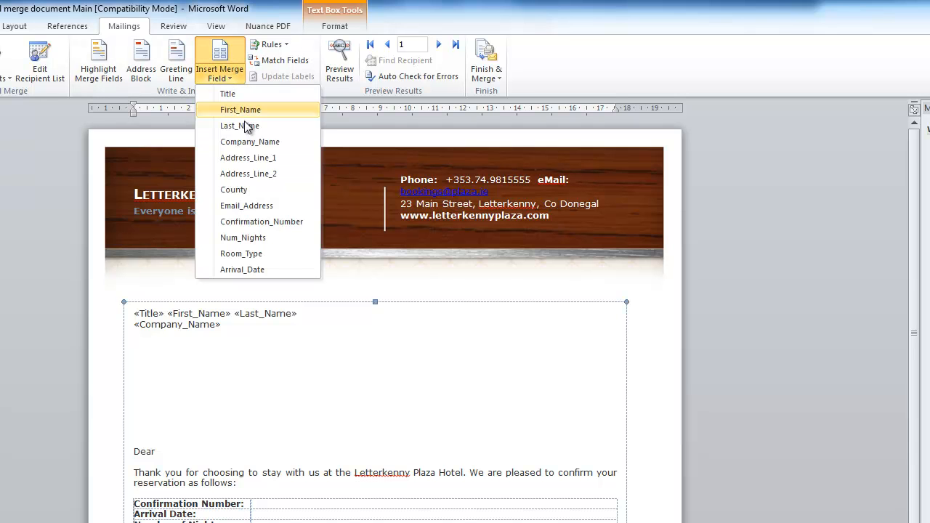
click(248, 158)
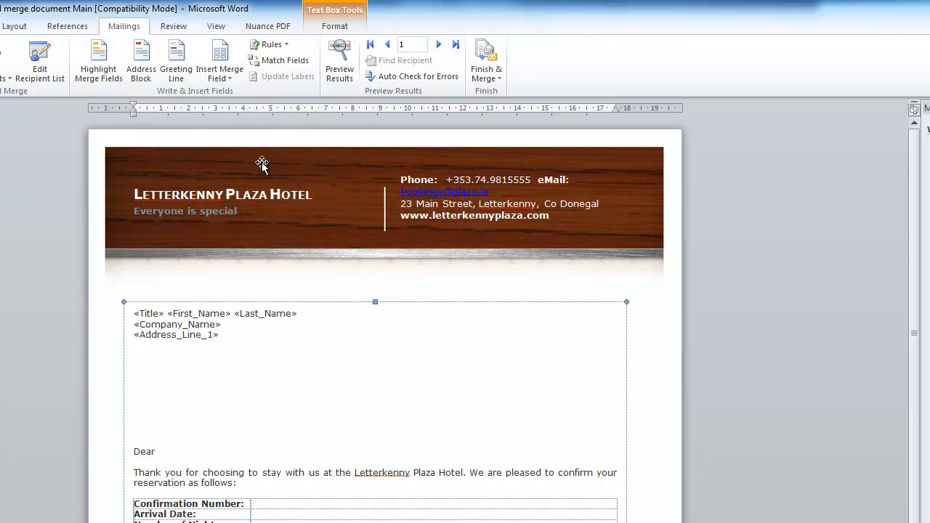
click(219, 59)
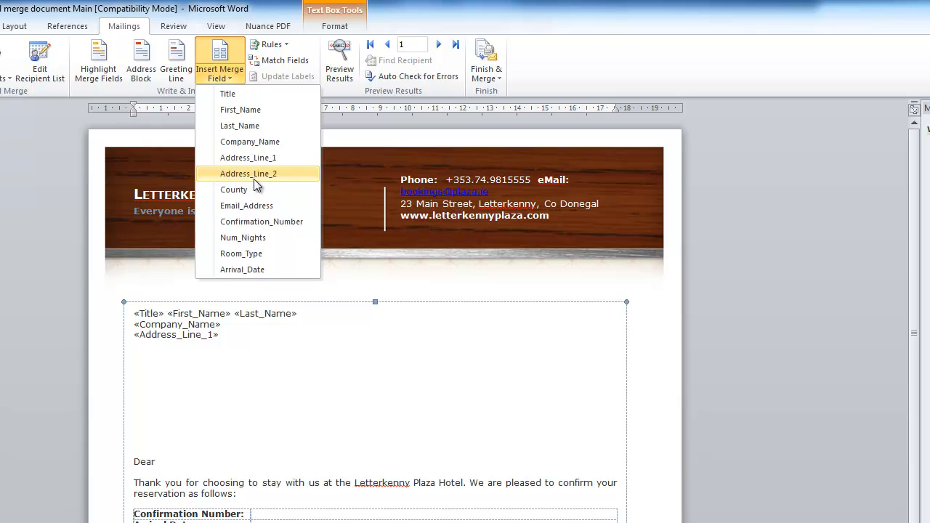
click(247, 173)
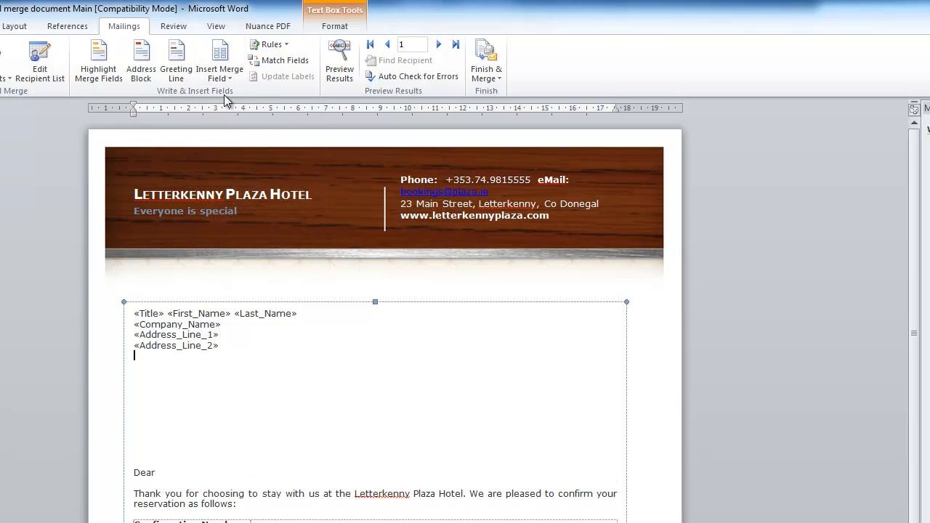
click(217, 63)
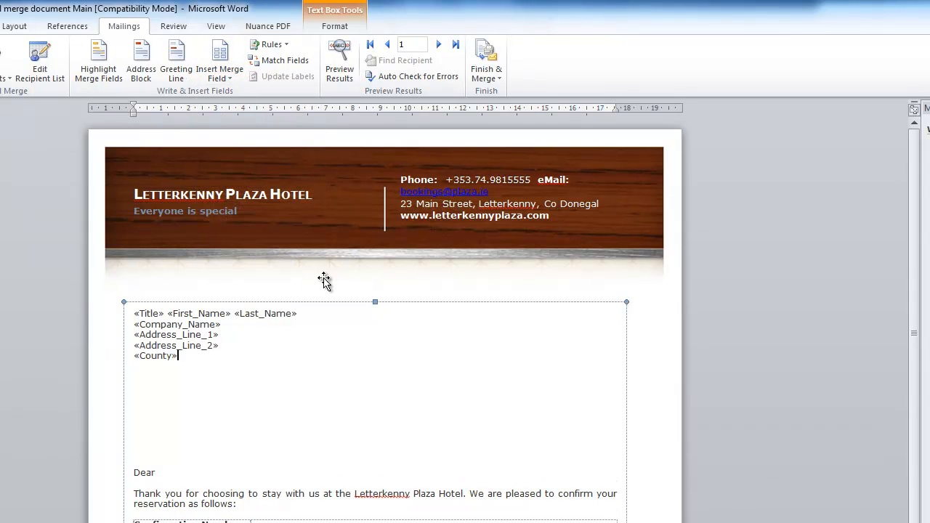
key(Return)
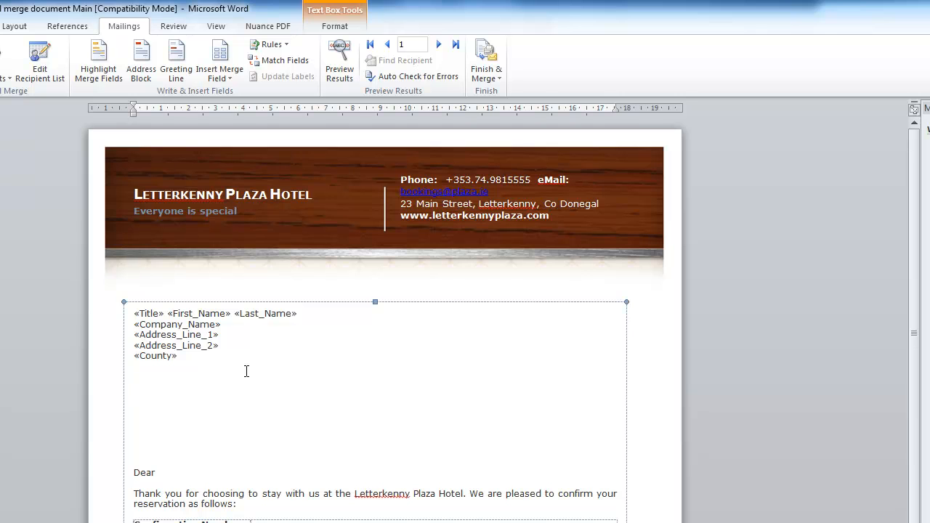
- Type the date 1/1/2012 and add the Last_Name field to the 'Dear «Title»' greeting
text(1)
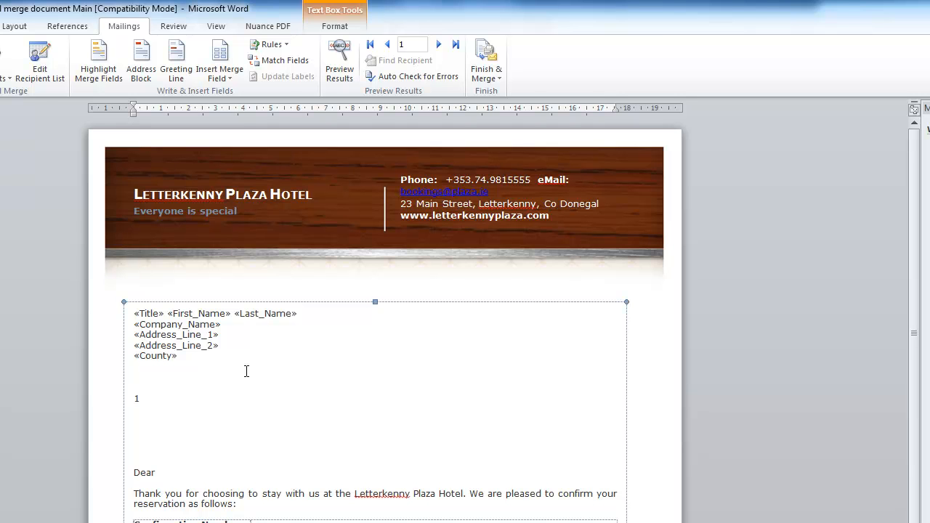
text(/1/201)
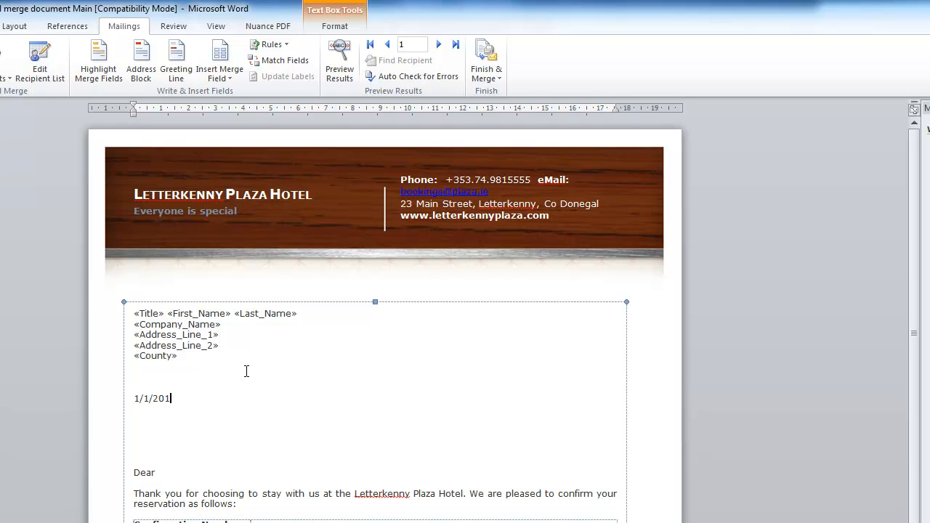
text(2)
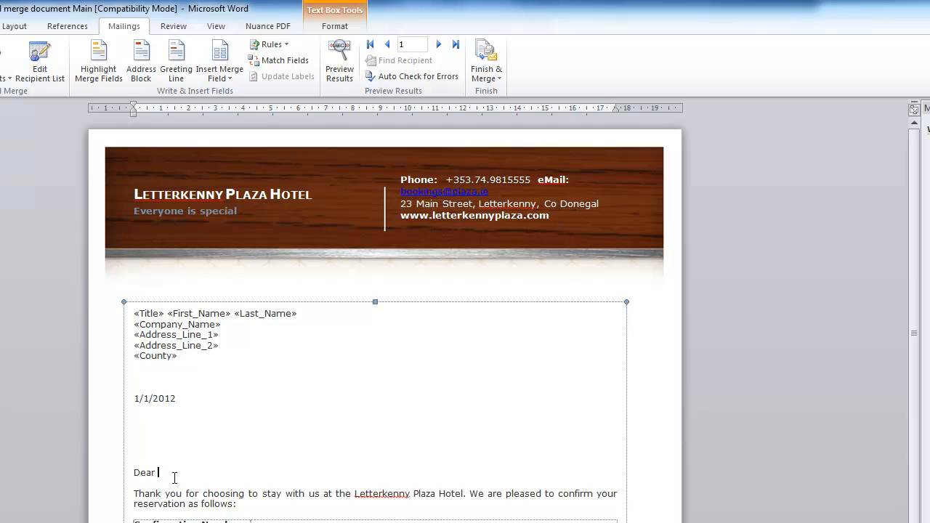
mouse_move(282, 476)
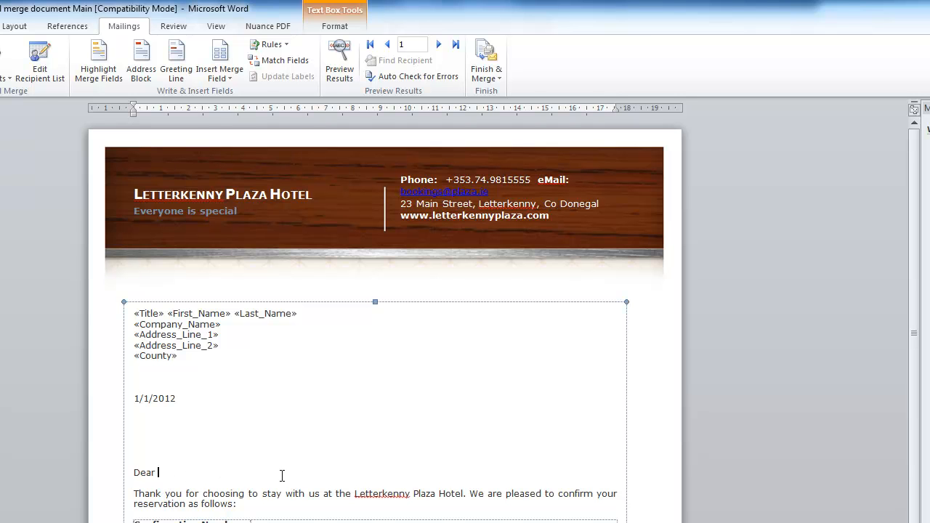
mouse_move(3, 450)
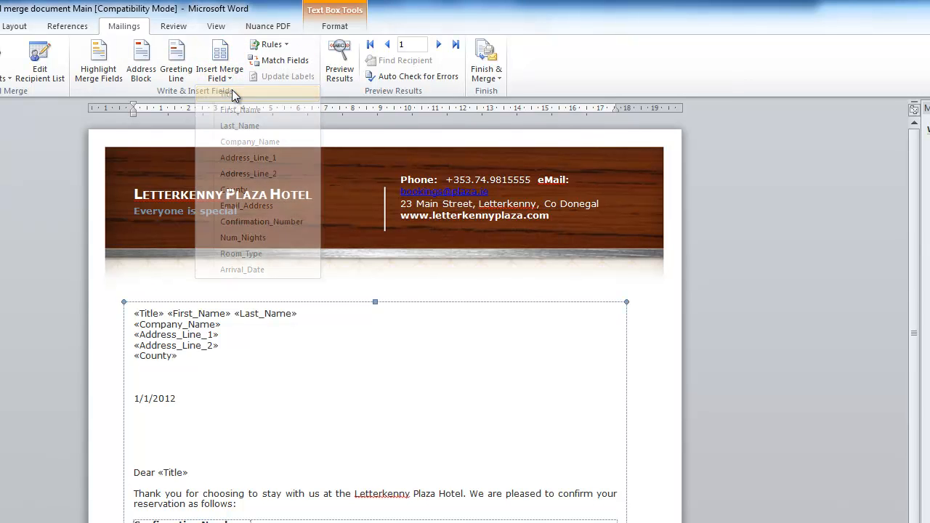
click(219, 60)
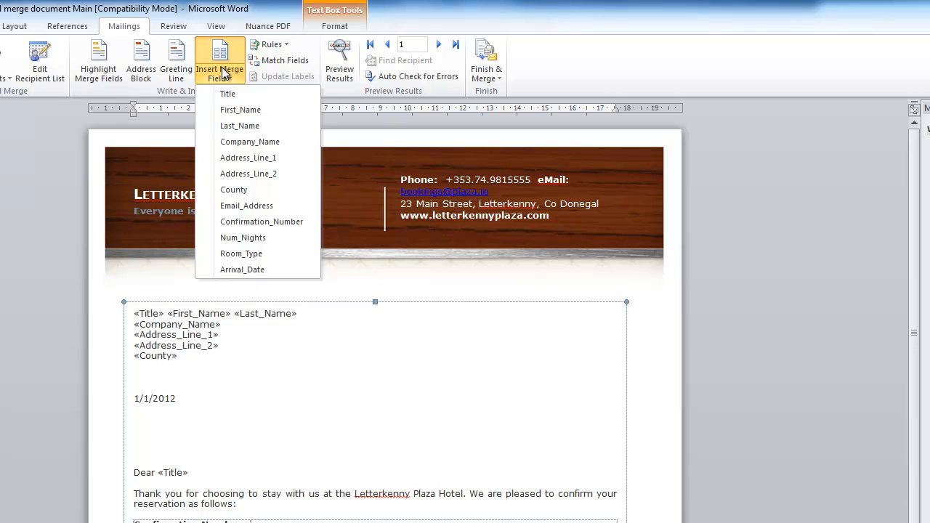
click(239, 125)
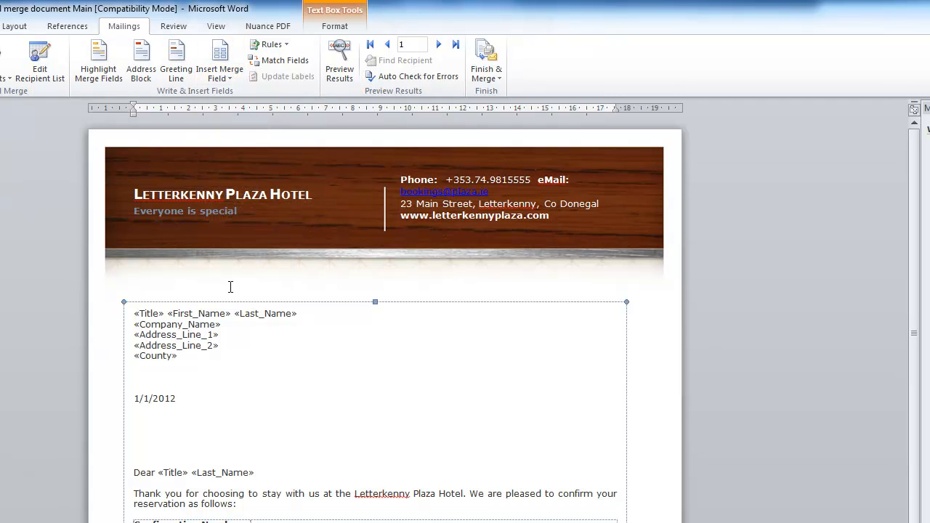
mouse_move(154, 473)
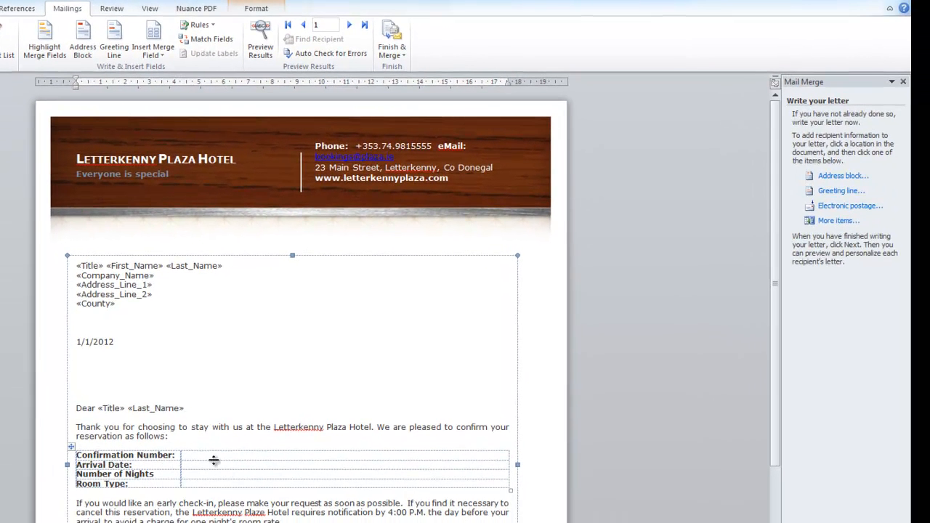
- Insert Confirmation_Number, Arrival_Date, Num_Nights and Room_Type merge fields into the table's value cells
click(185, 455)
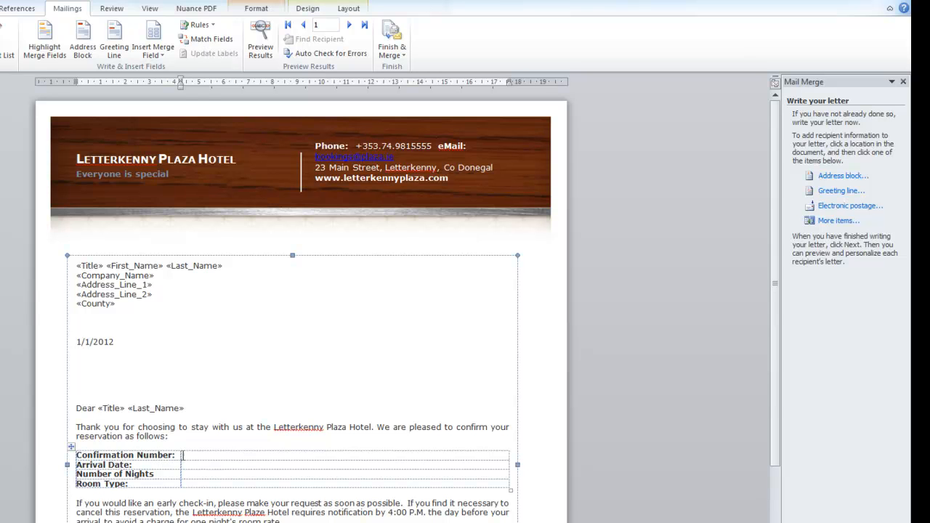
click(153, 36)
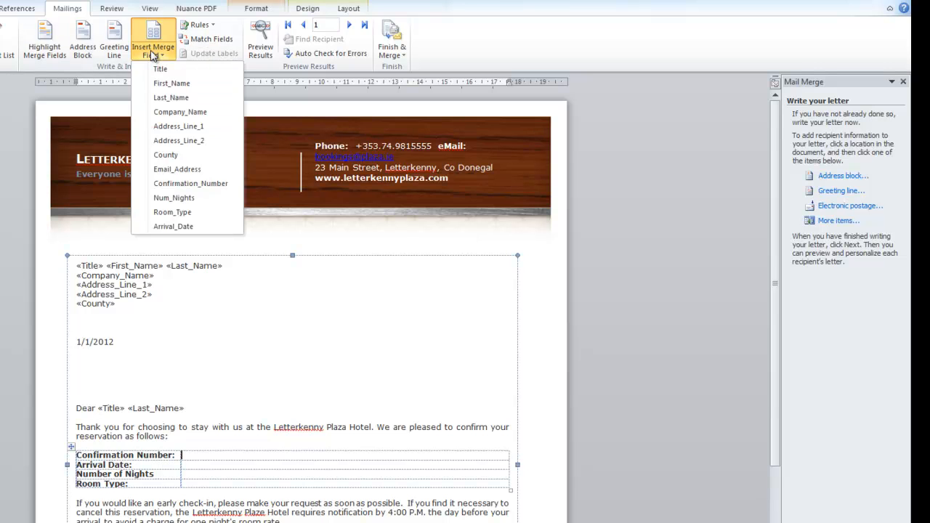
click(190, 183)
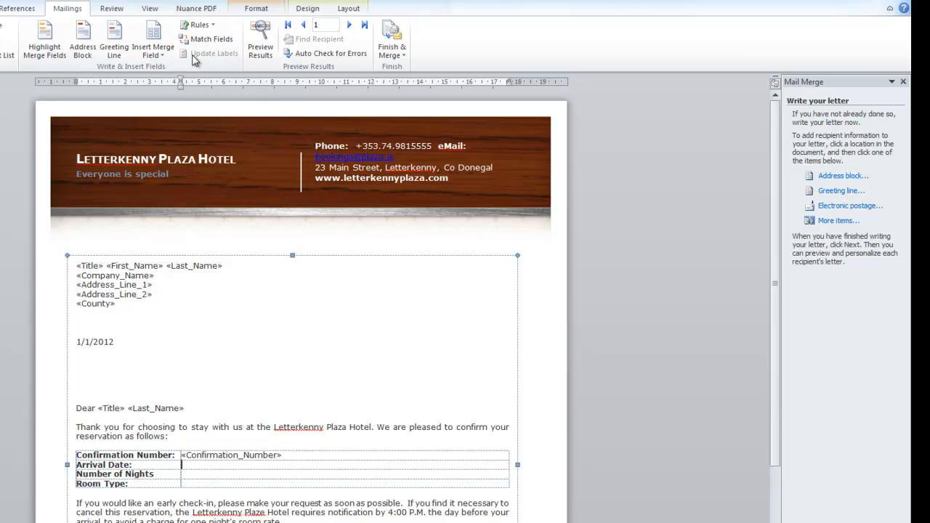
click(154, 34)
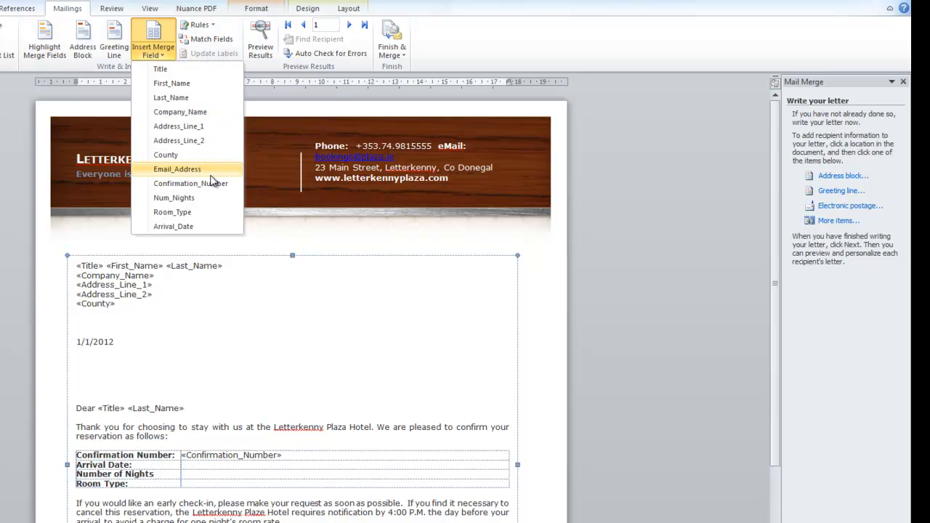
click(173, 226)
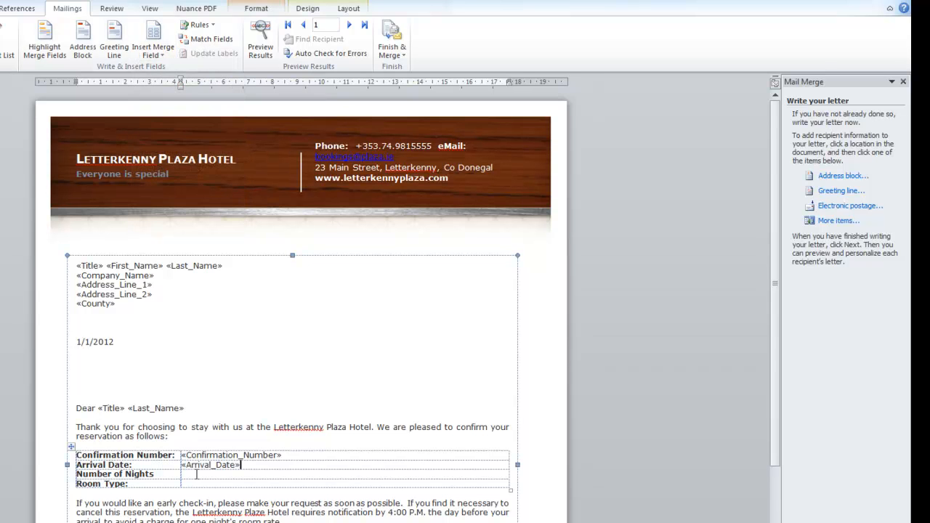
click(152, 36)
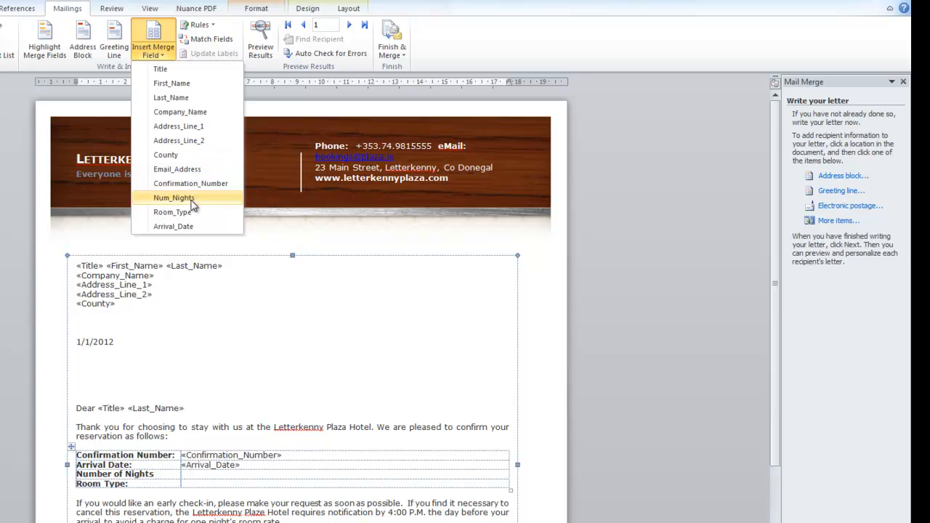
click(174, 197)
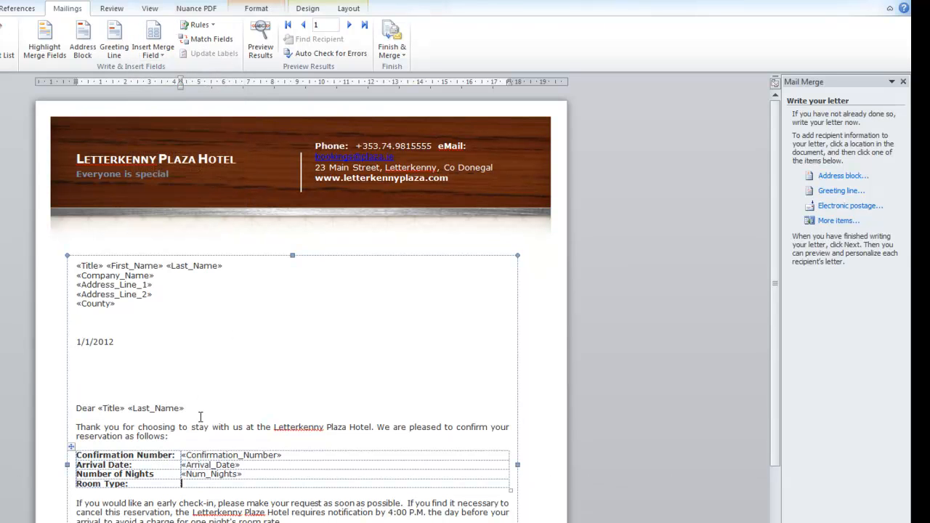
click(152, 35)
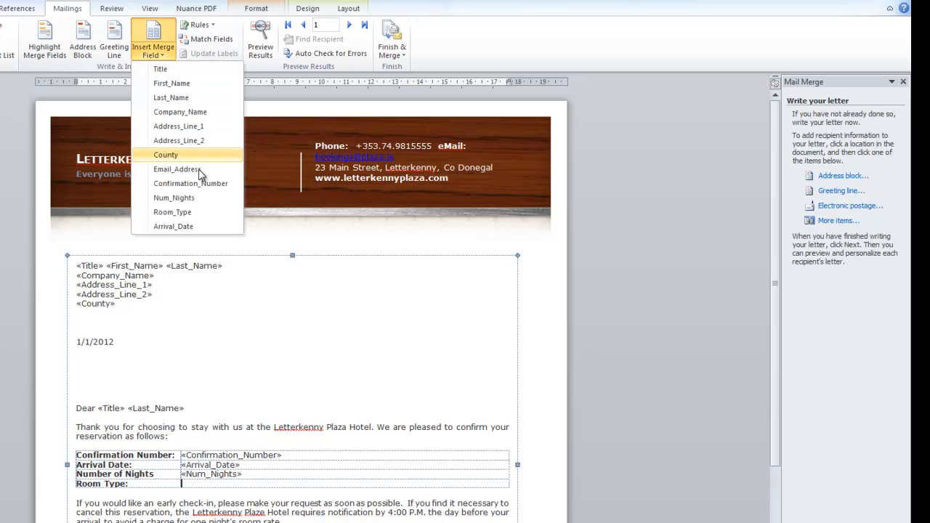
click(172, 211)
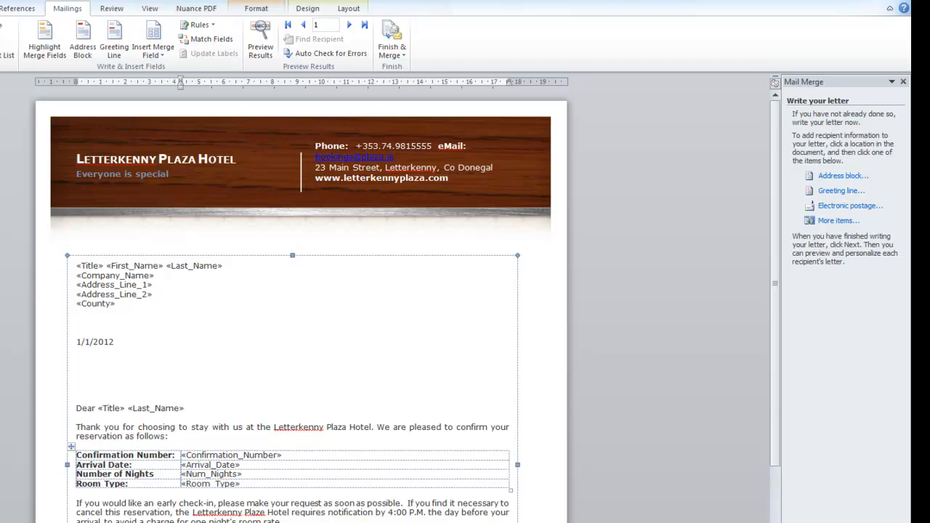
mouse_move(203, 356)
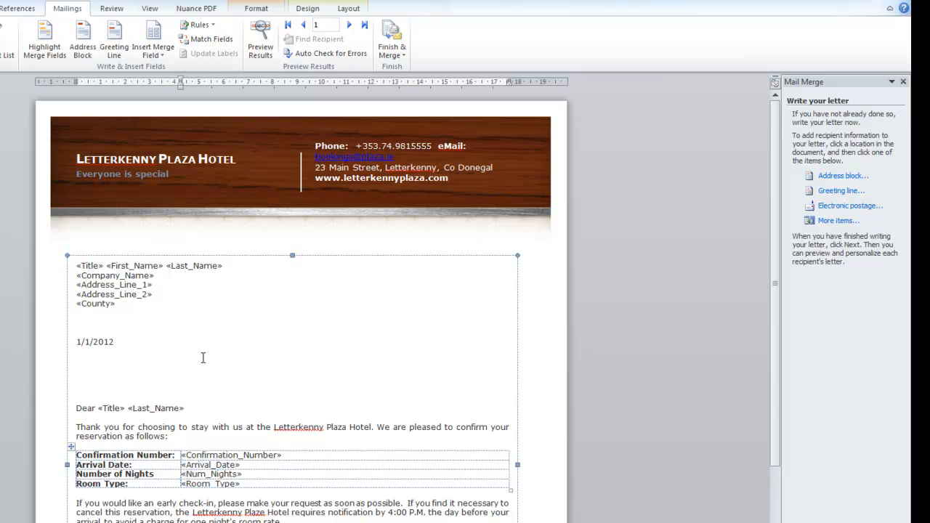
scroll(down, 3)
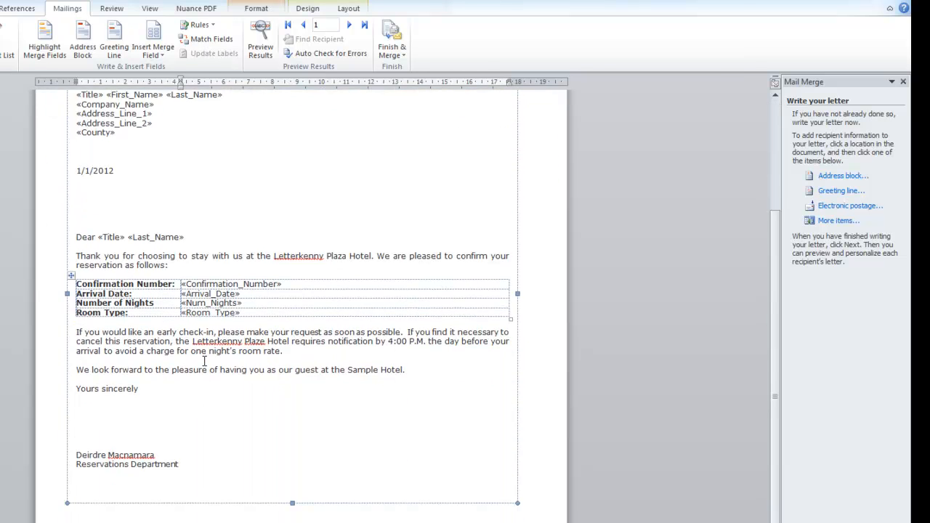
scroll(up, 3)
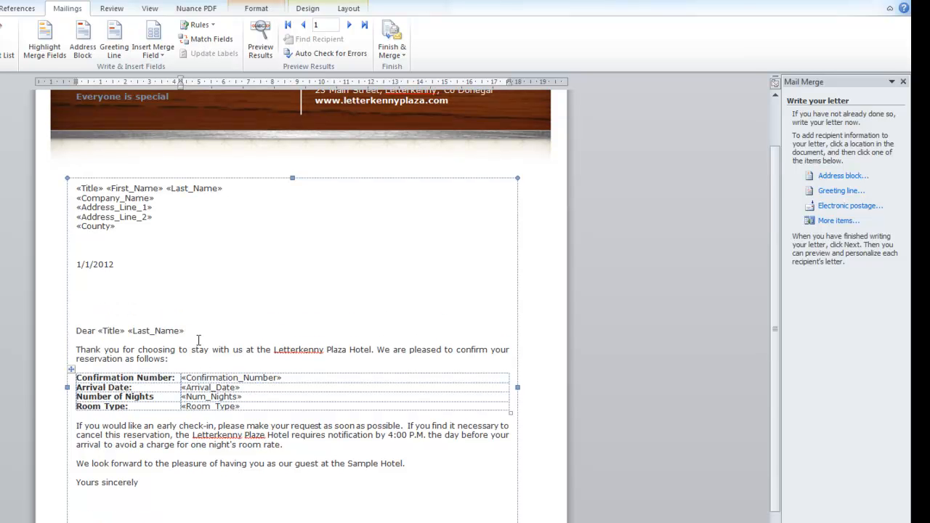
mouse_move(342, 342)
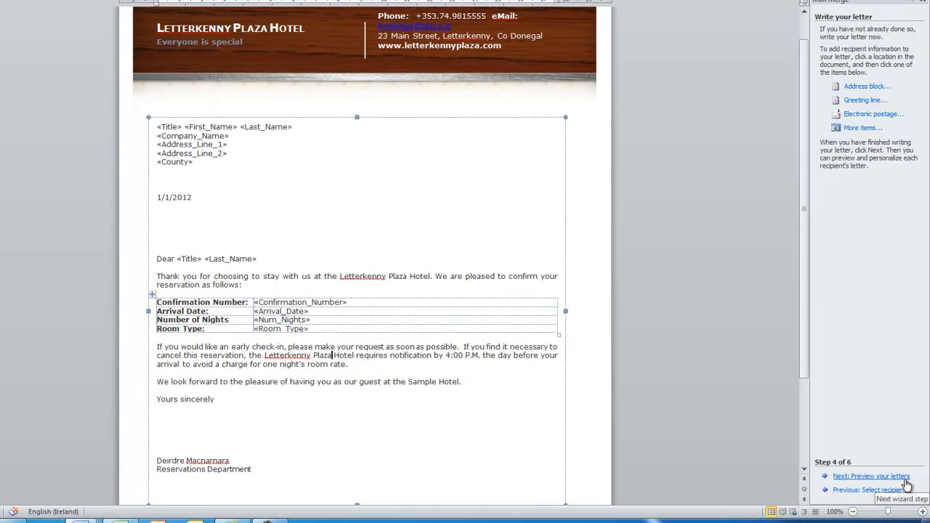
- Preview the merged letters, stepping forward two recipients and back one
click(871, 476)
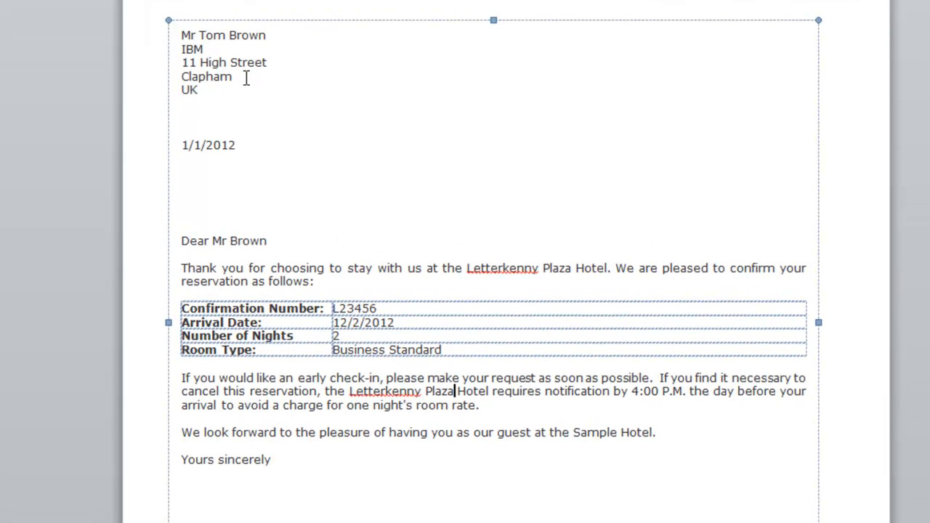
mouse_move(231, 245)
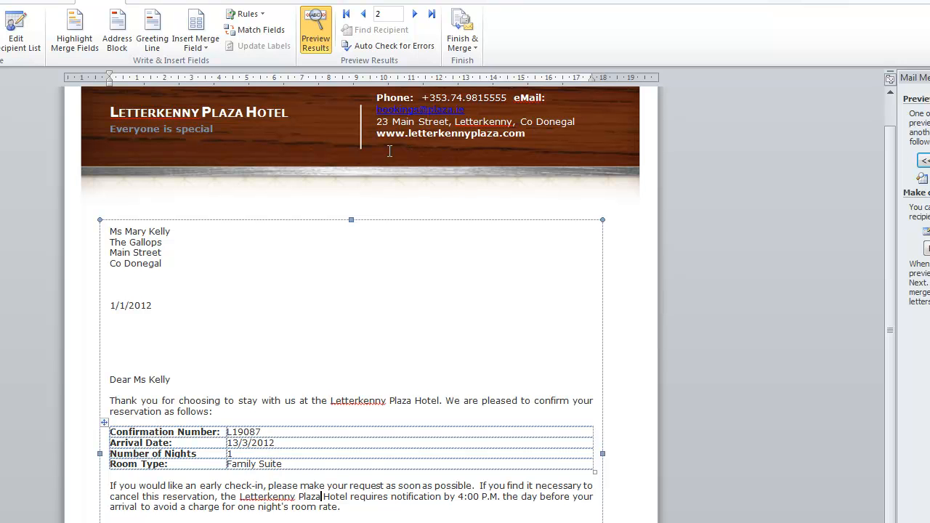
click(414, 13)
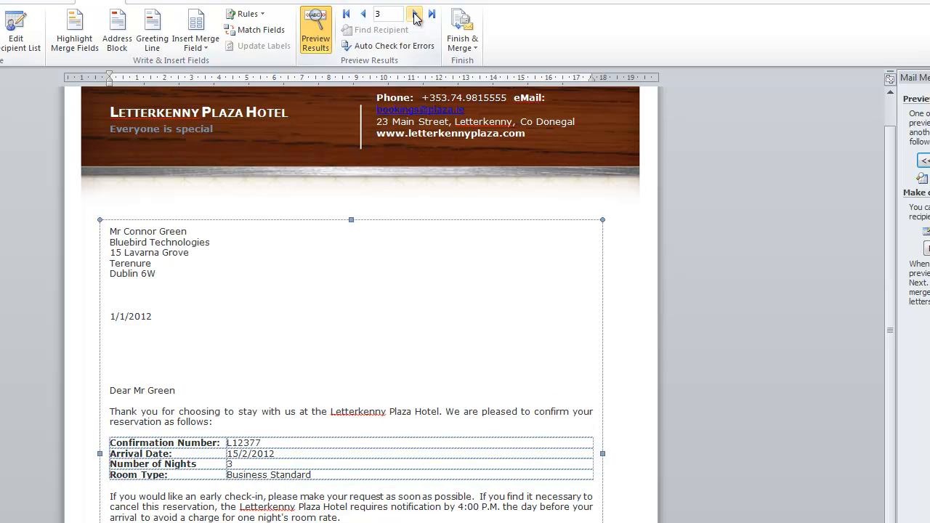
click(431, 14)
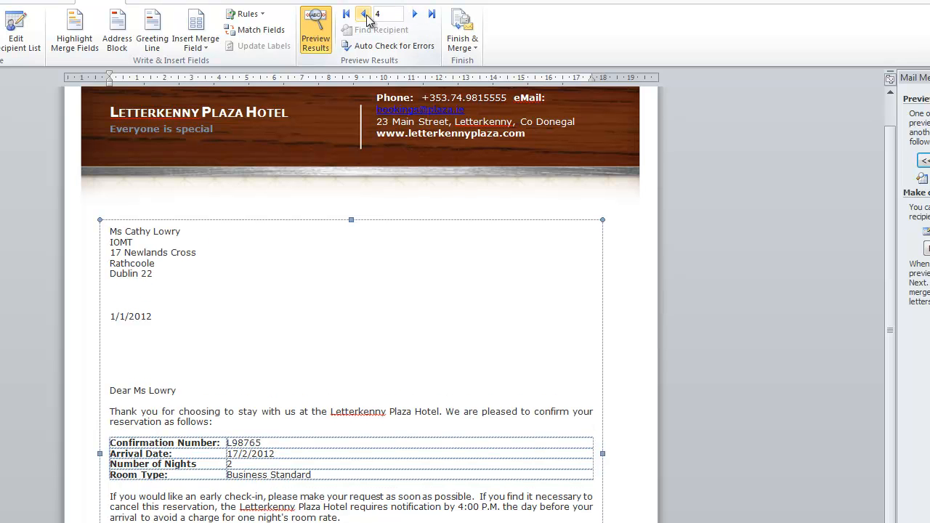
click(363, 13)
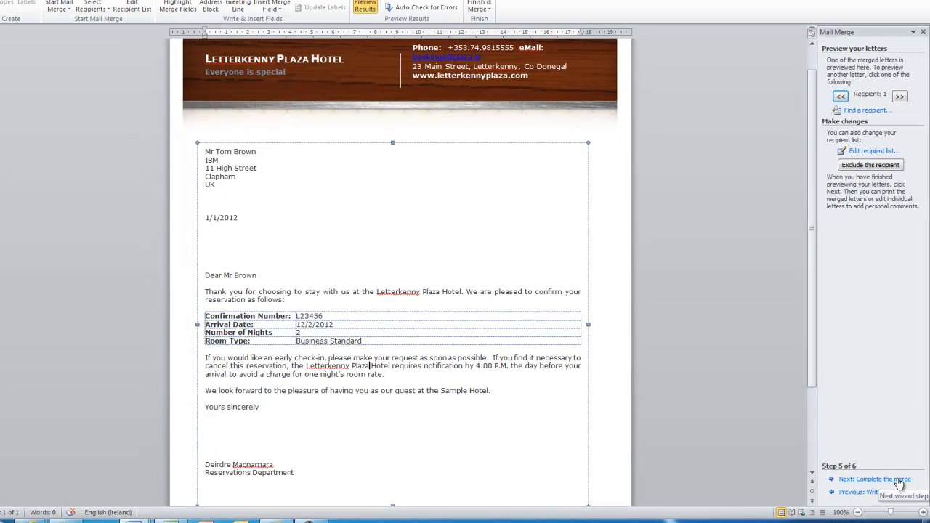
- Advance the Mail Merge wizard to step 6, Complete the merge
click(875, 479)
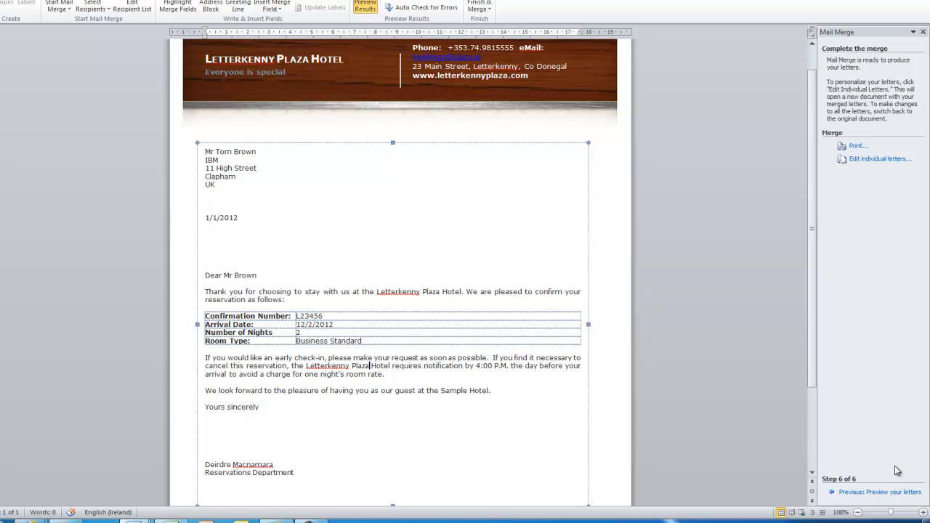
mouse_move(857, 146)
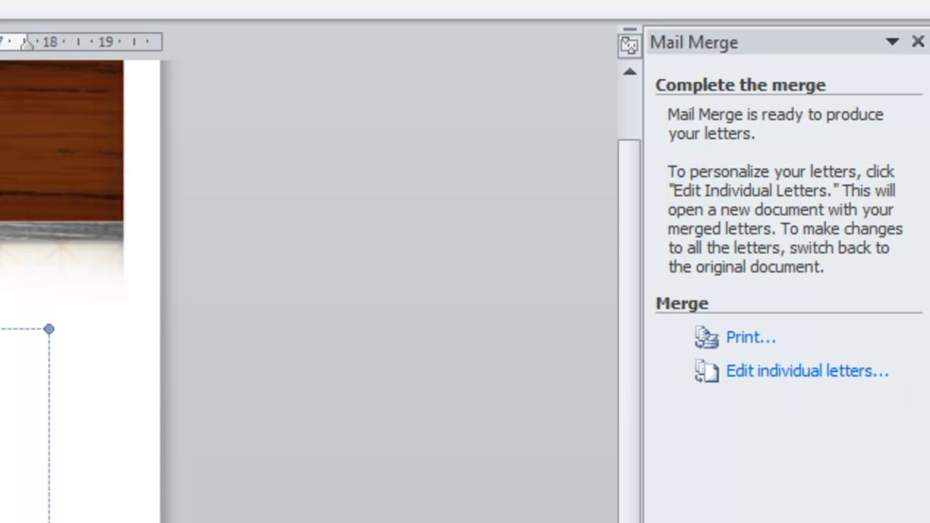
mouse_move(750, 337)
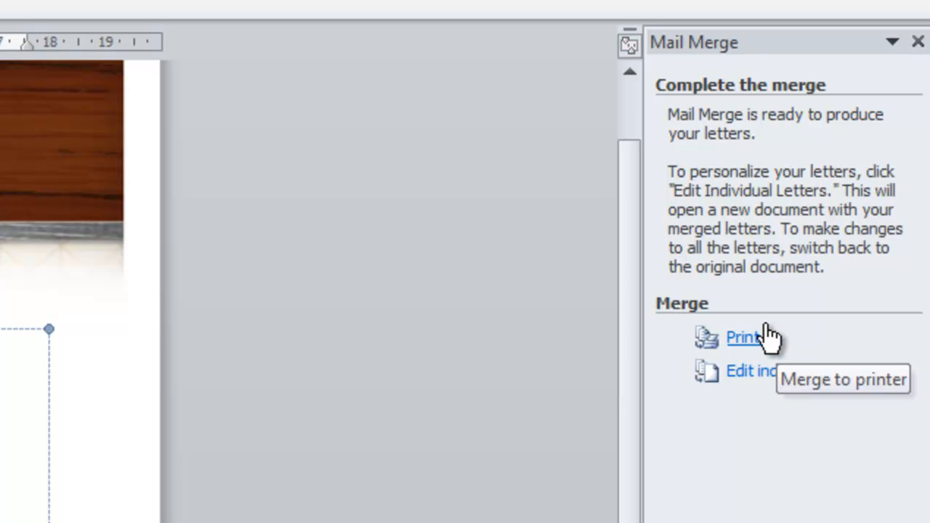
mouse_move(766, 345)
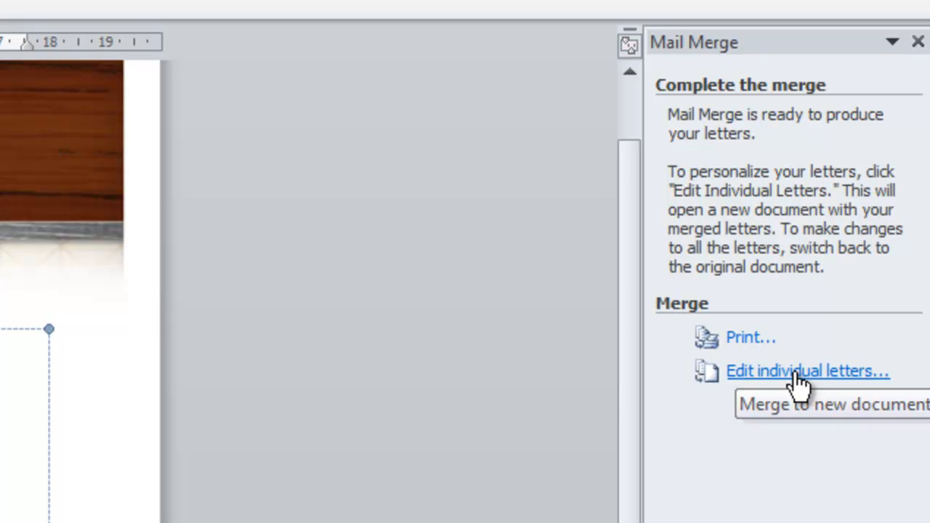
mouse_move(817, 382)
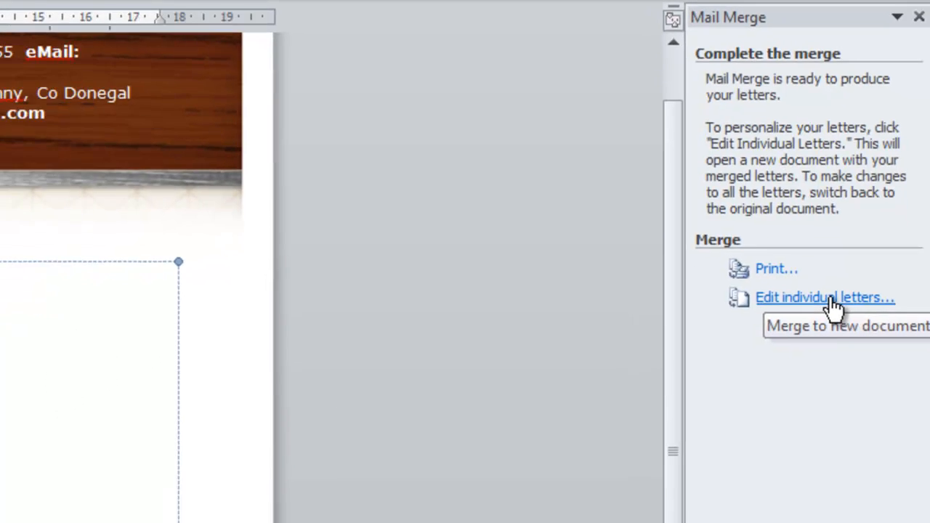
- Merge all records into a new Letters1 document and scroll through the filled letters
click(824, 297)
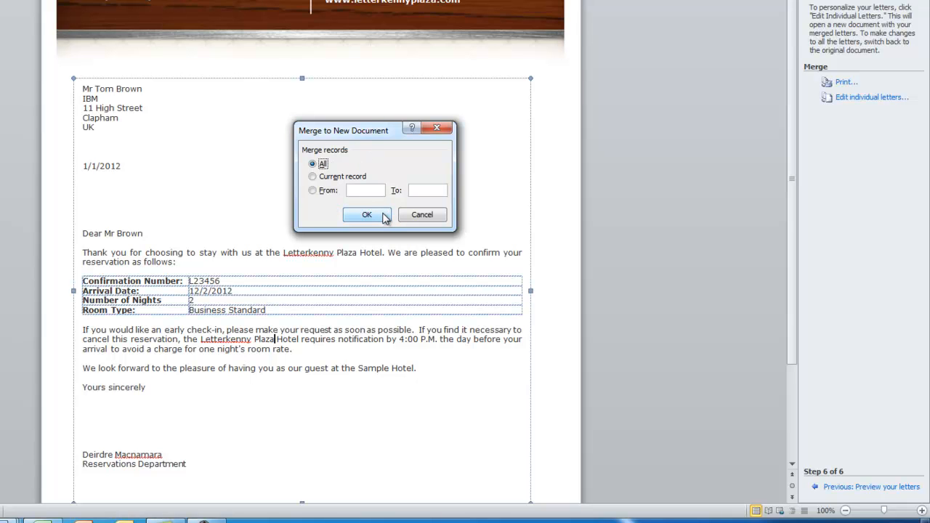
click(366, 214)
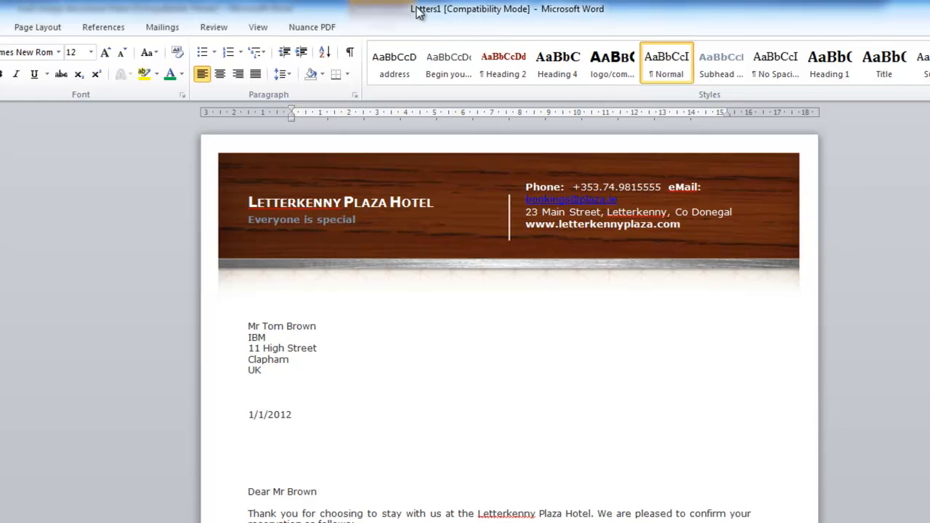
mouse_move(459, 16)
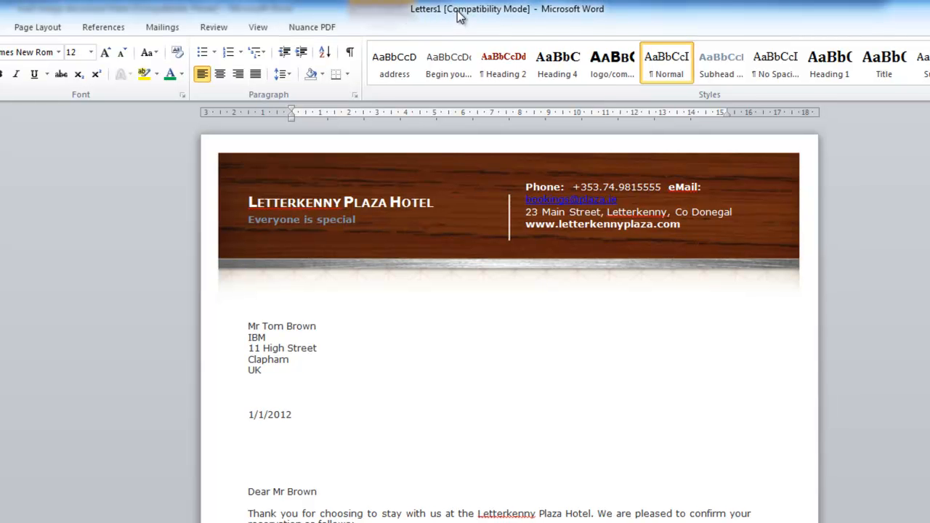
mouse_move(369, 345)
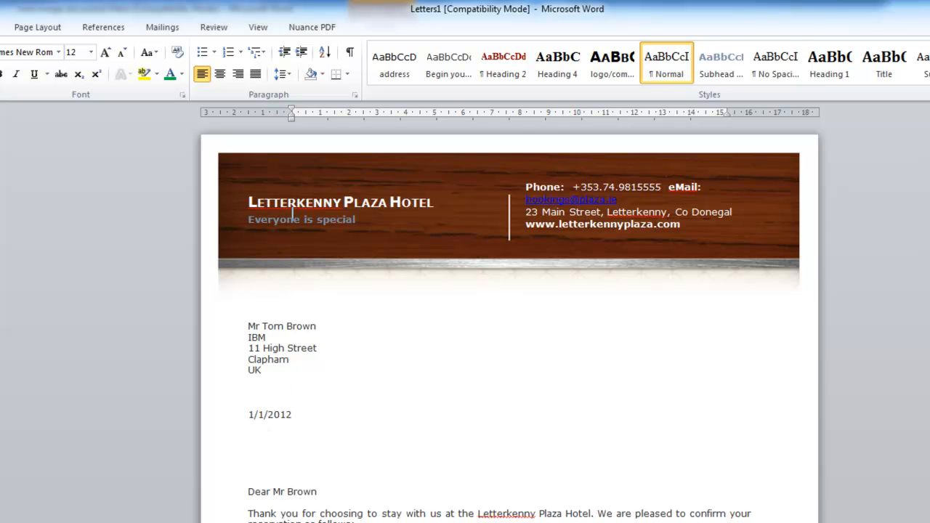
scroll(down, 3)
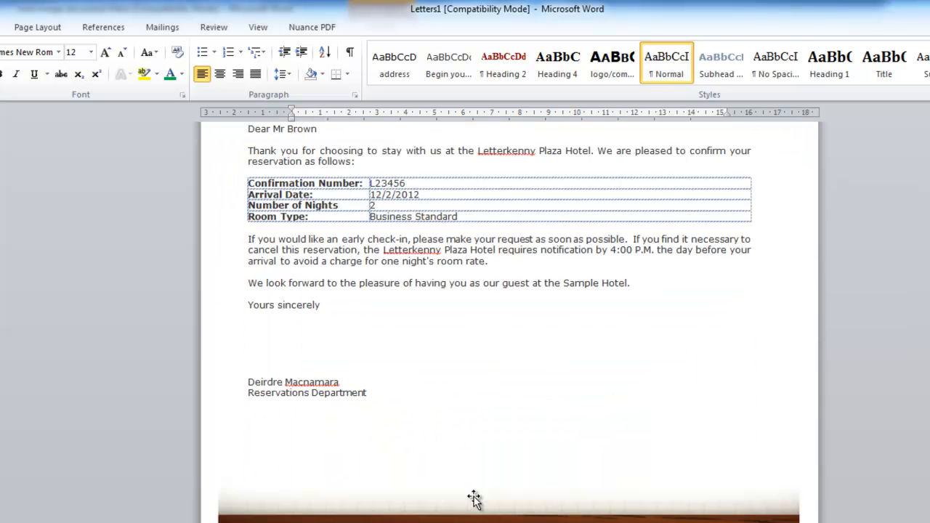
scroll(down, 3)
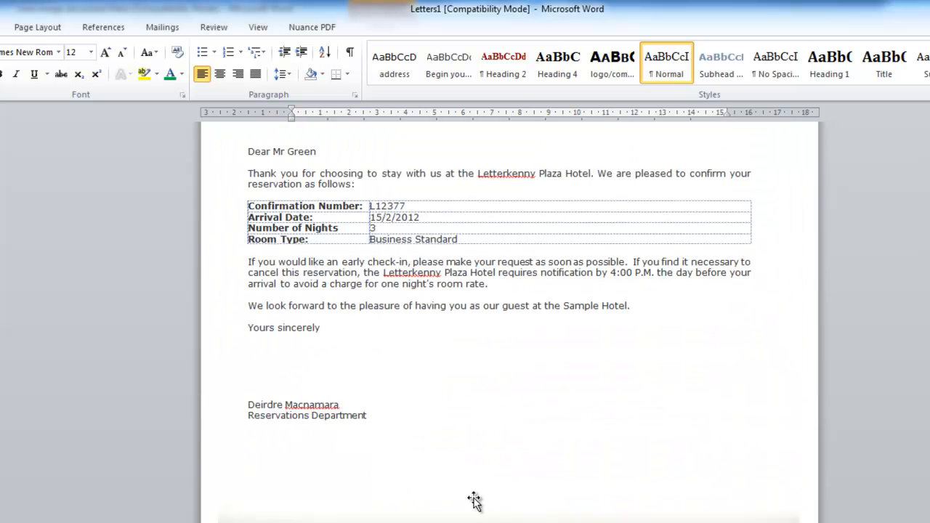
scroll(up, 3)
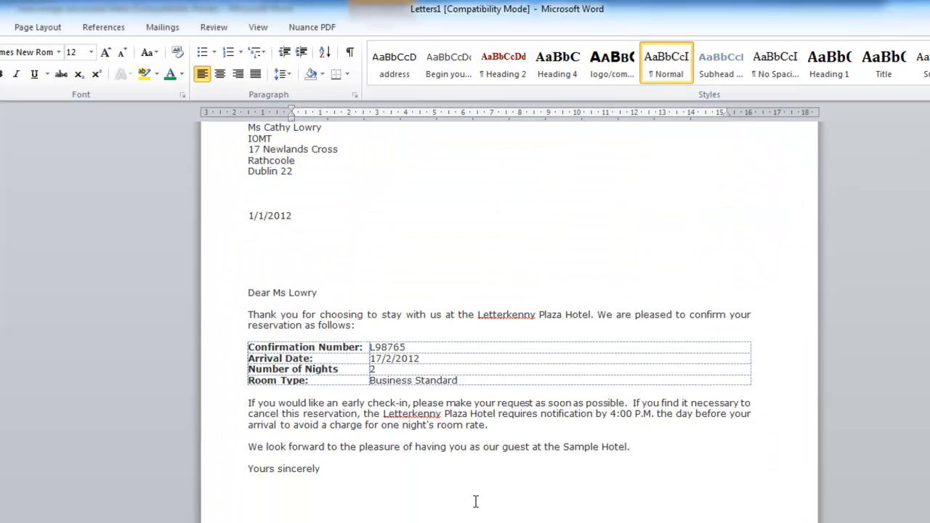
scroll(down, 3)
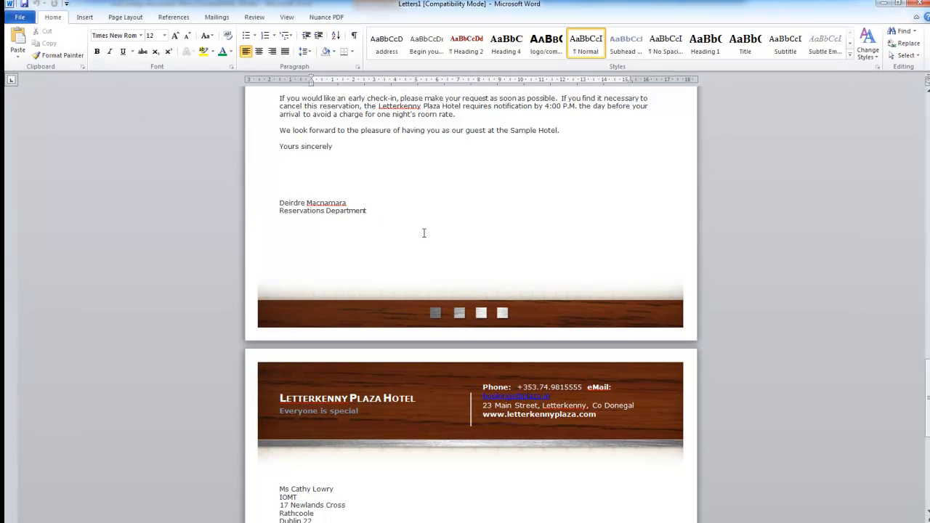
mouse_move(404, 237)
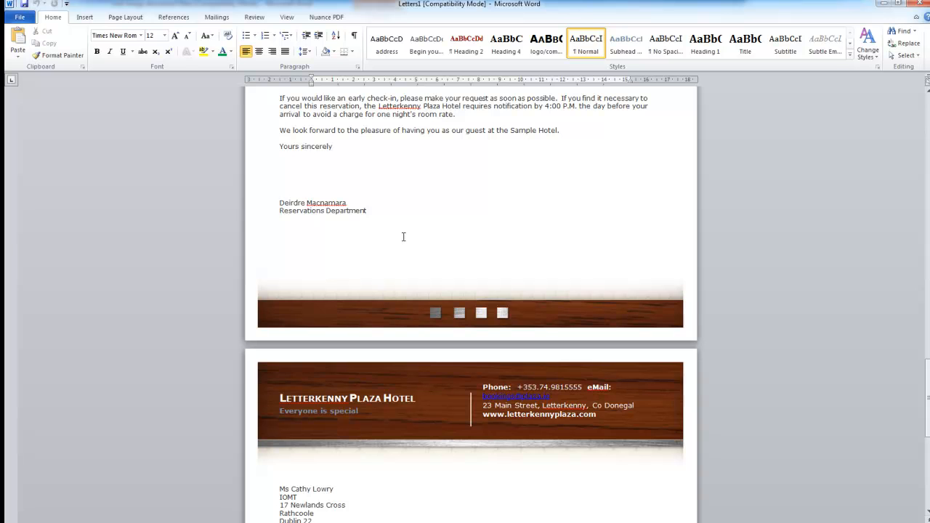
- Save the merged letters as 'merged Confirmation letter' in the Portfolio folder
click(19, 17)
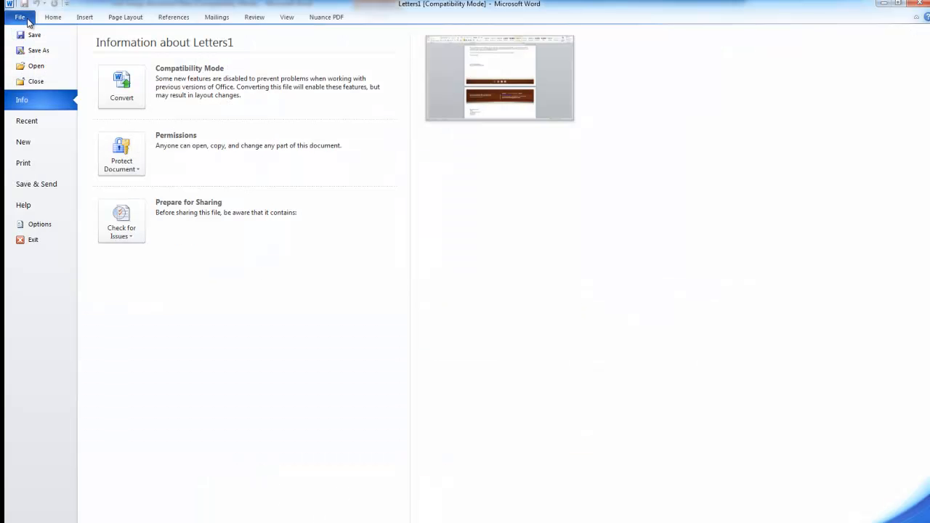
click(38, 50)
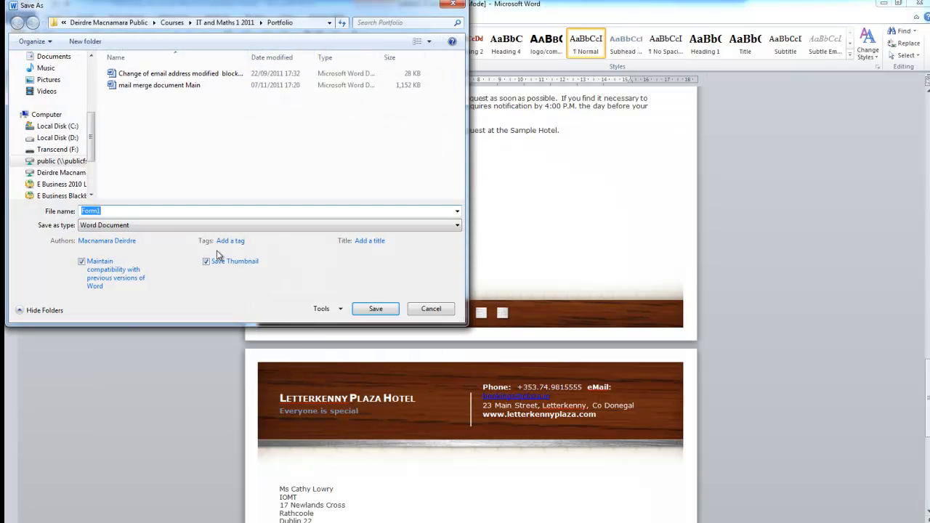
mouse_move(138, 207)
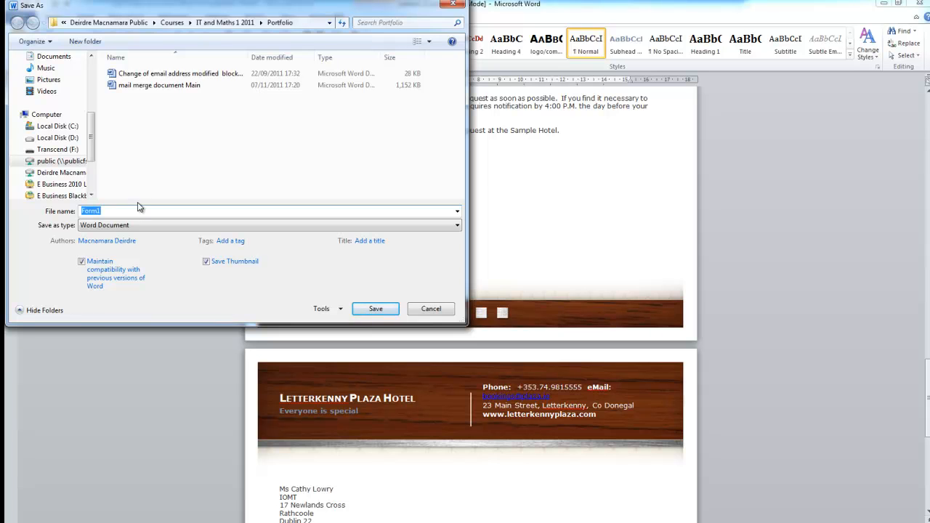
text(merged Con)
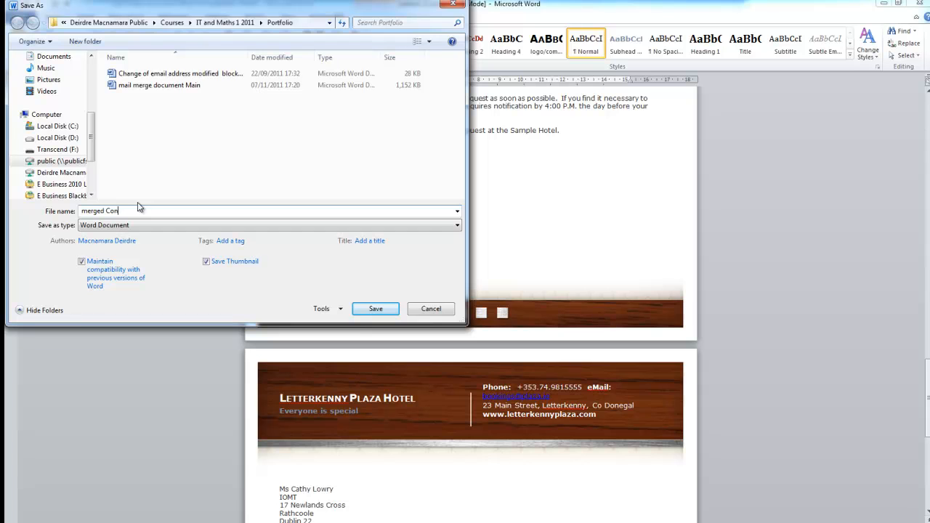
text(firmation)
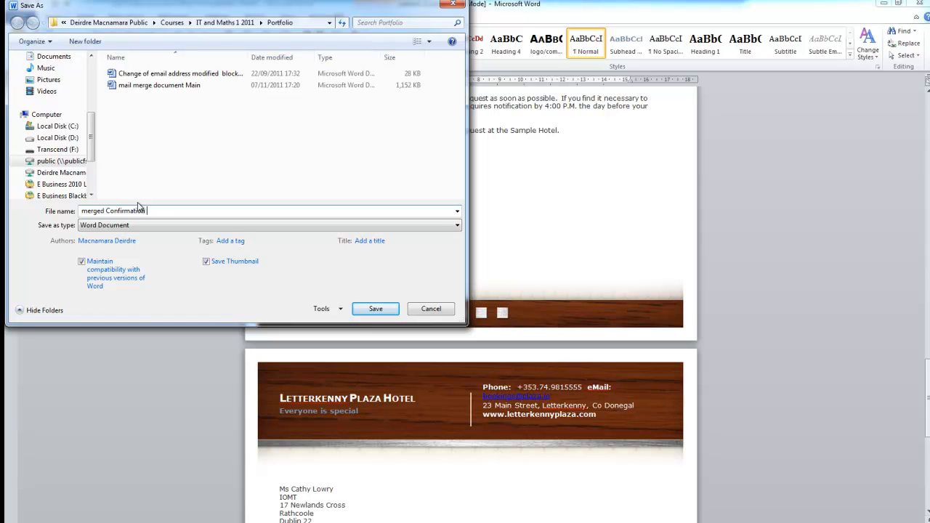
text(letter)
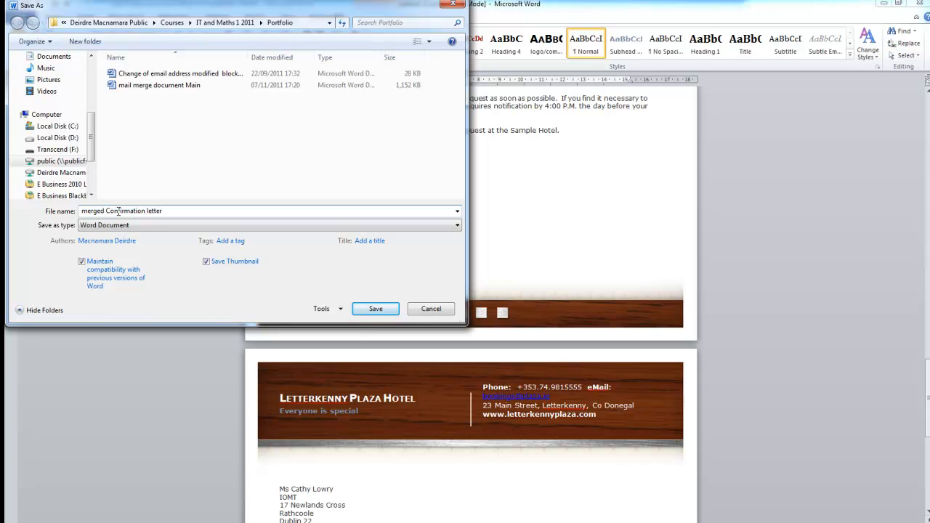
mouse_move(182, 252)
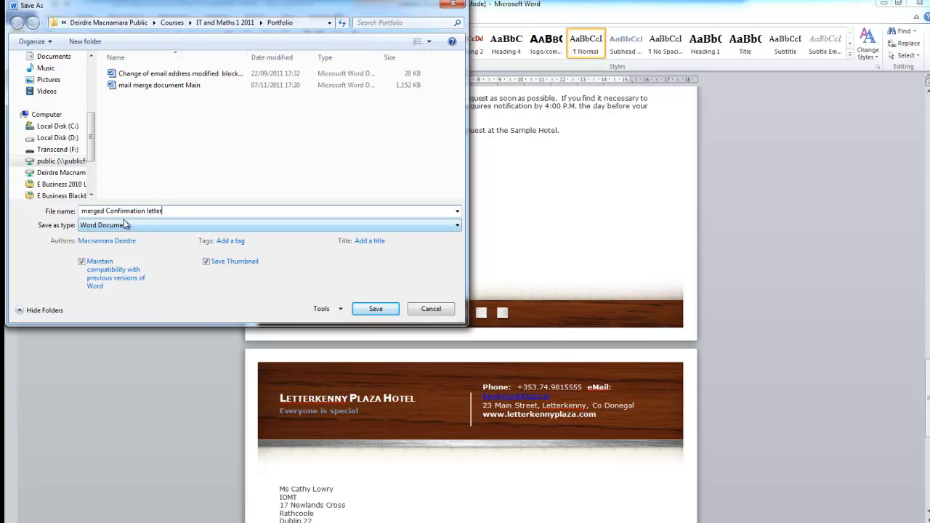
mouse_move(336, 209)
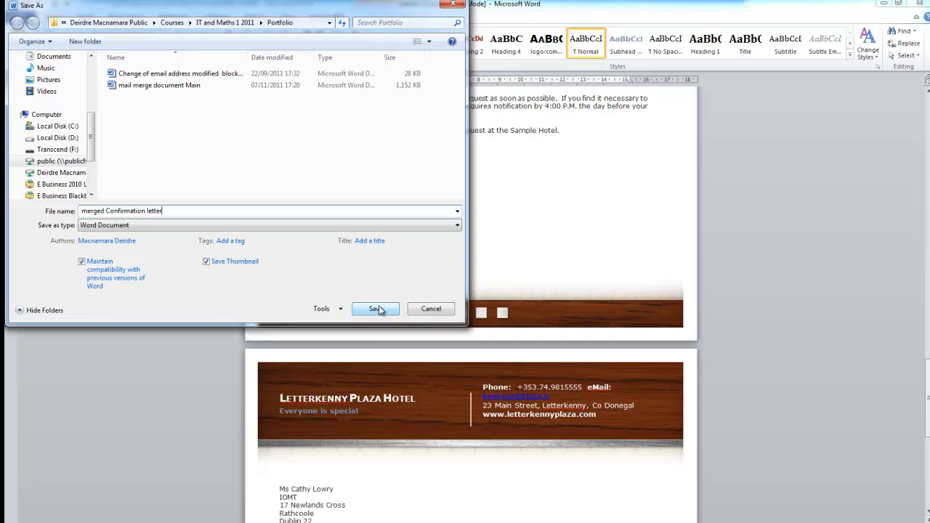
click(375, 309)
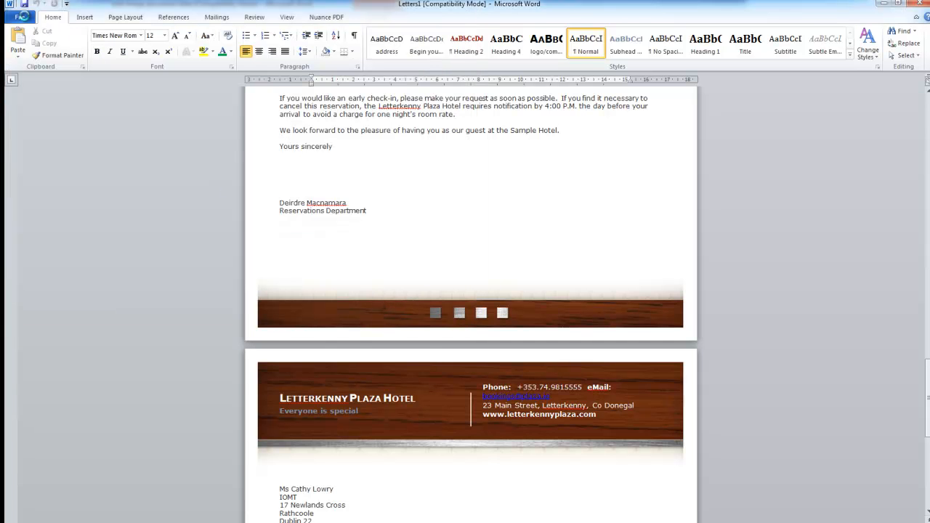
- Close the merged Confirmation letter document and then the main mail merge document
click(20, 17)
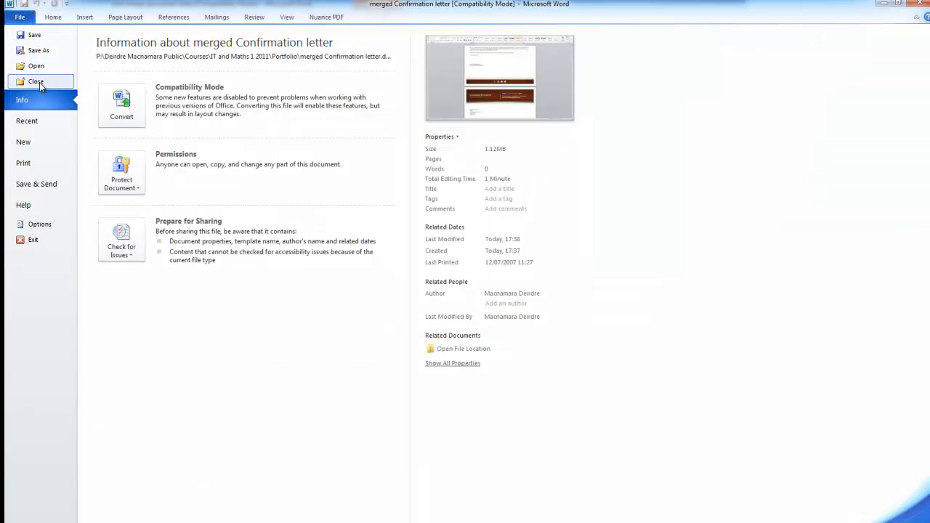
click(35, 81)
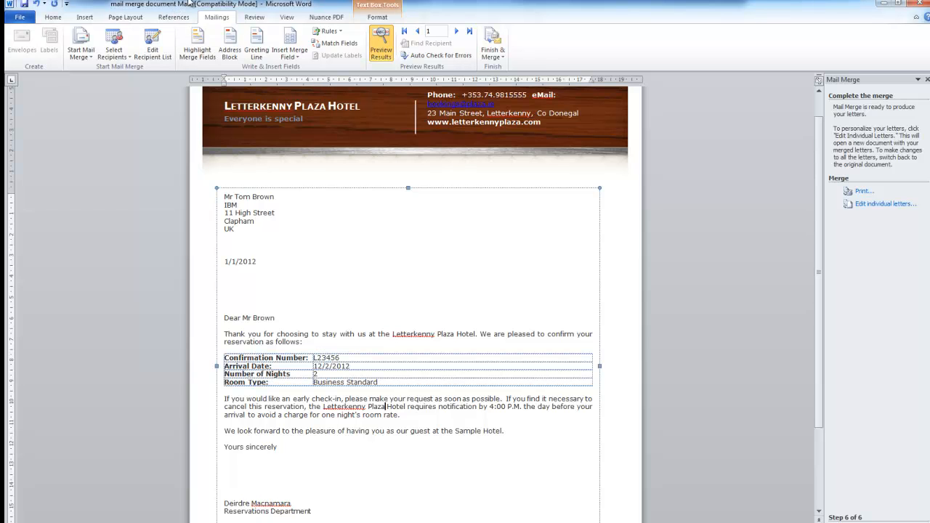
mouse_move(138, 125)
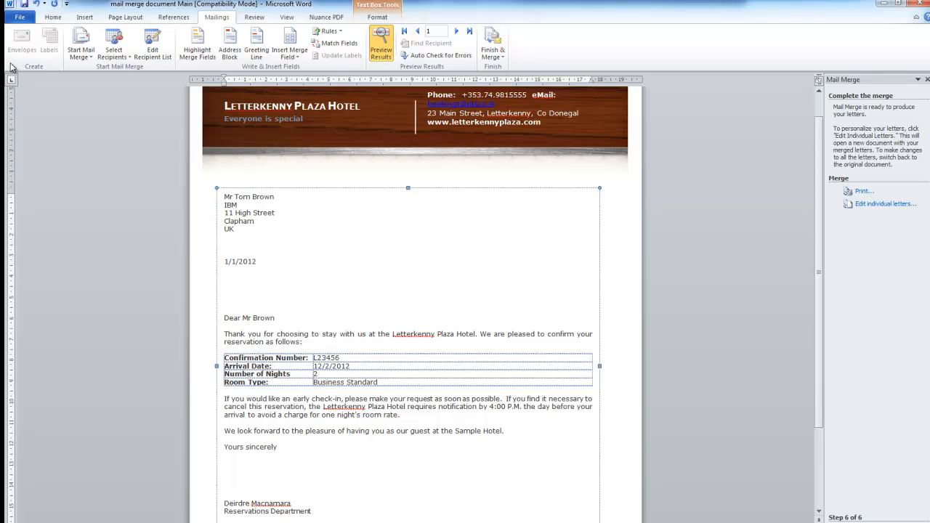
click(20, 17)
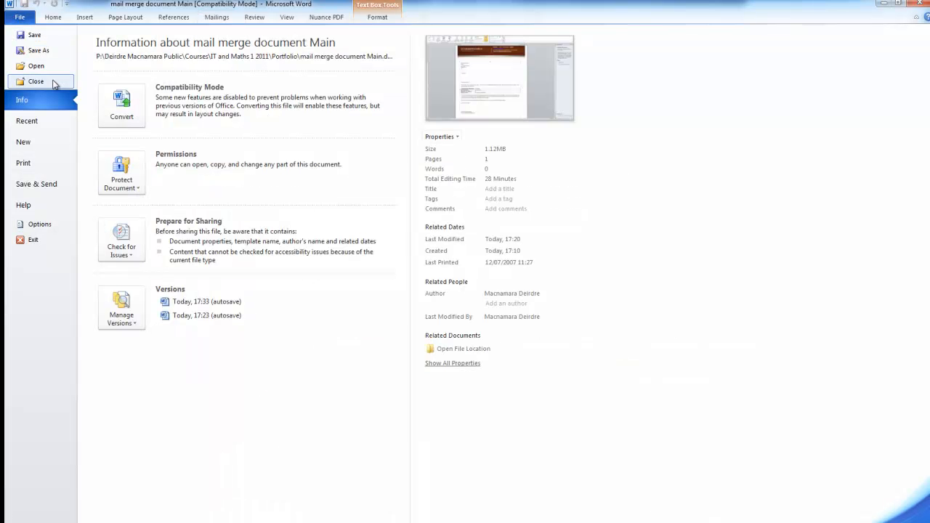
click(36, 81)
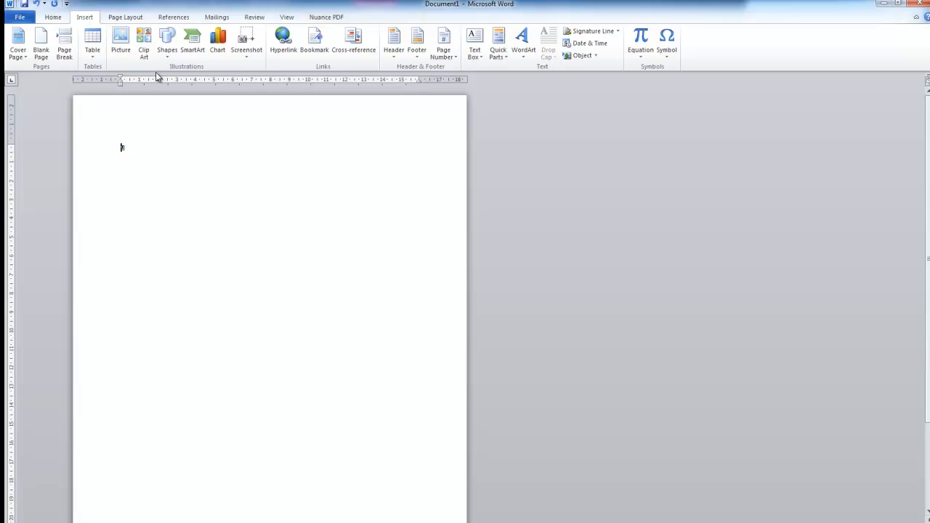
- Launch the Step by Step Mail Merge Wizard and choose Labels as the document type
click(217, 17)
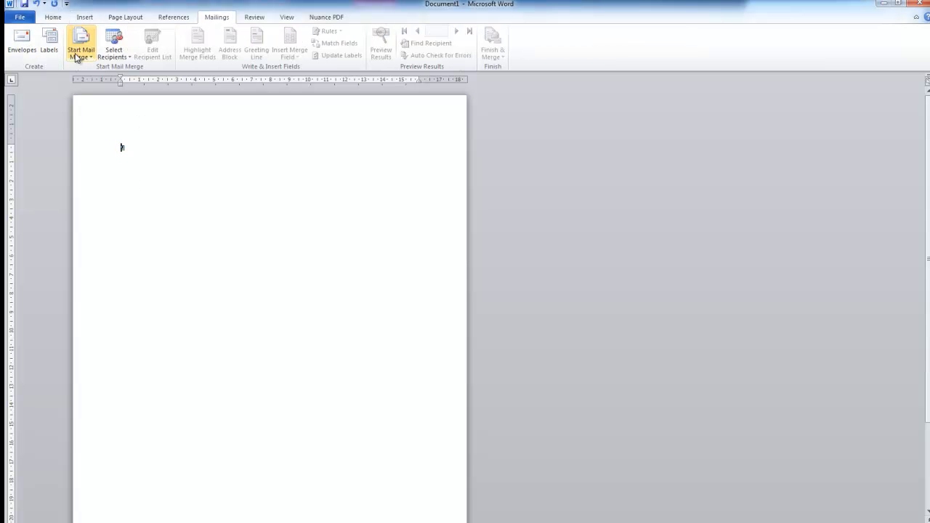
click(80, 42)
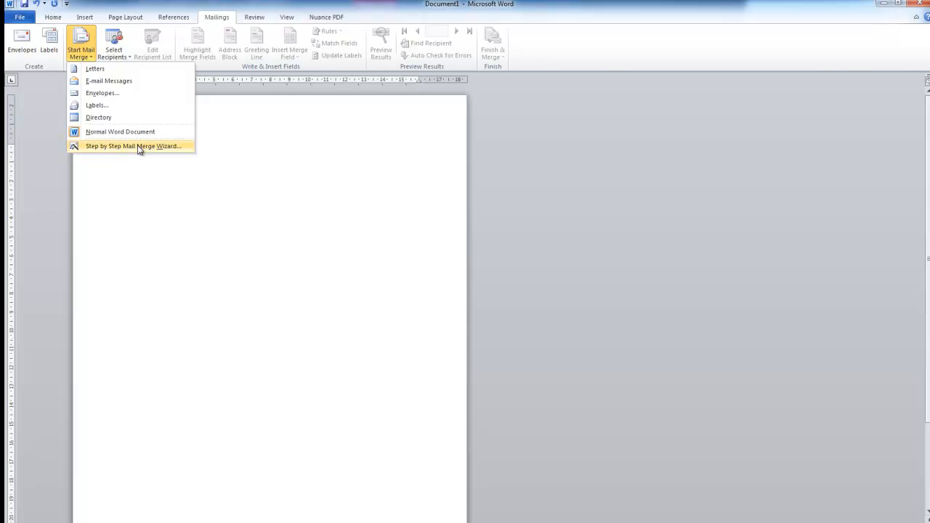
click(133, 145)
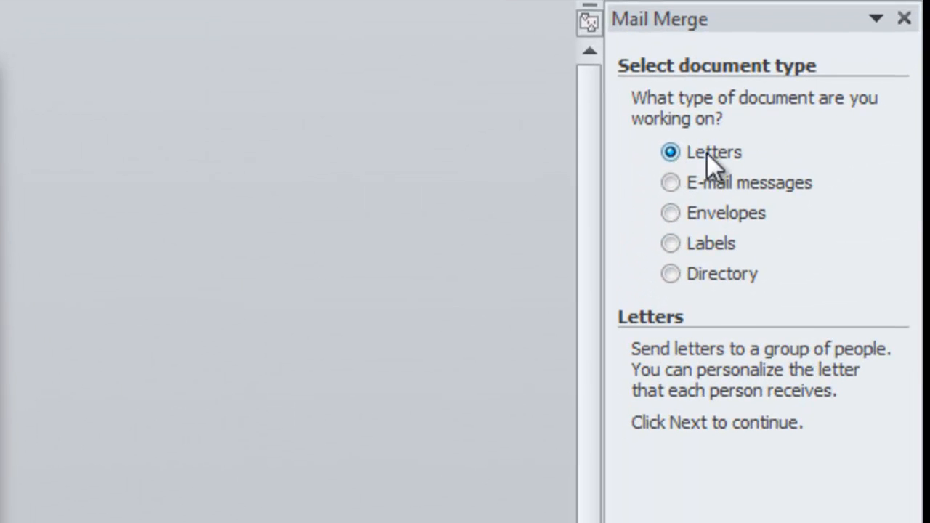
click(670, 242)
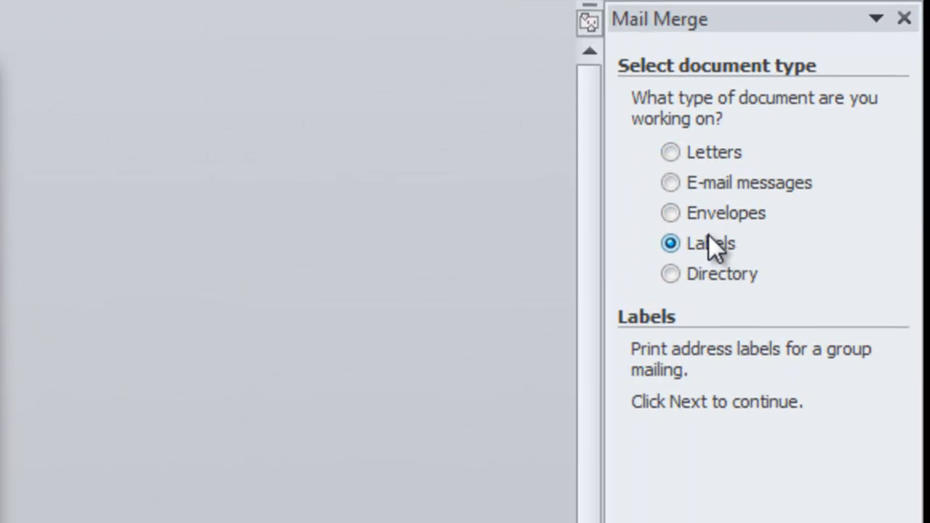
mouse_move(748, 254)
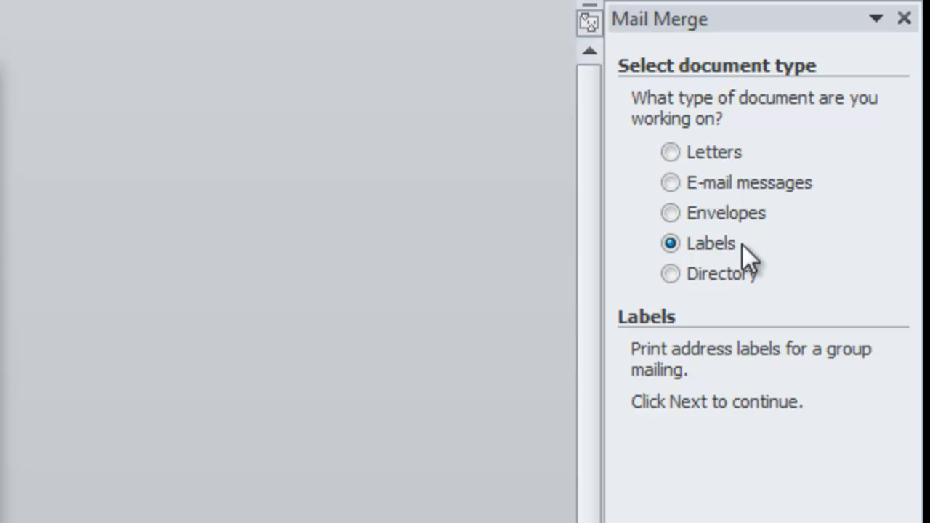
mouse_move(741, 273)
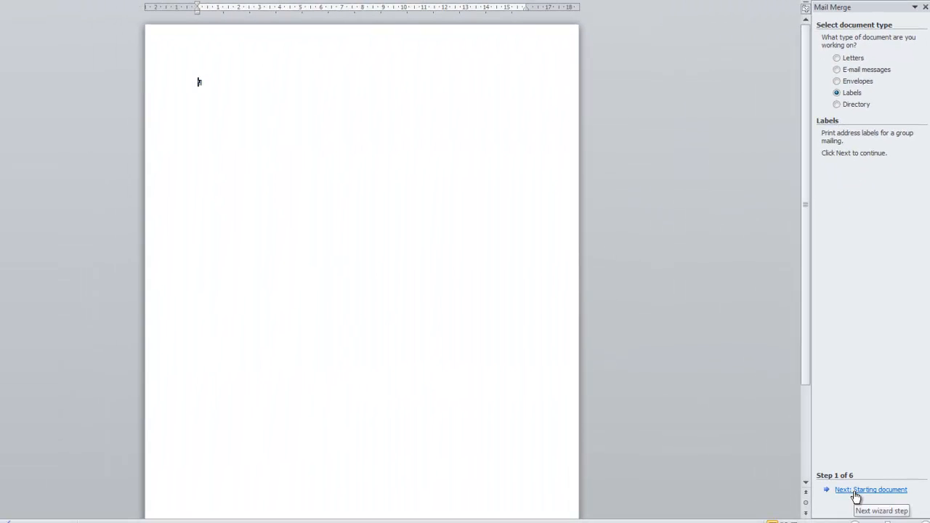
- Advance to step 2 of 6 and open the Label Options dialog
click(870, 489)
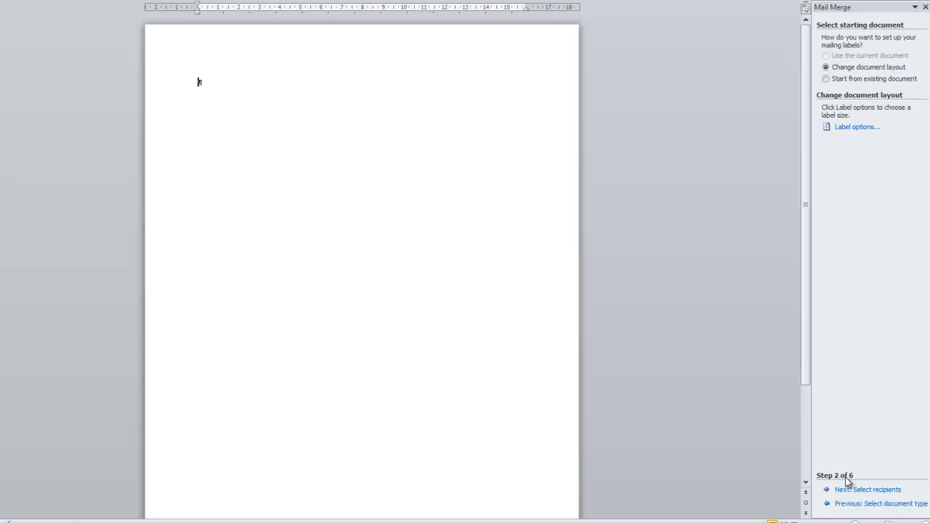
mouse_move(856, 127)
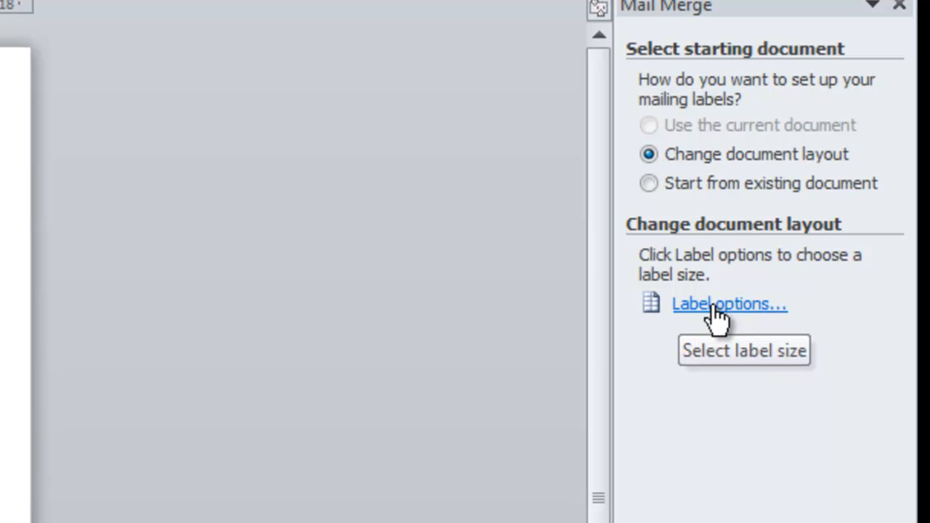
click(728, 303)
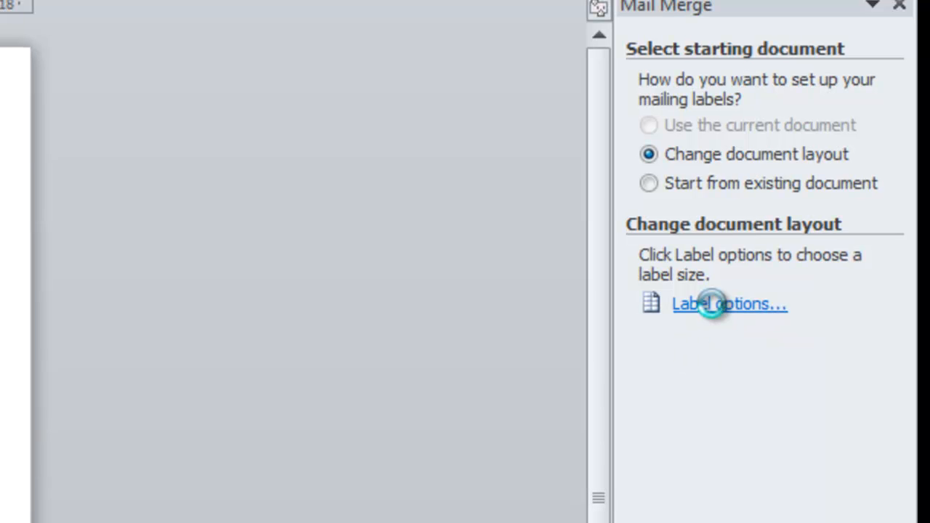
click(729, 303)
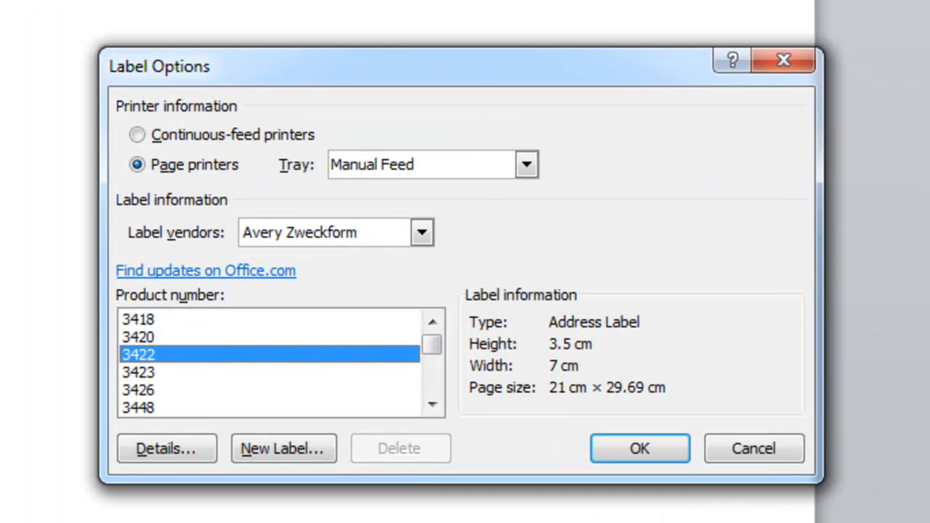
- Choose vendor Avery A4/A5 and product 3425 labels (5.7 cm × 10.5 cm)
click(421, 232)
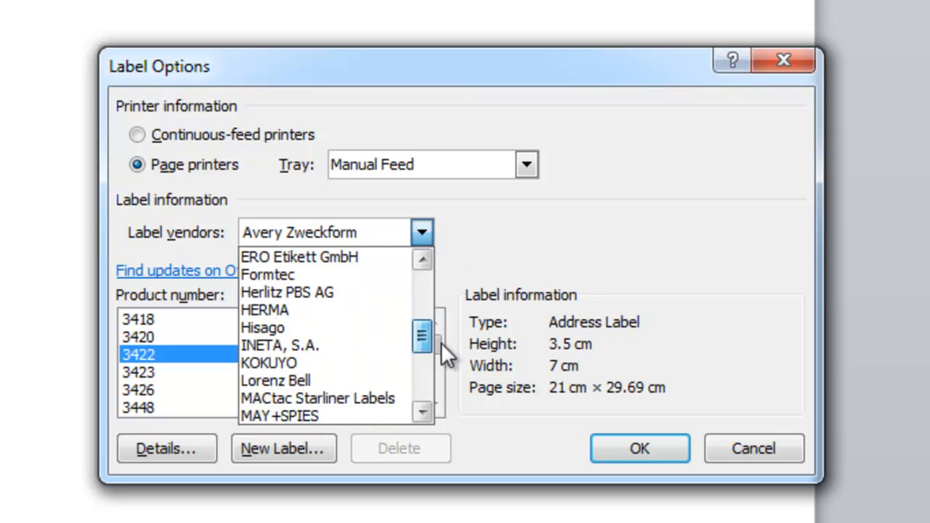
scroll(down, 3)
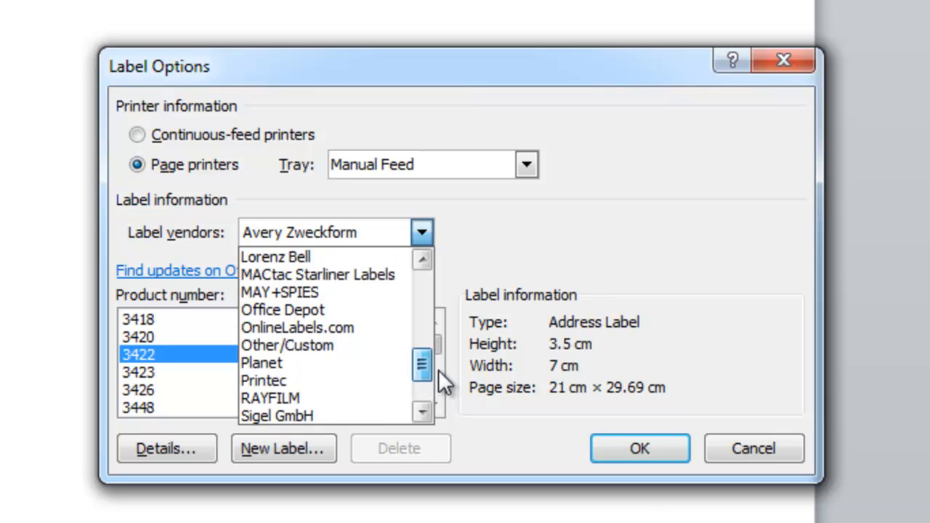
scroll(up, 3)
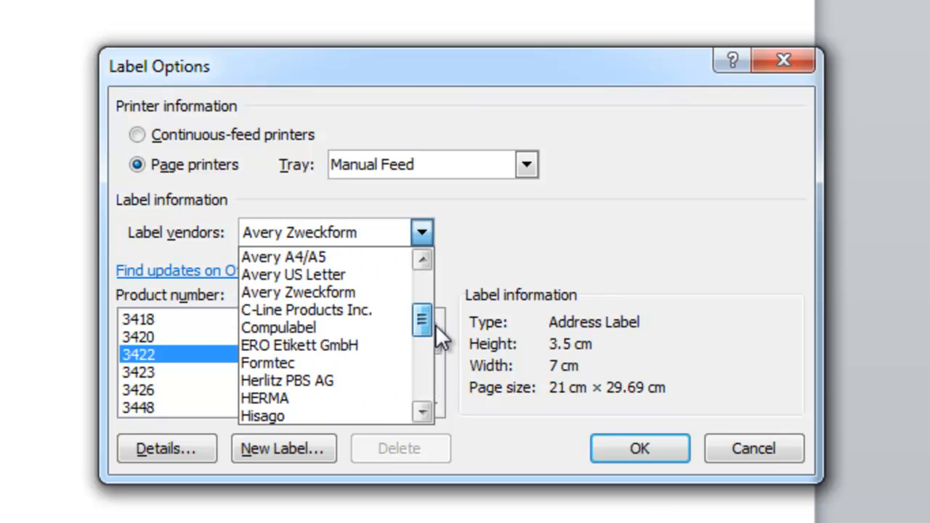
scroll(up, 3)
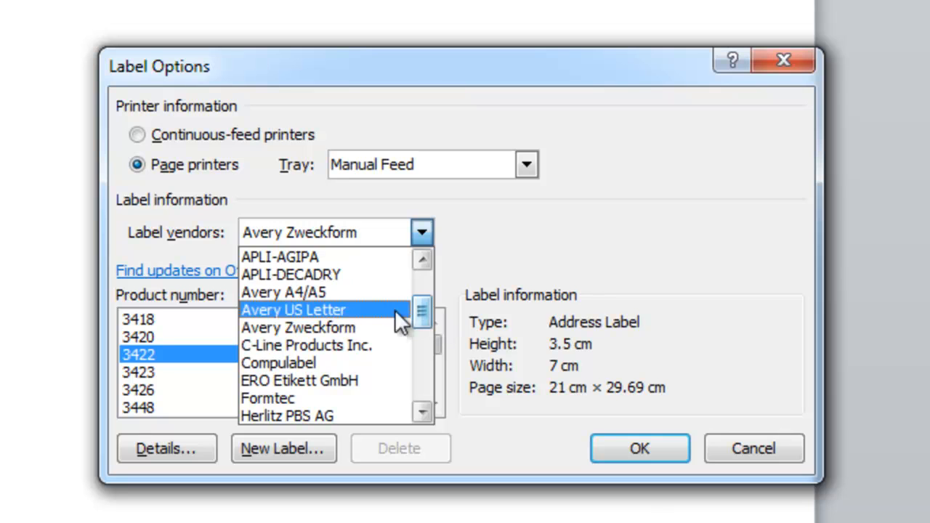
click(284, 292)
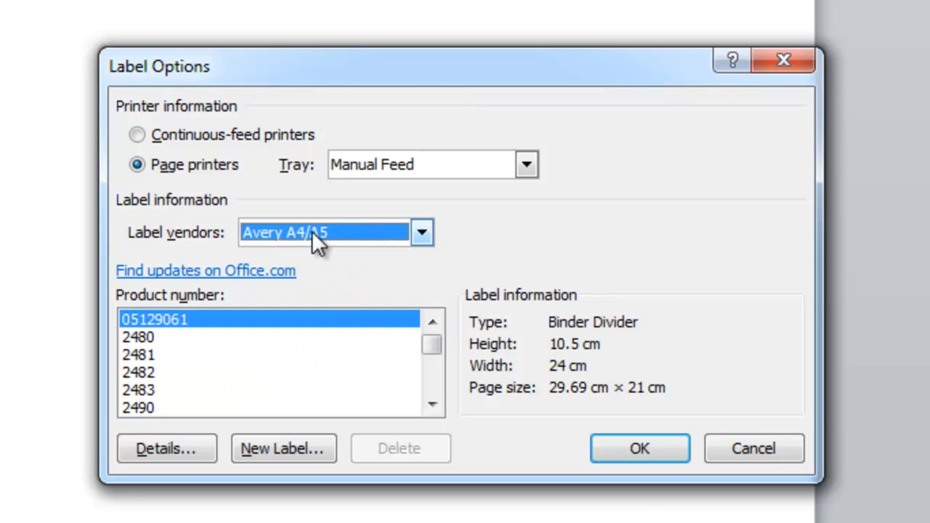
mouse_move(345, 247)
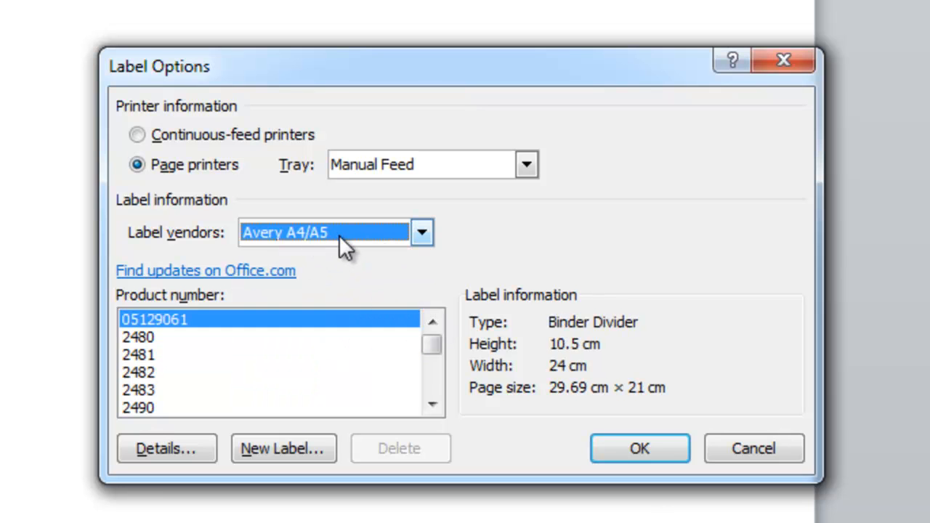
mouse_move(352, 251)
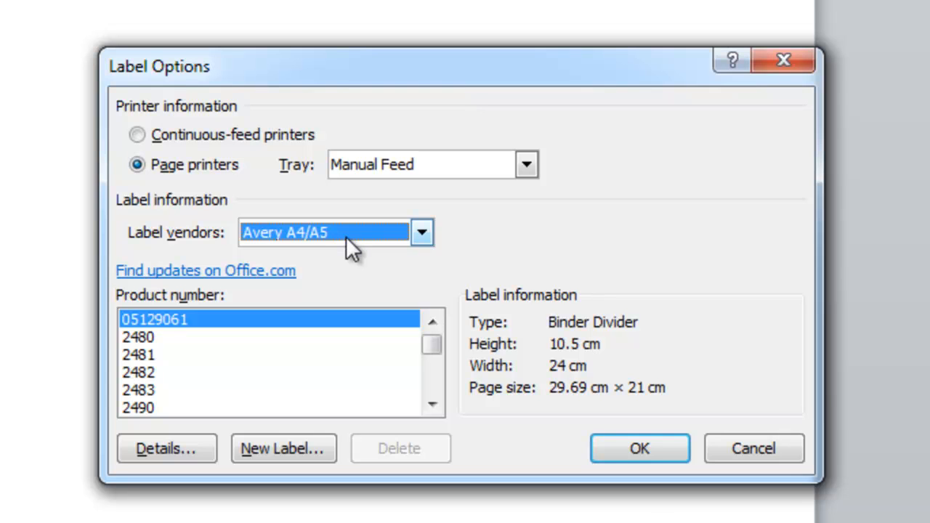
mouse_move(211, 352)
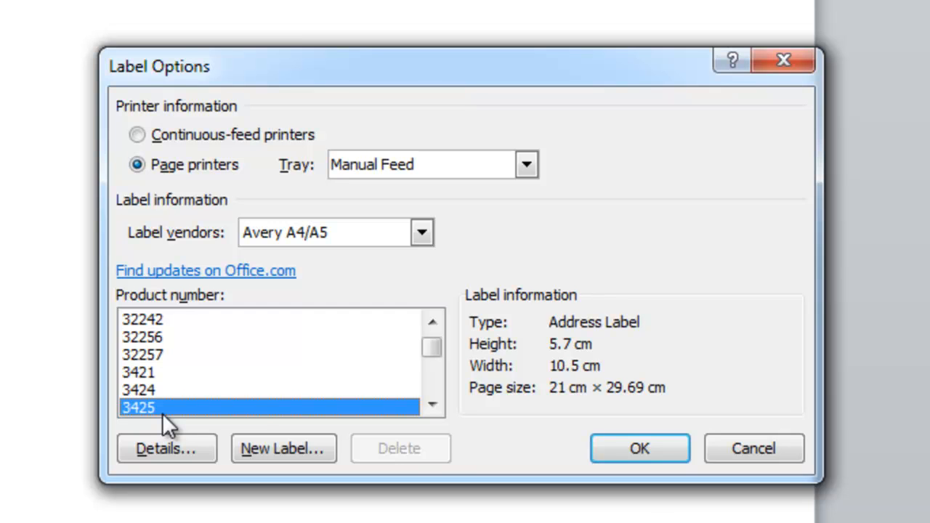
mouse_move(513, 338)
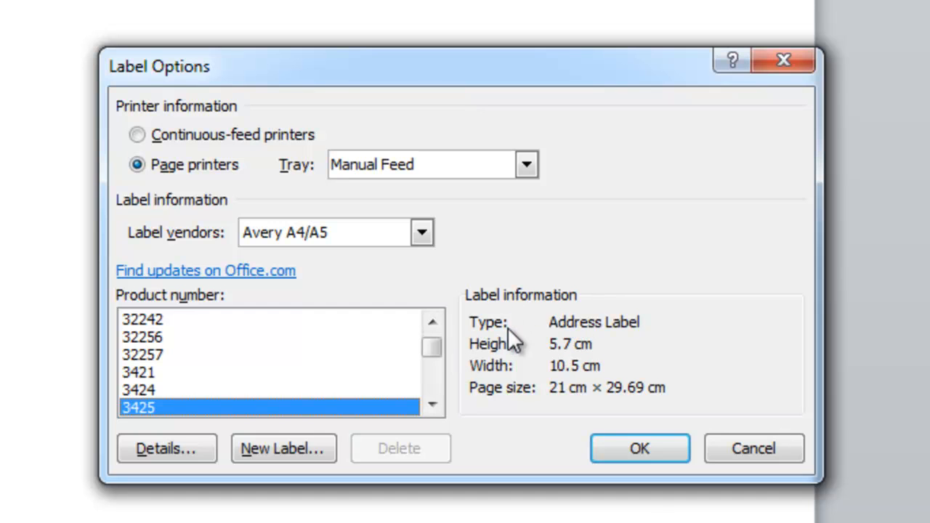
mouse_move(603, 331)
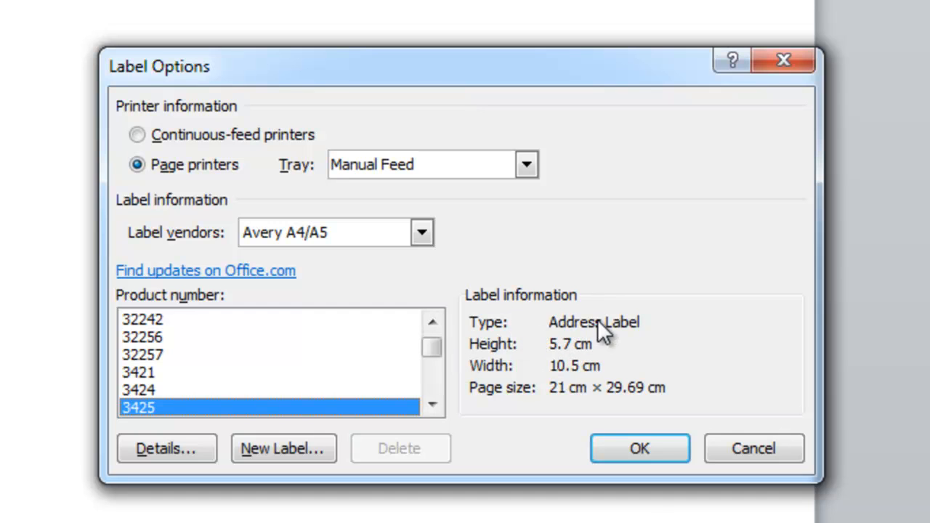
mouse_move(563, 356)
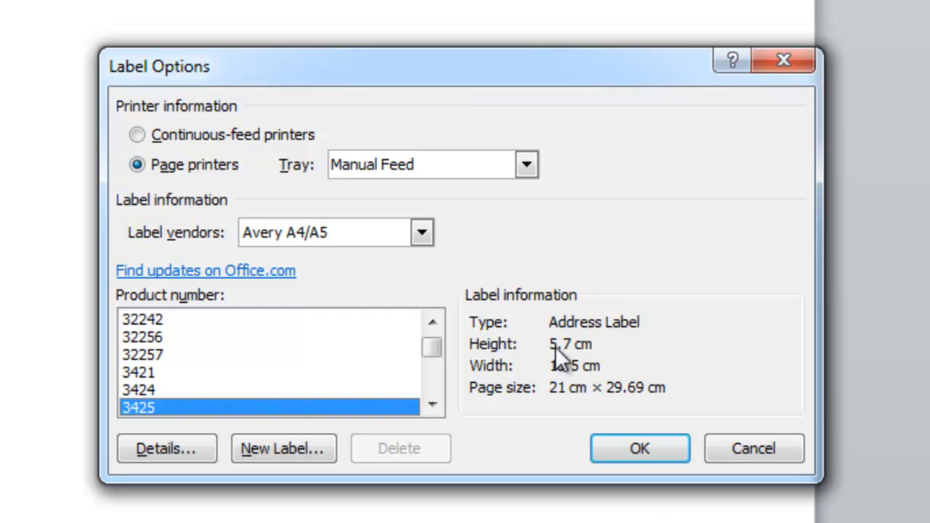
mouse_move(589, 360)
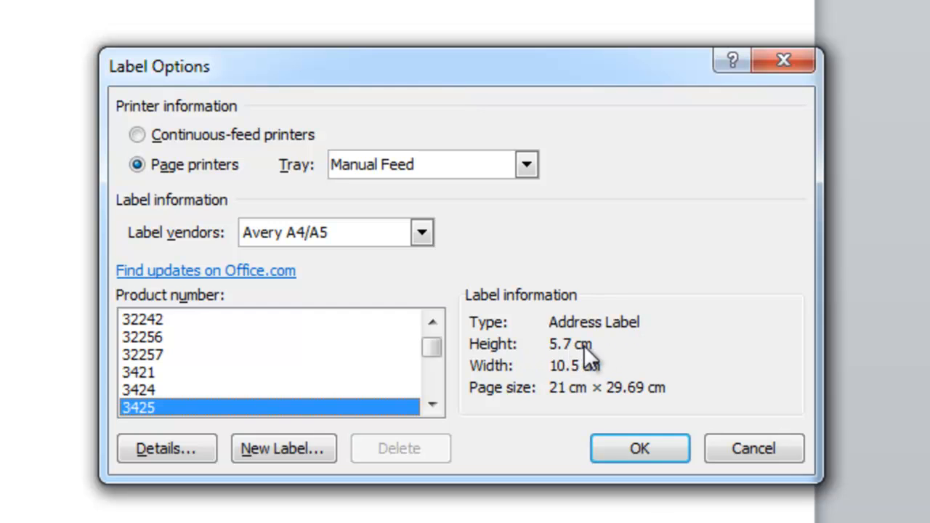
mouse_move(577, 385)
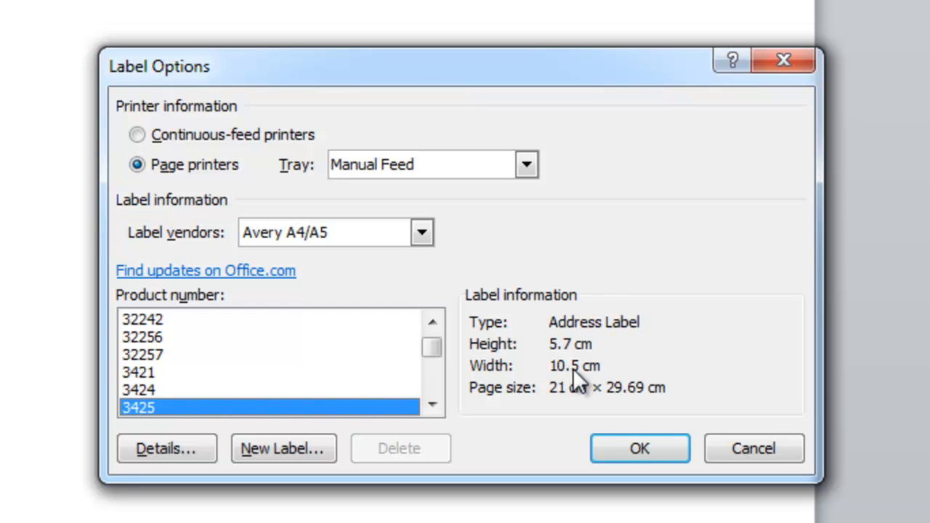
mouse_move(573, 364)
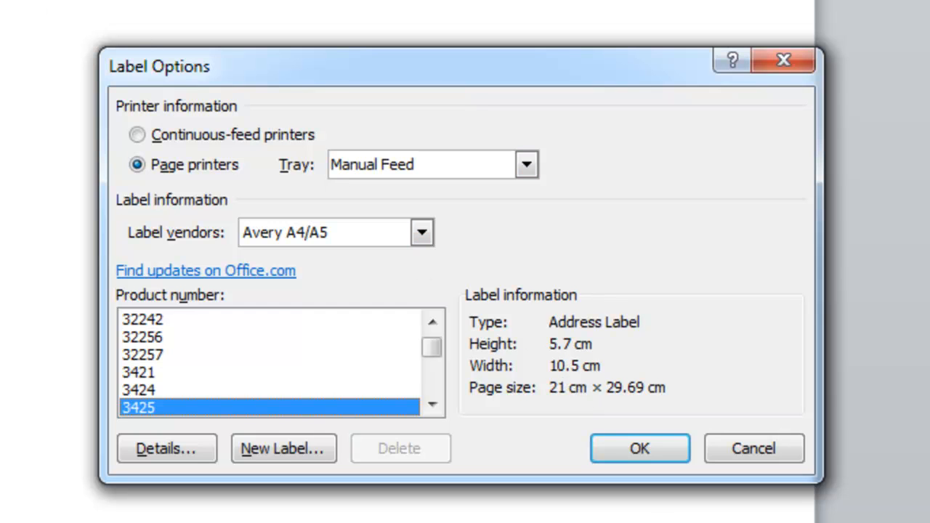
mouse_move(619, 4)
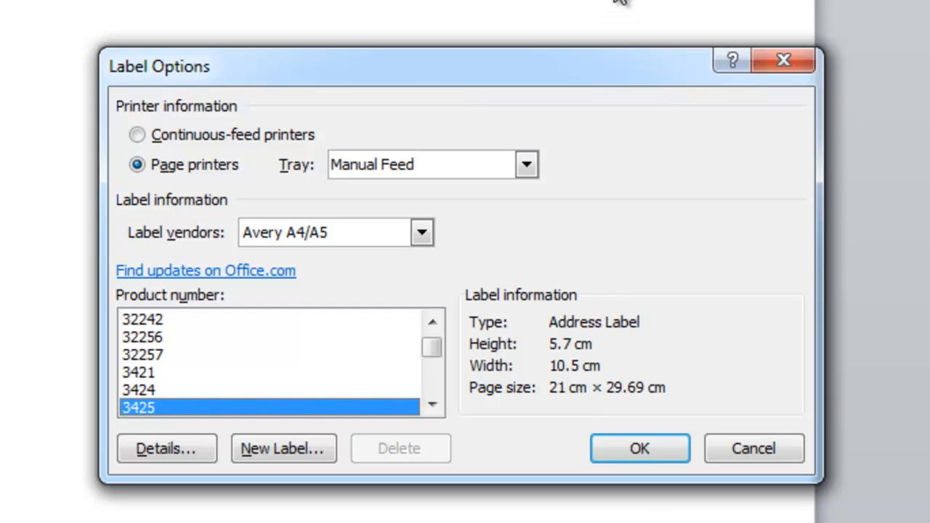
mouse_move(389, 295)
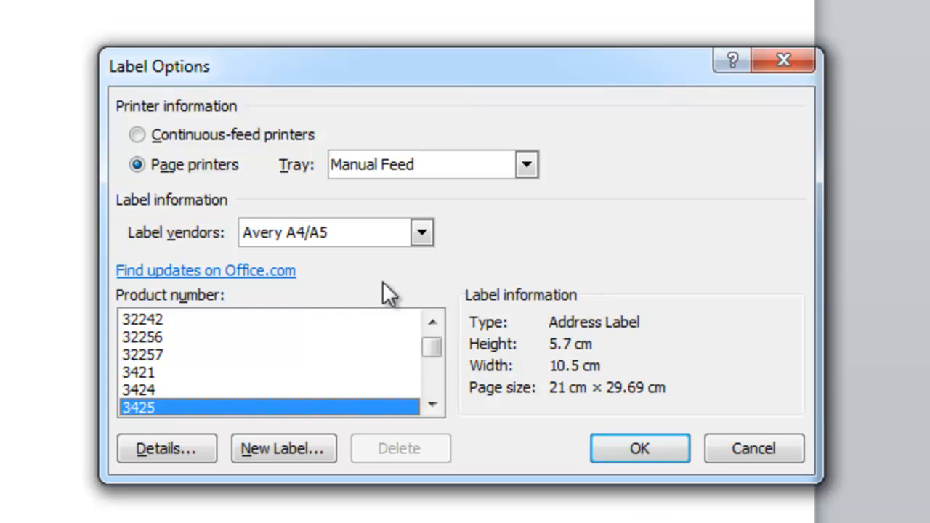
mouse_move(595, 363)
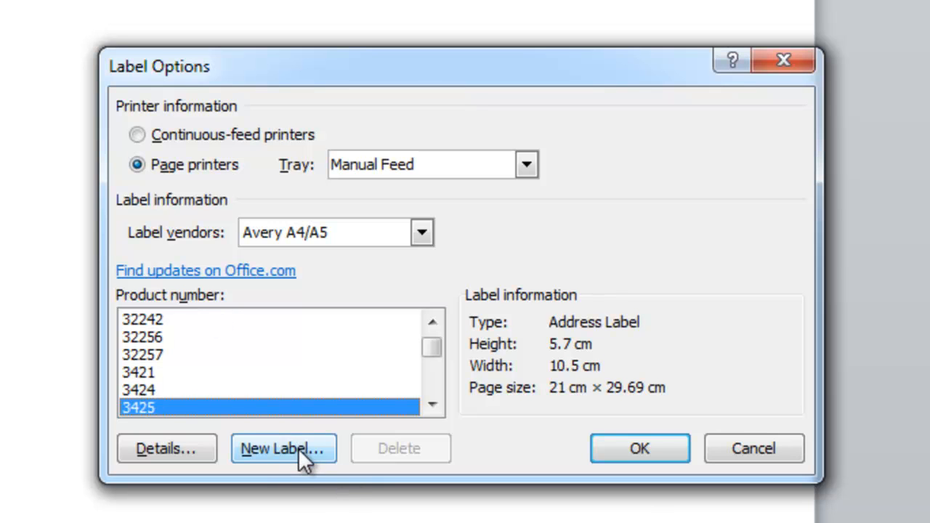
mouse_move(222, 385)
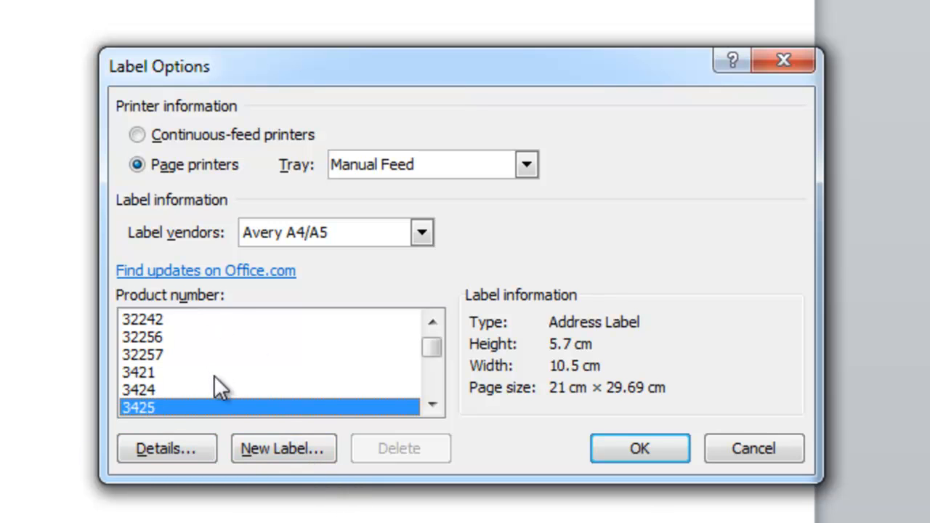
mouse_move(574, 360)
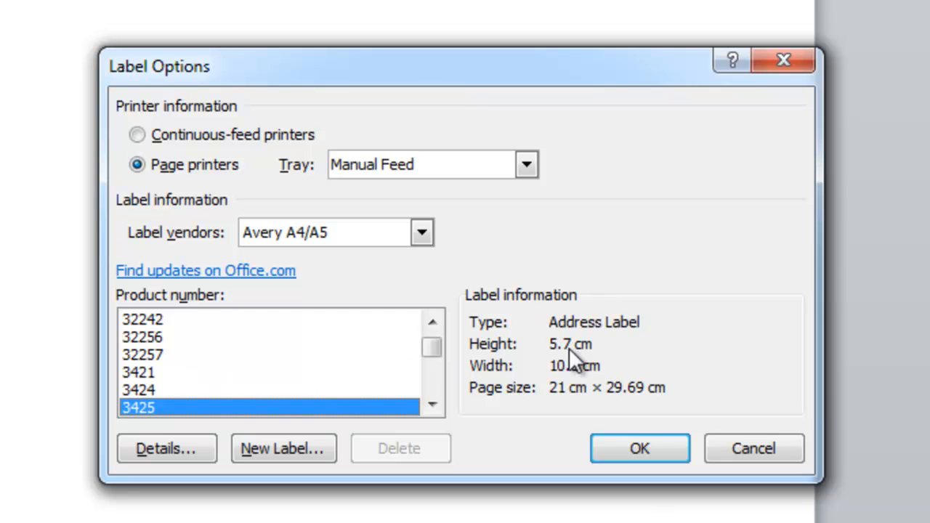
mouse_move(298, 360)
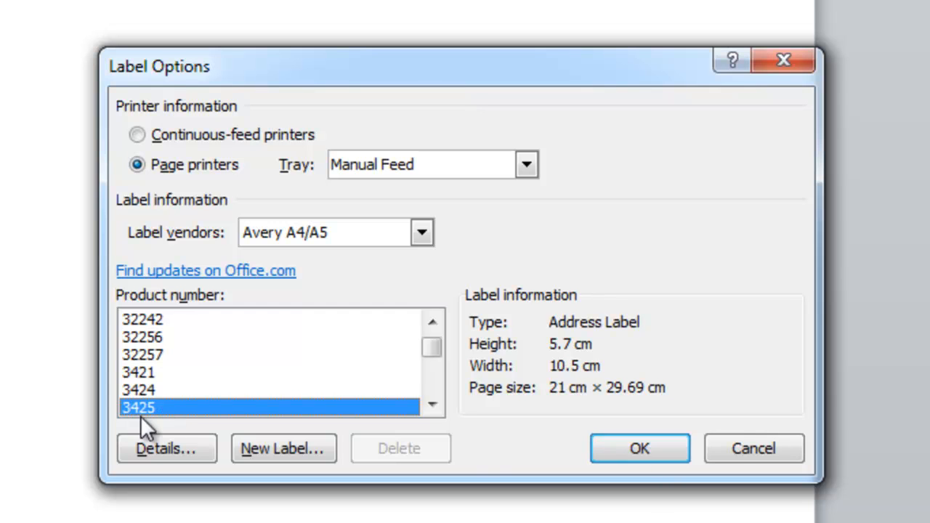
click(639, 448)
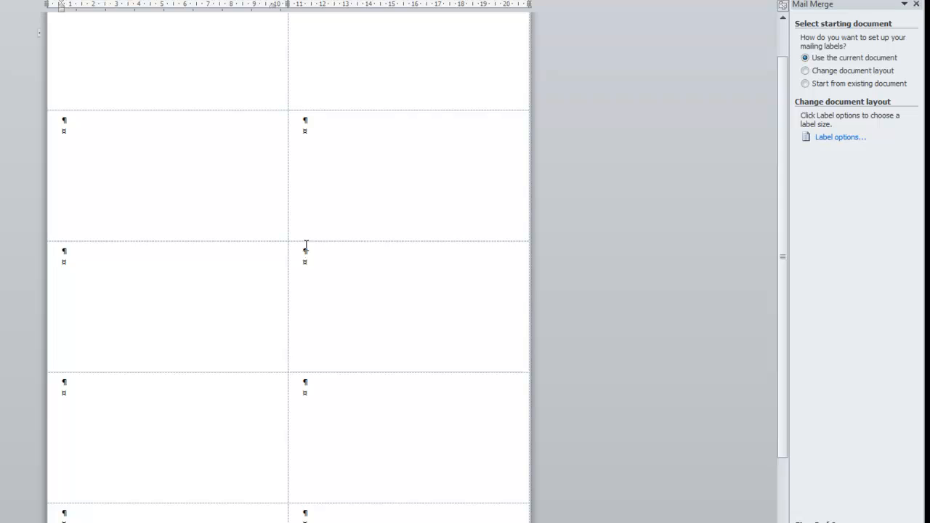
mouse_move(432, 393)
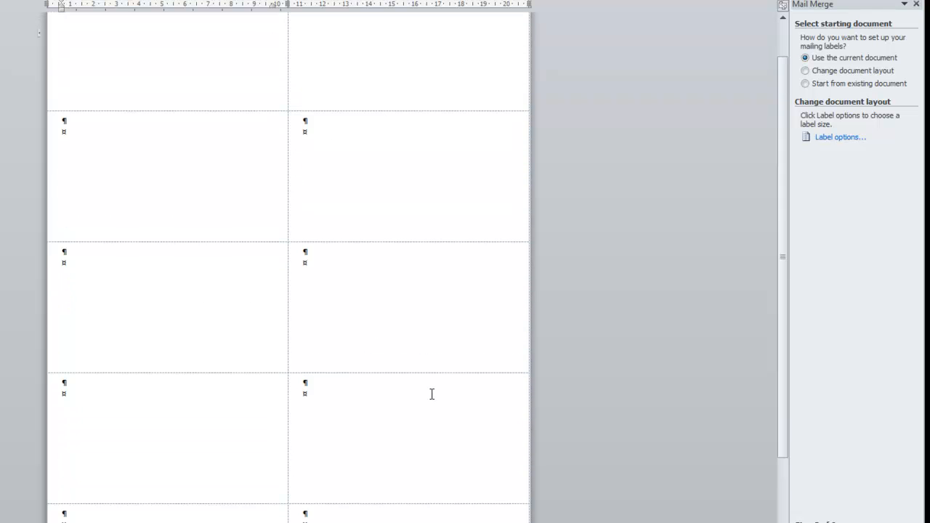
- Advance the label merge to step 3, selecting recipients from an existing list
scroll(up, 3)
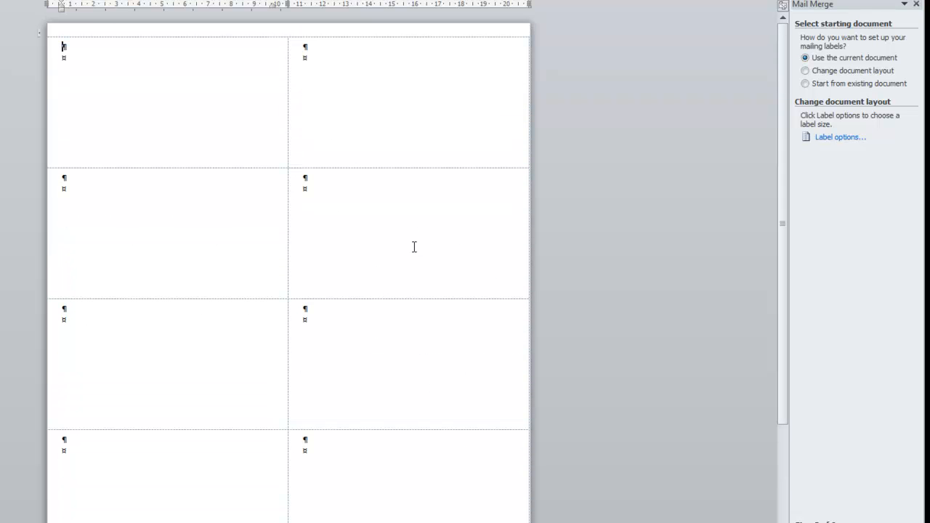
mouse_move(806, 516)
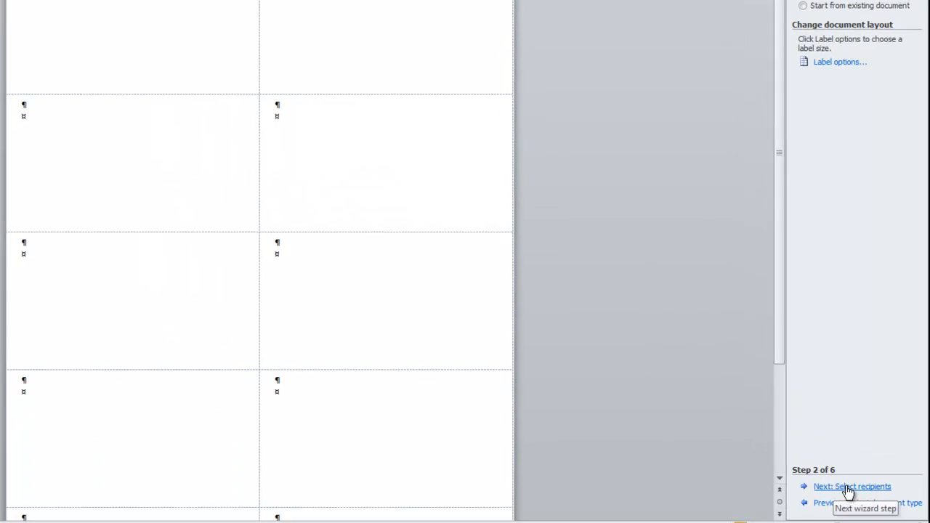
click(851, 486)
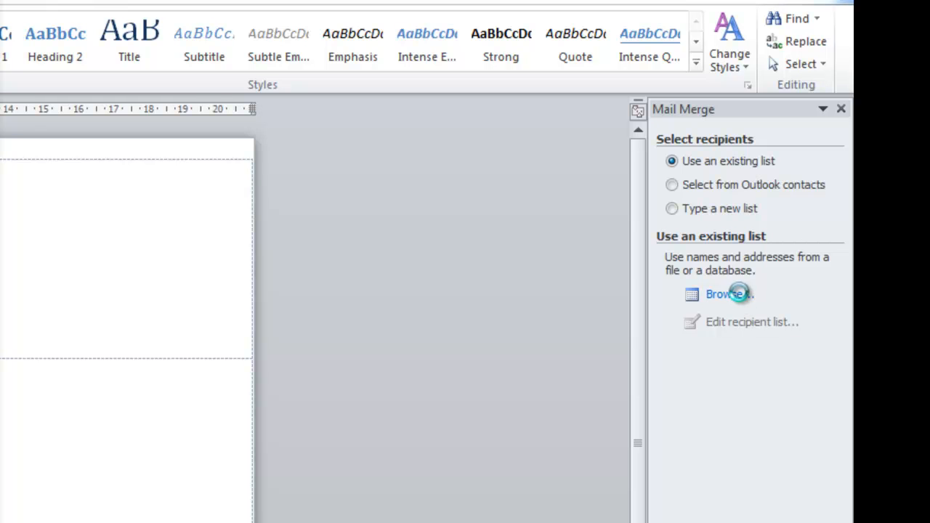
- Load 'Mail merge Data Confirmation Letter' from the IT and maths 1 folder and accept its four recipients
click(718, 294)
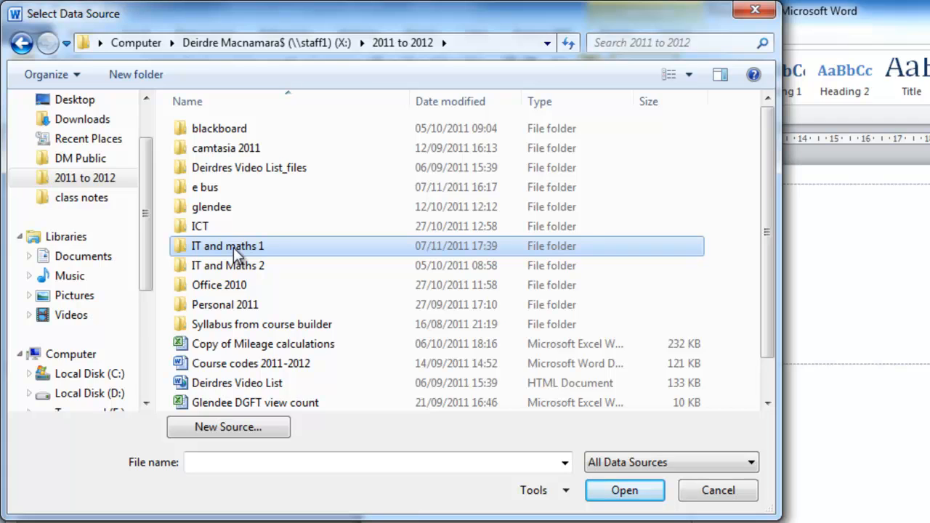
double_click(227, 246)
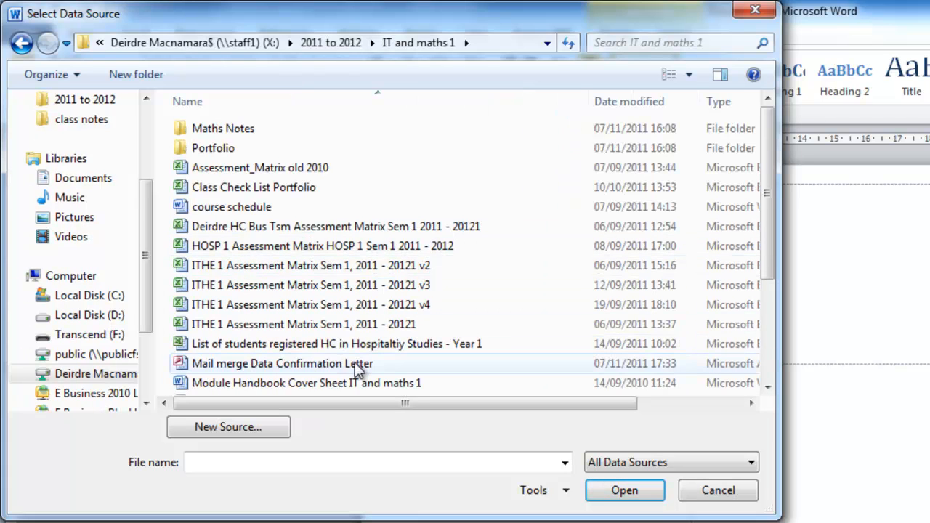
click(282, 363)
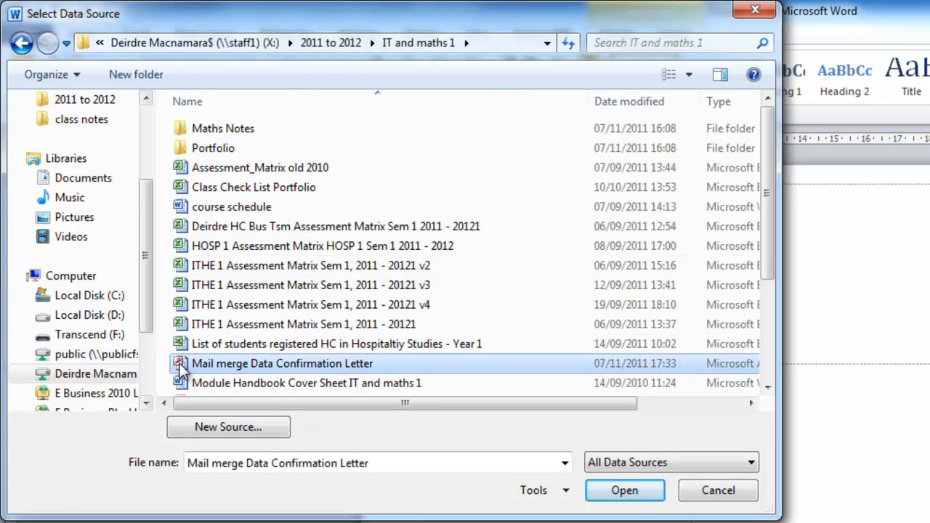
mouse_move(247, 367)
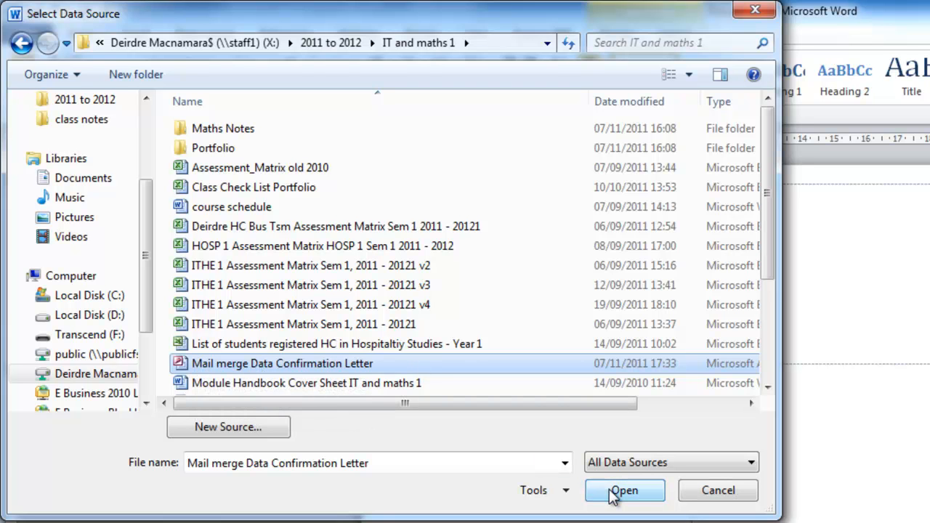
click(623, 490)
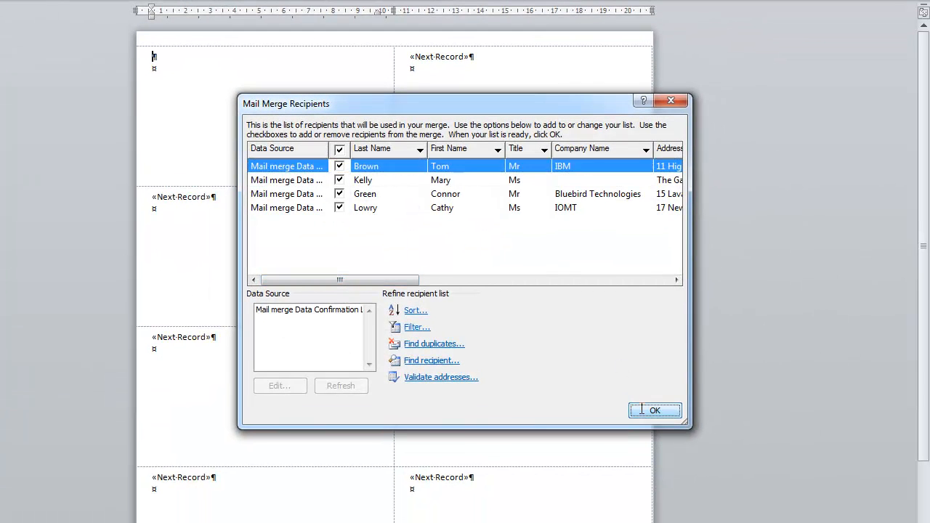
click(654, 410)
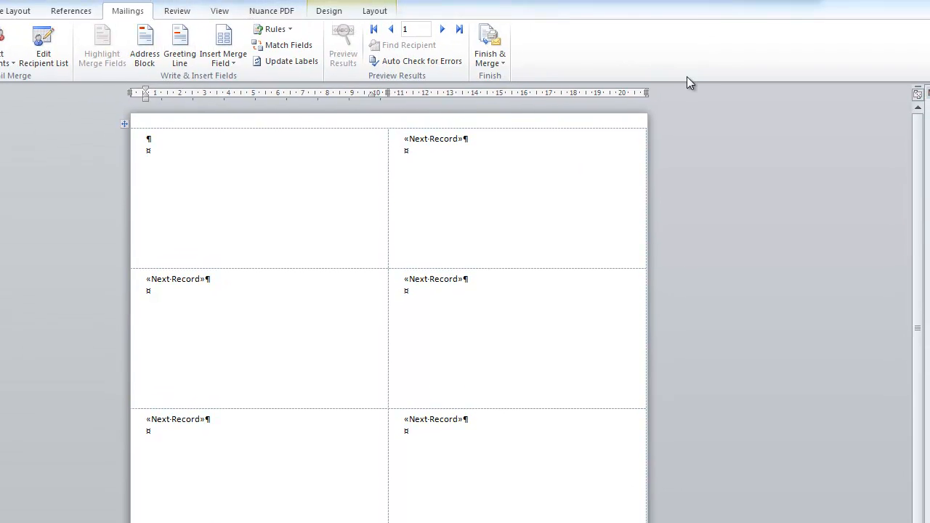
mouse_move(162, 206)
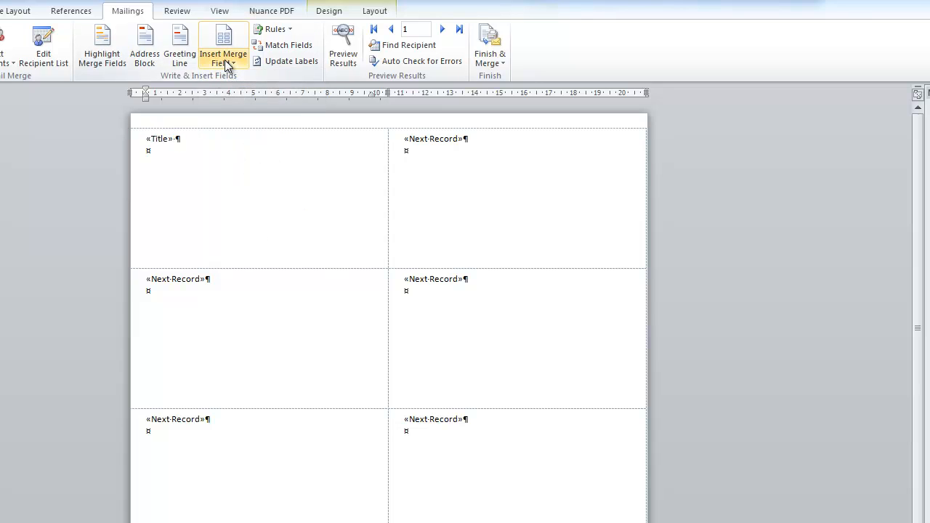
- Insert the First_Name and Last_Name merge fields after Title
click(223, 48)
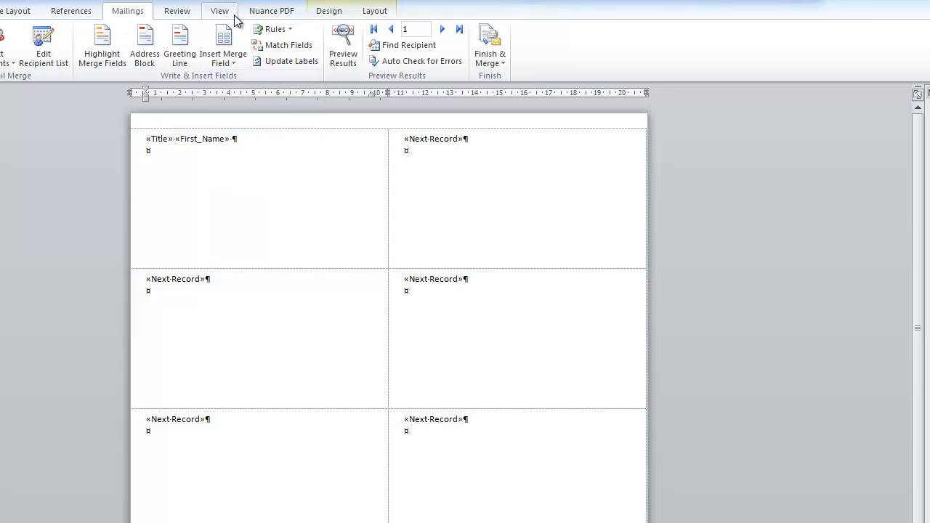
click(223, 58)
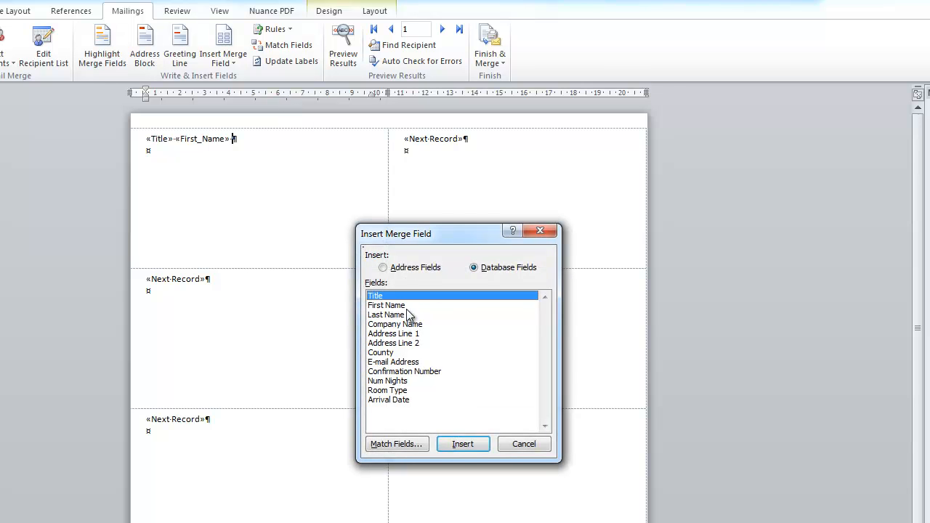
click(462, 444)
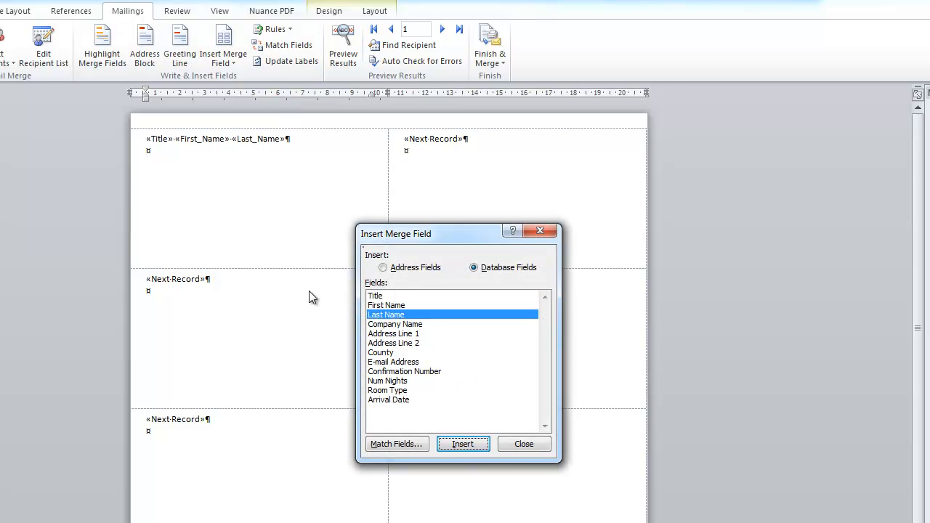
click(523, 444)
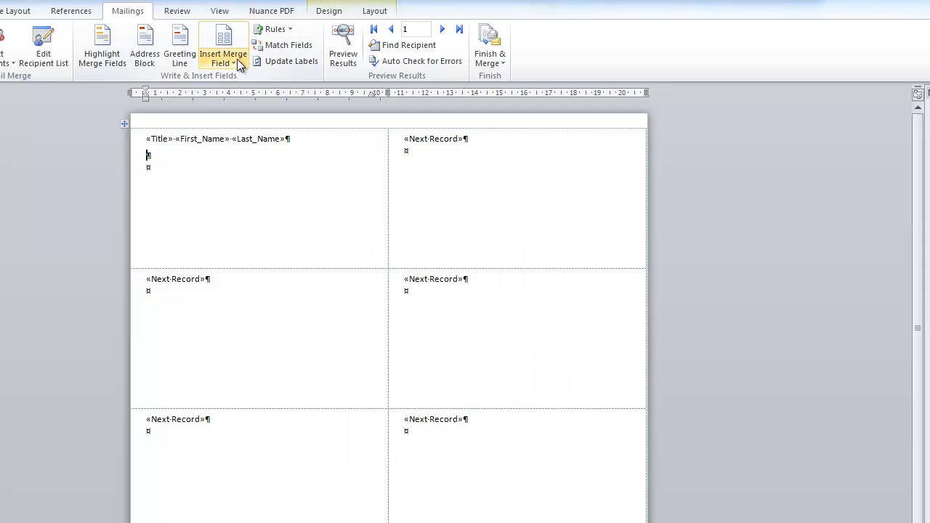
- Add the Address_Line_1, Address_Line_2 and County merge fields to the label
click(223, 57)
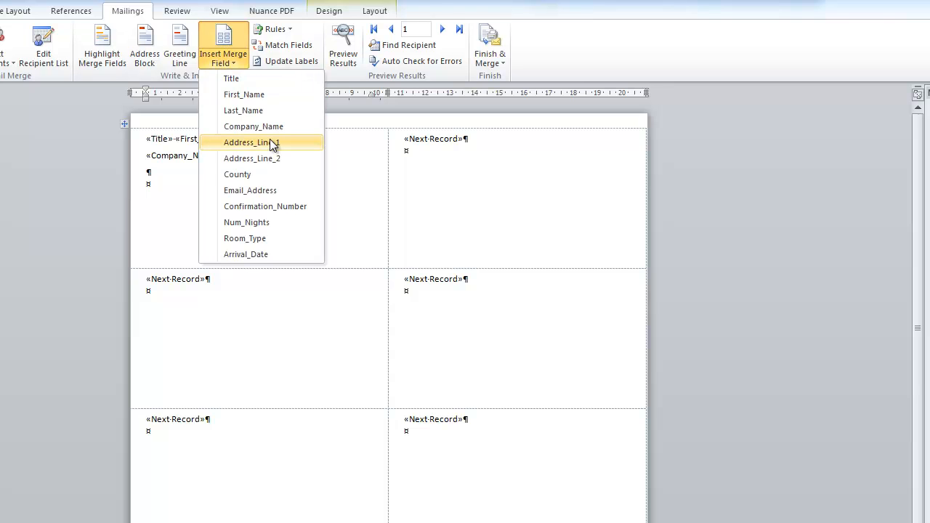
click(252, 142)
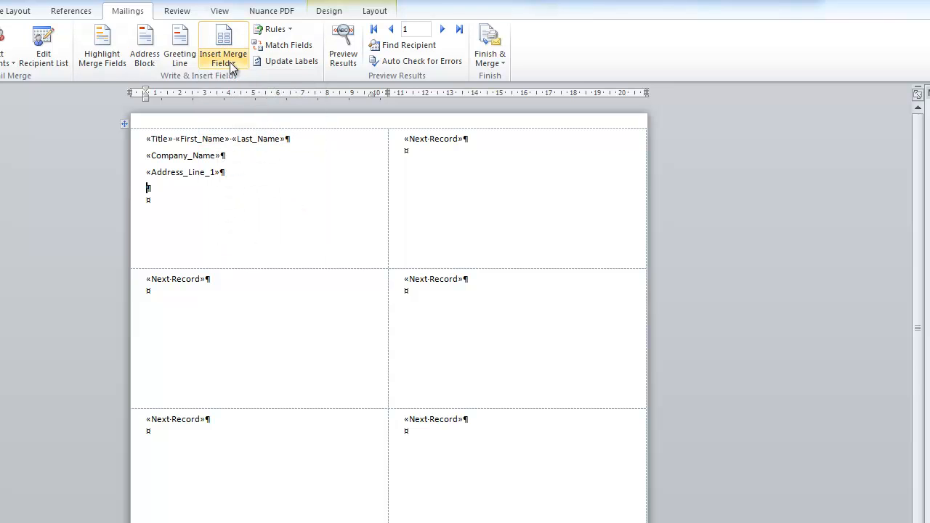
click(223, 58)
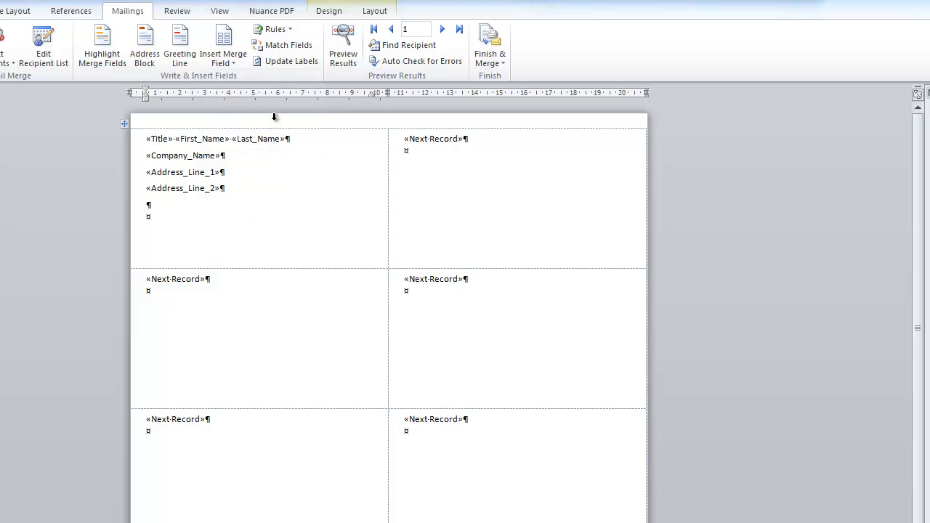
text(«County»)
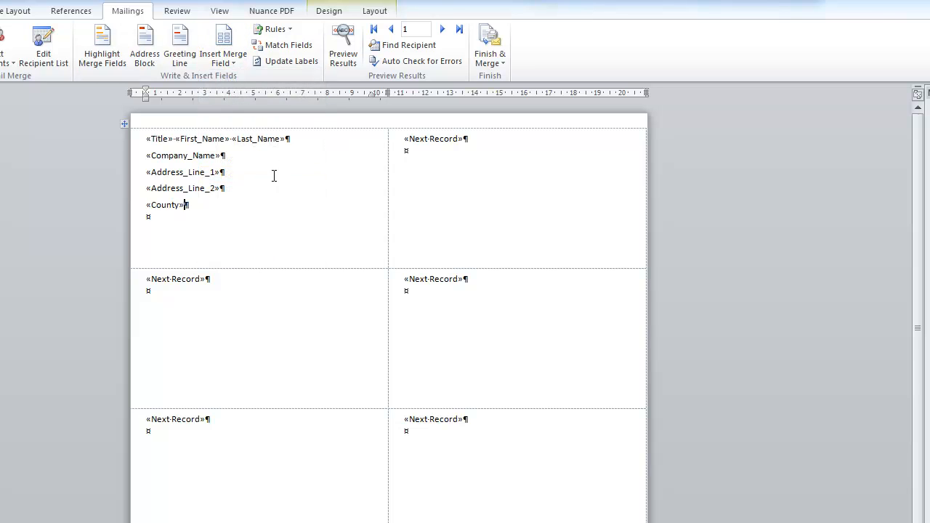
mouse_move(246, 191)
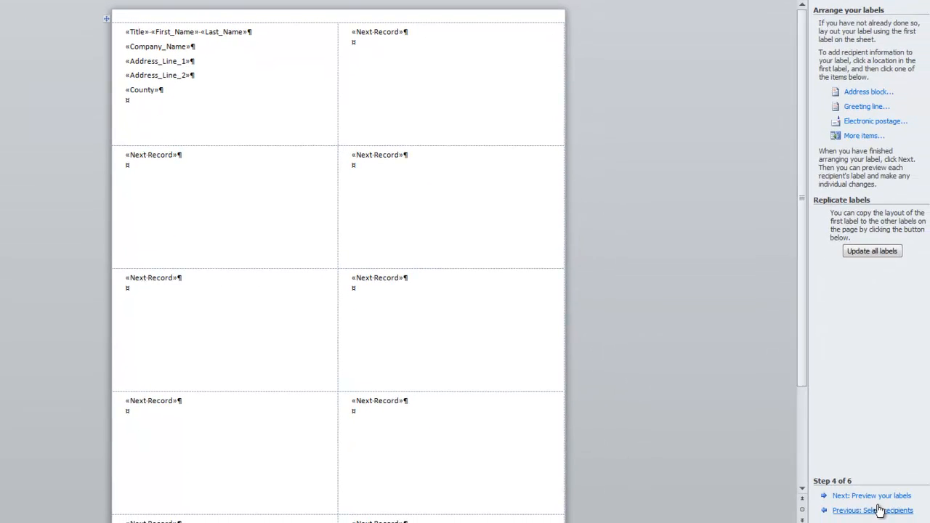
click(871, 495)
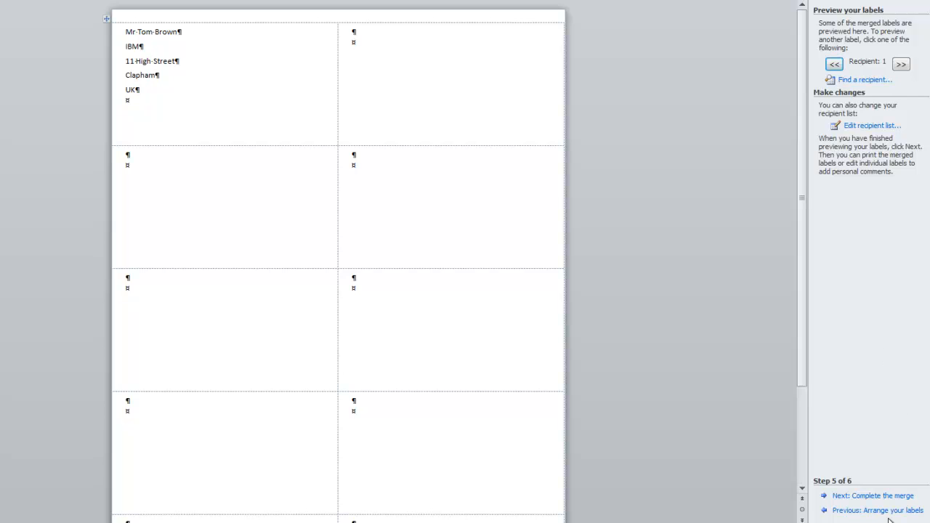
click(882, 510)
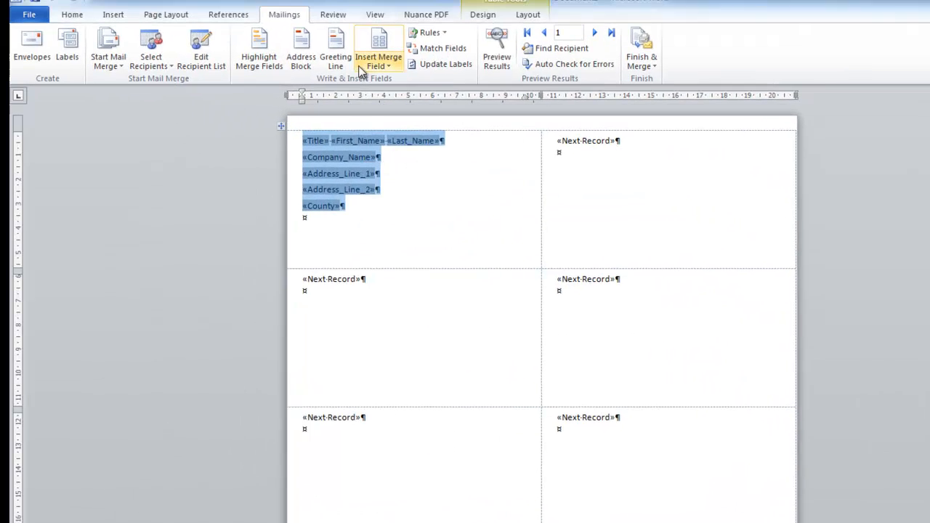
click(71, 14)
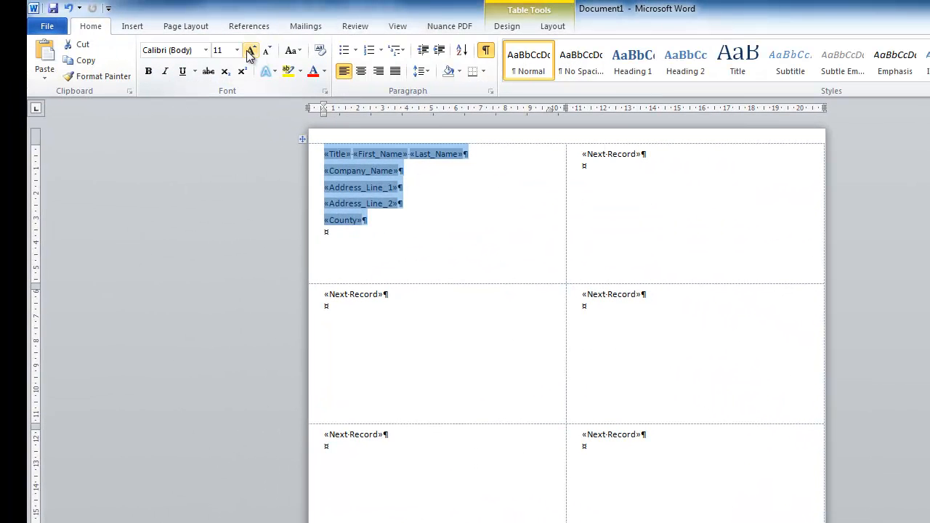
click(251, 50)
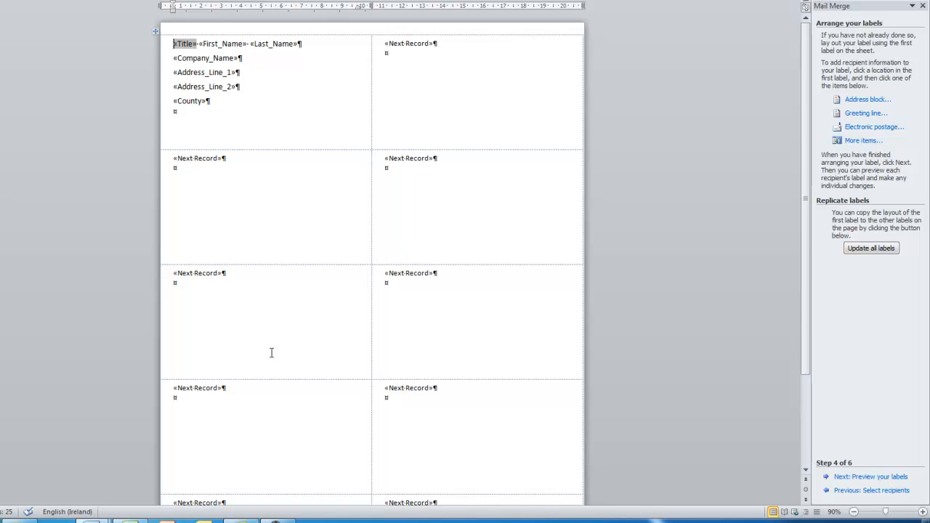
mouse_move(870, 248)
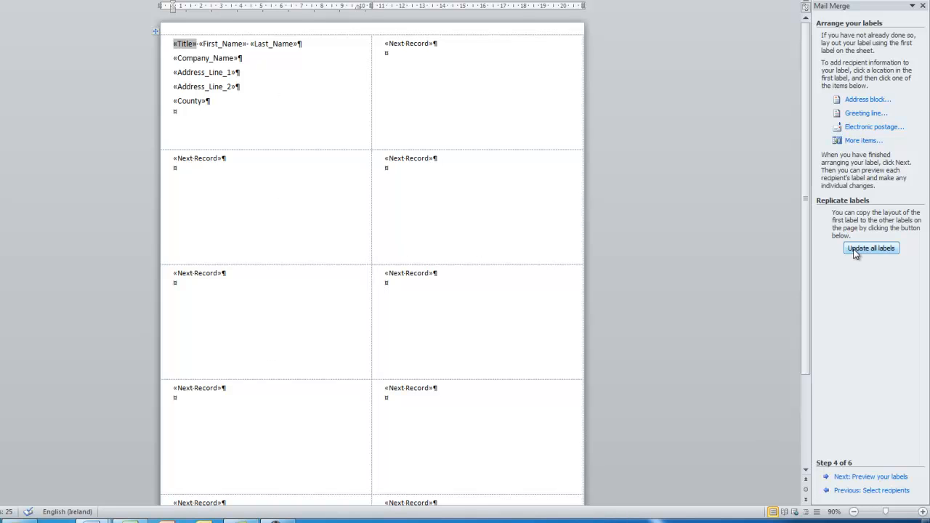
- Update all labels, preview the four recipients' addresses, and advance to step 6
click(870, 248)
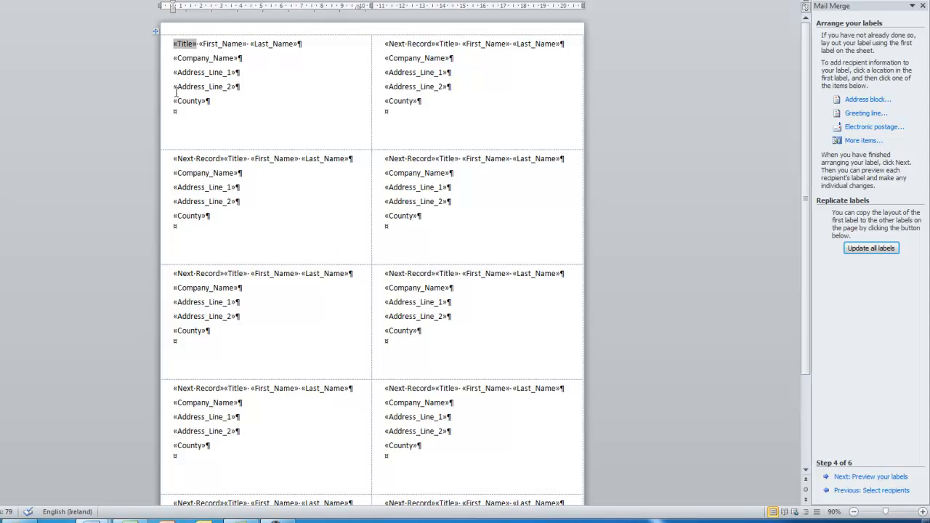
mouse_move(351, 100)
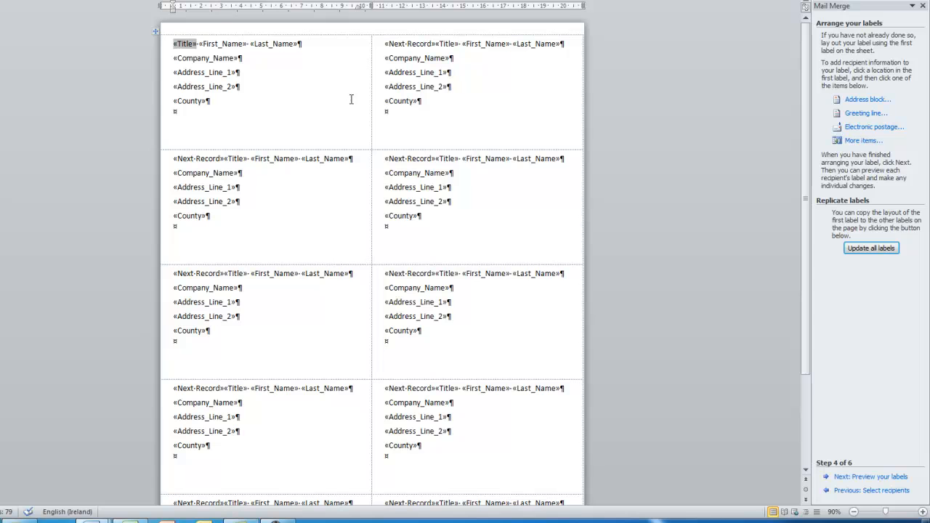
click(870, 477)
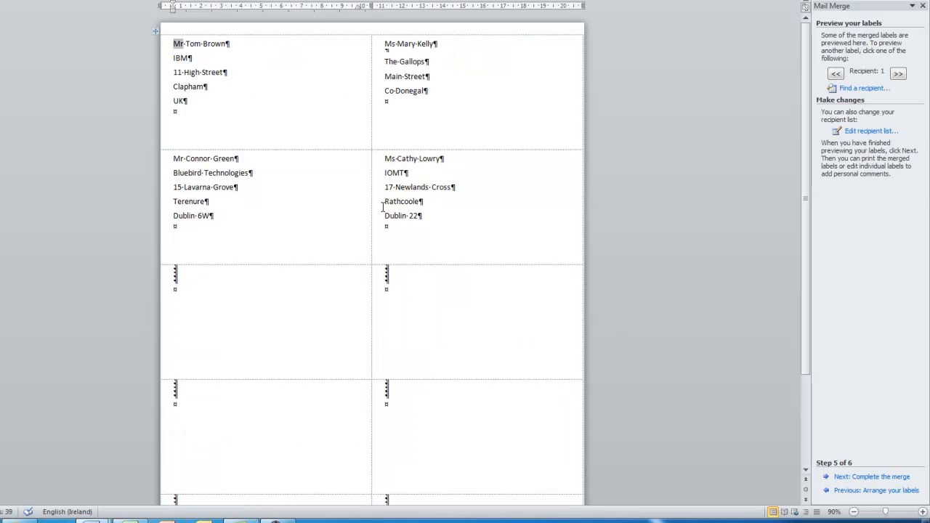
mouse_move(394, 114)
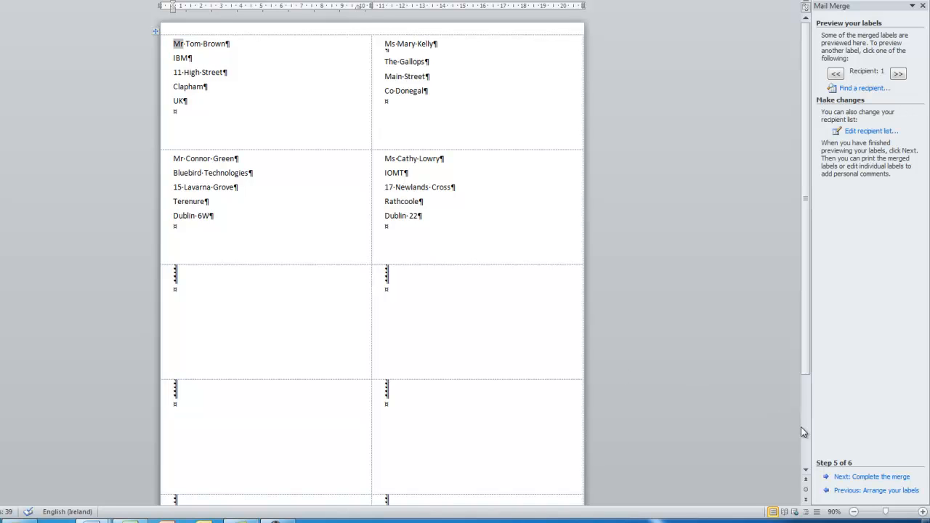
click(871, 476)
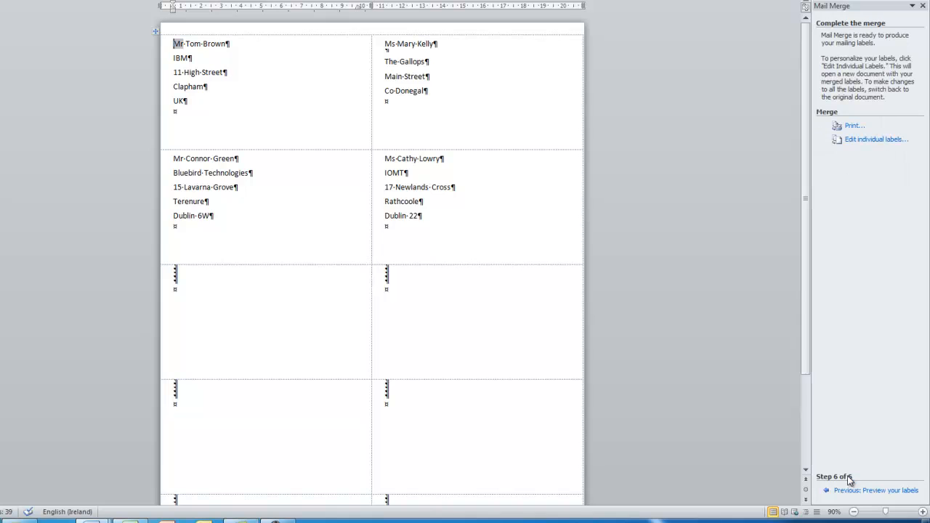
mouse_move(876, 139)
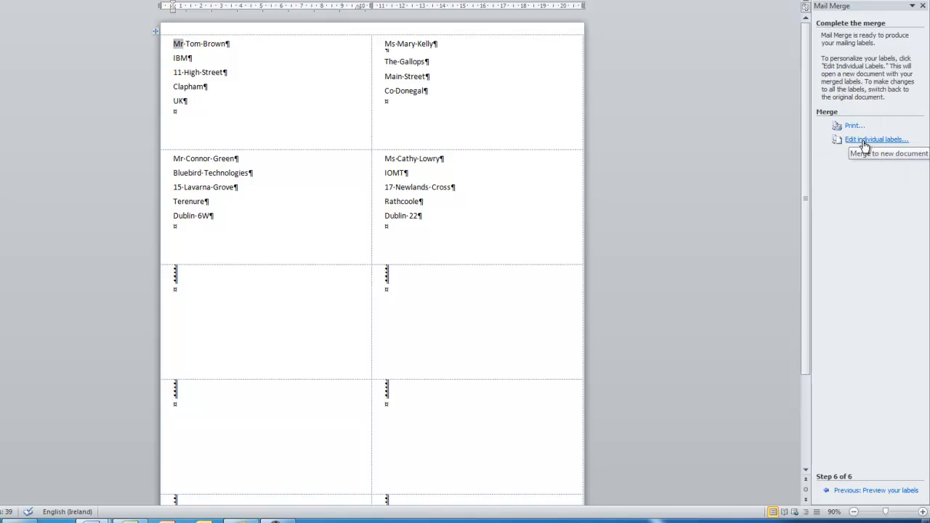
mouse_move(870, 144)
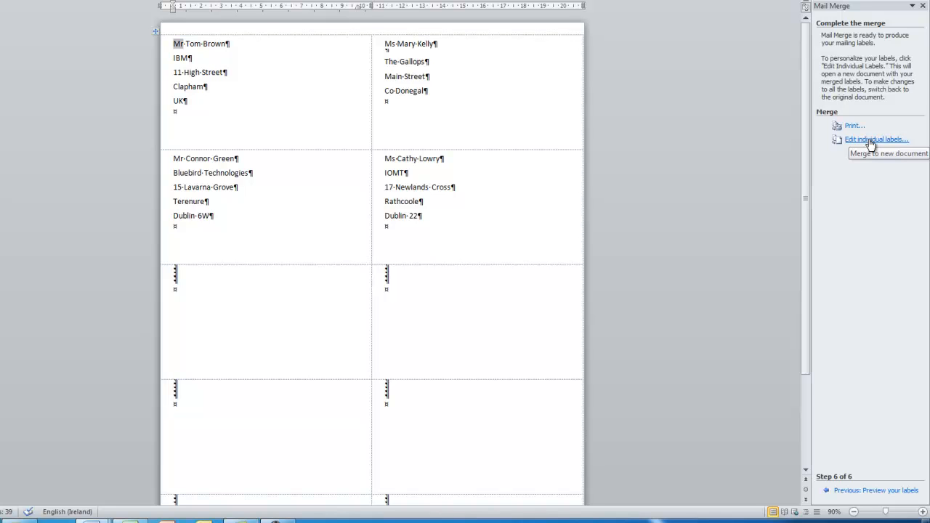